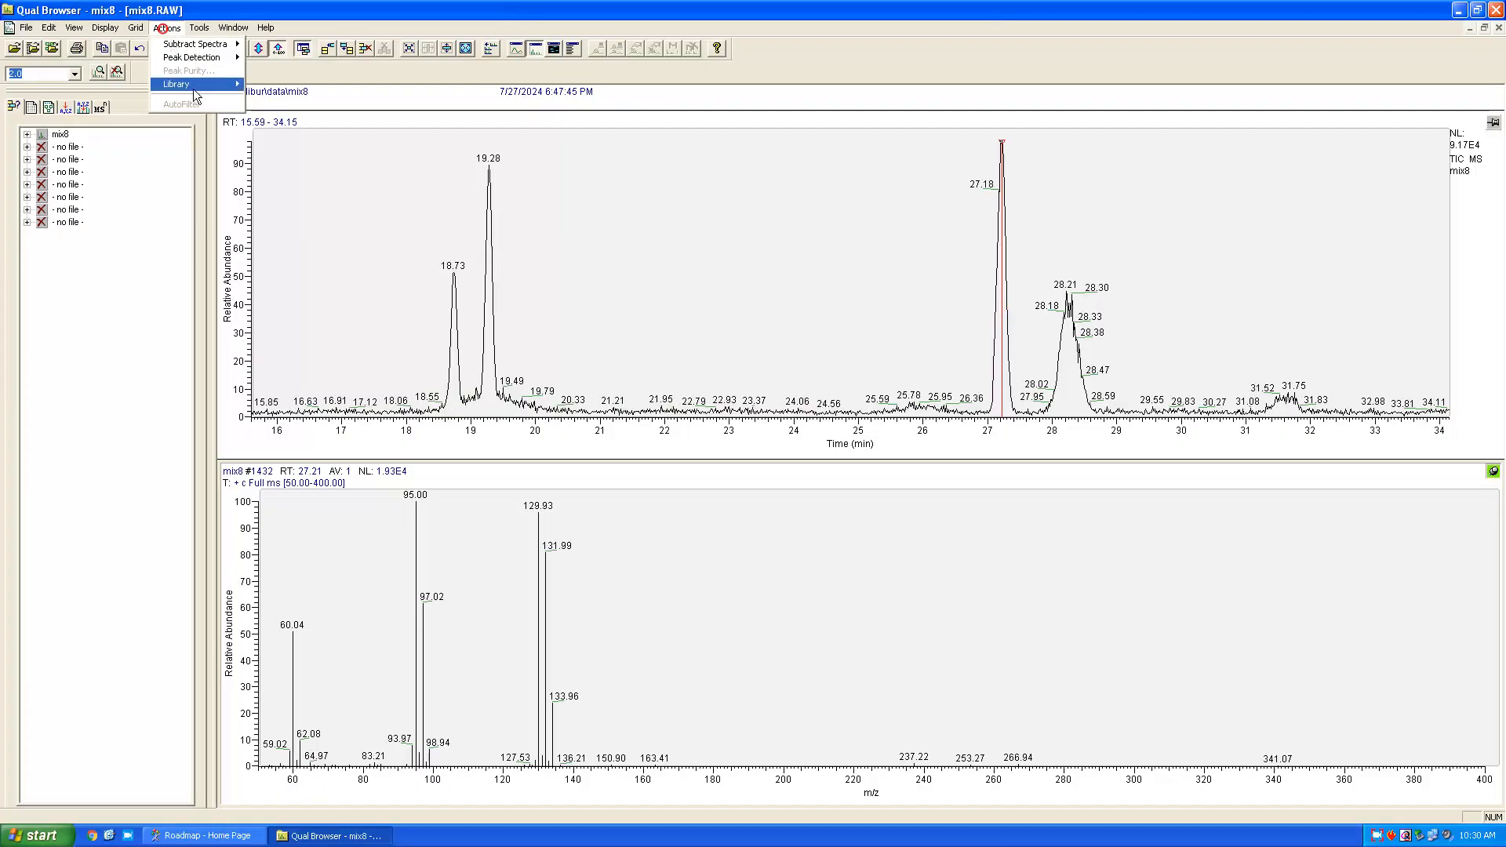
- Start a NIST library search of the 27.2-minute mix8 spectrum from the Actions menu
click(176, 84)
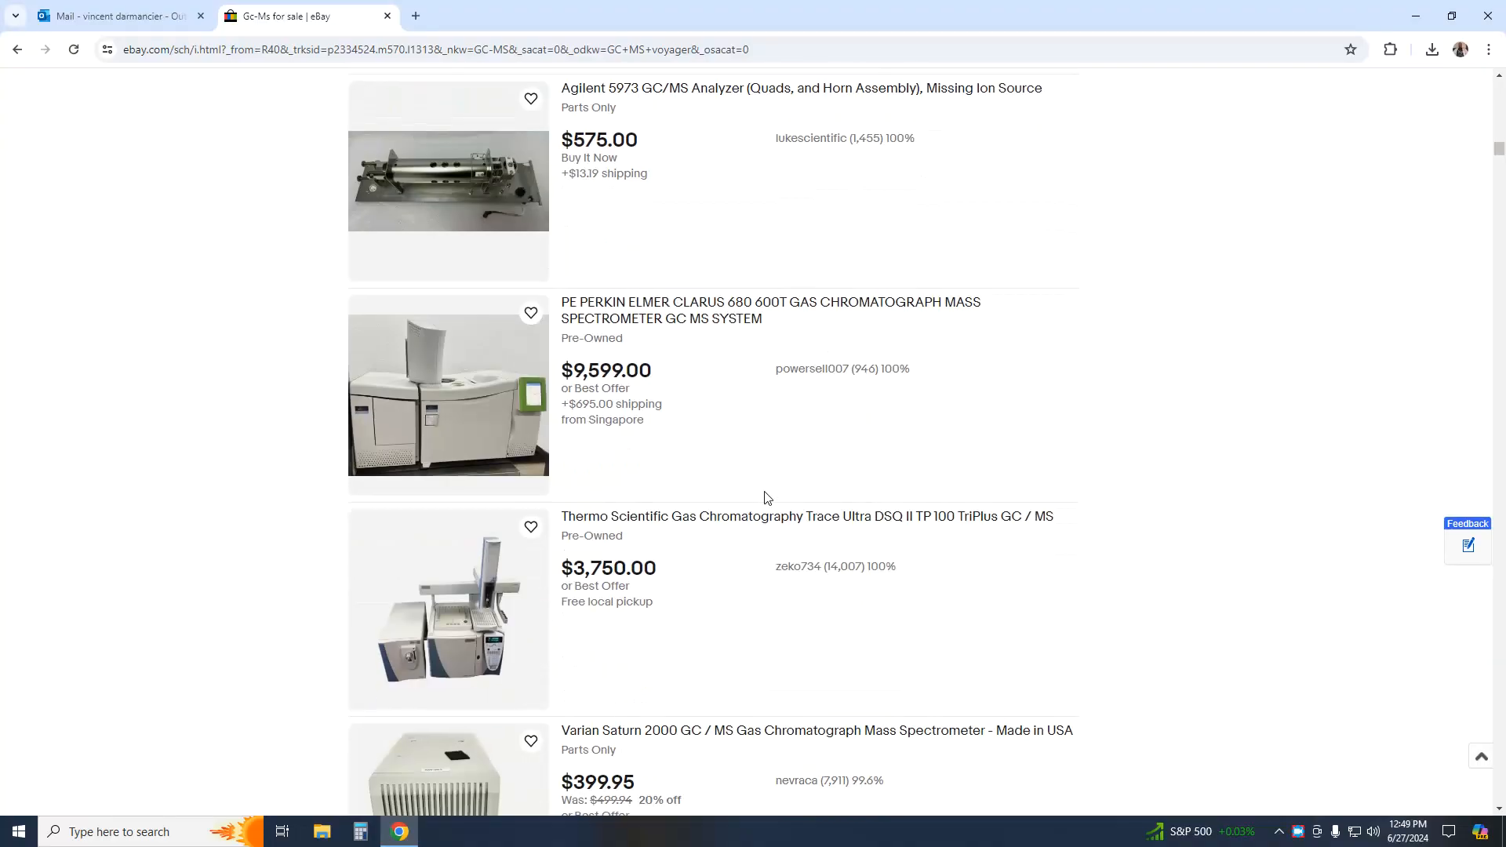
scroll(down, 3)
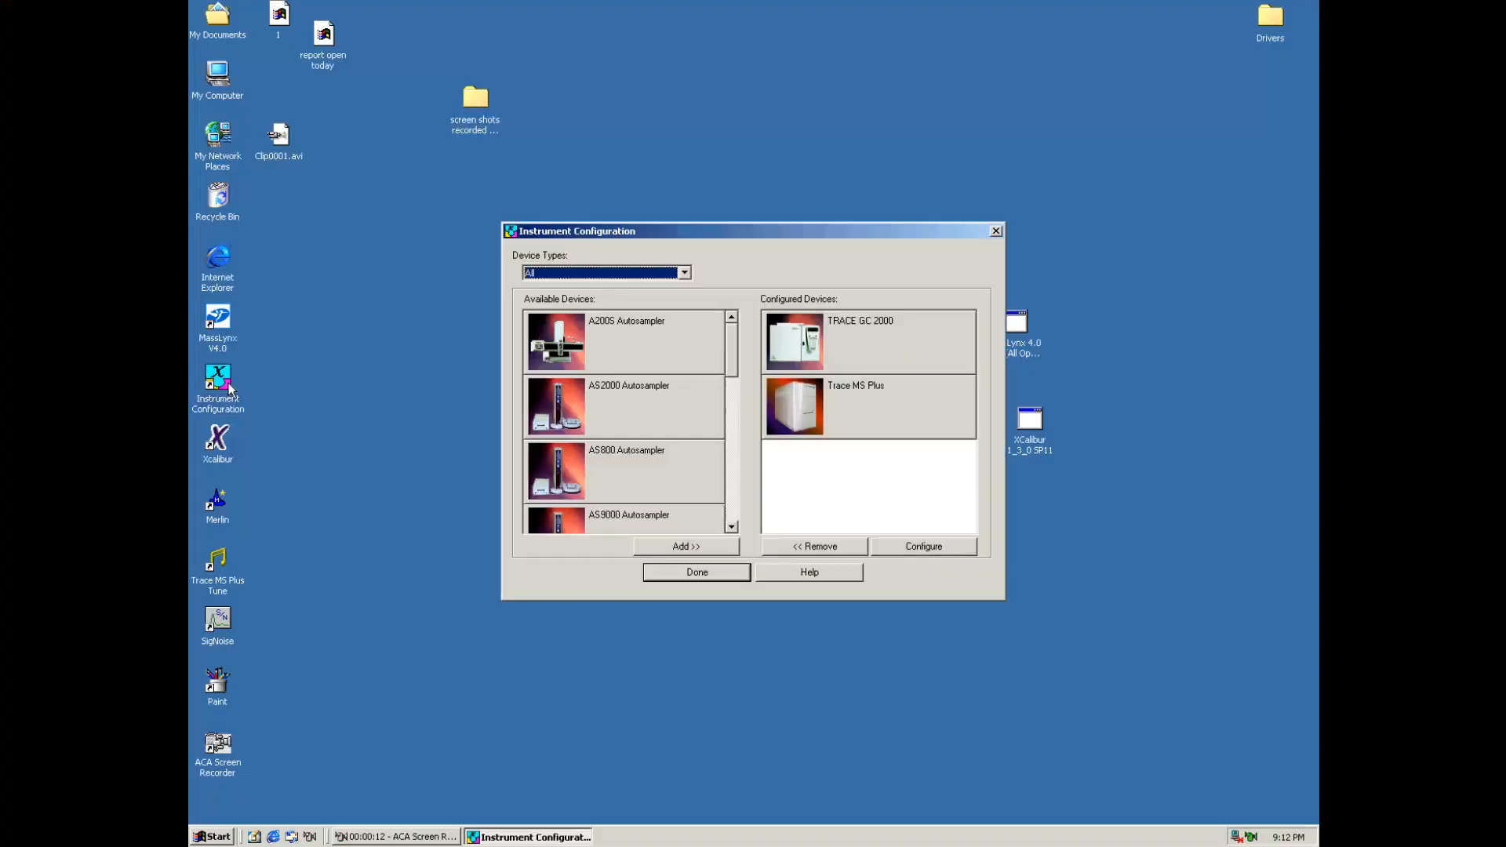
- Review the TRACE GC 2000 inlet and detector/data settings, then accept them with OK
click(920, 546)
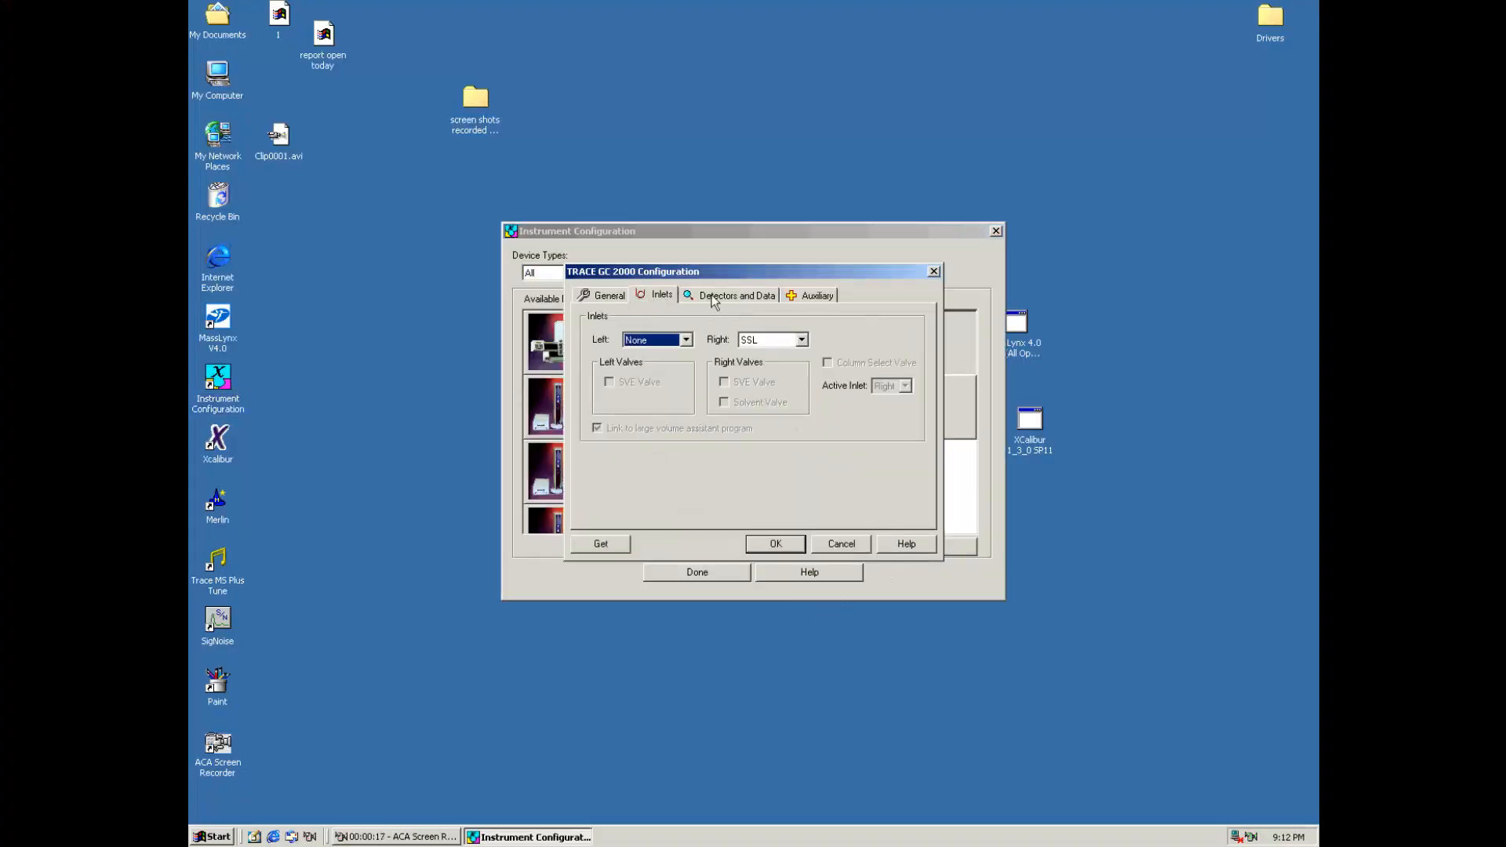
click(736, 295)
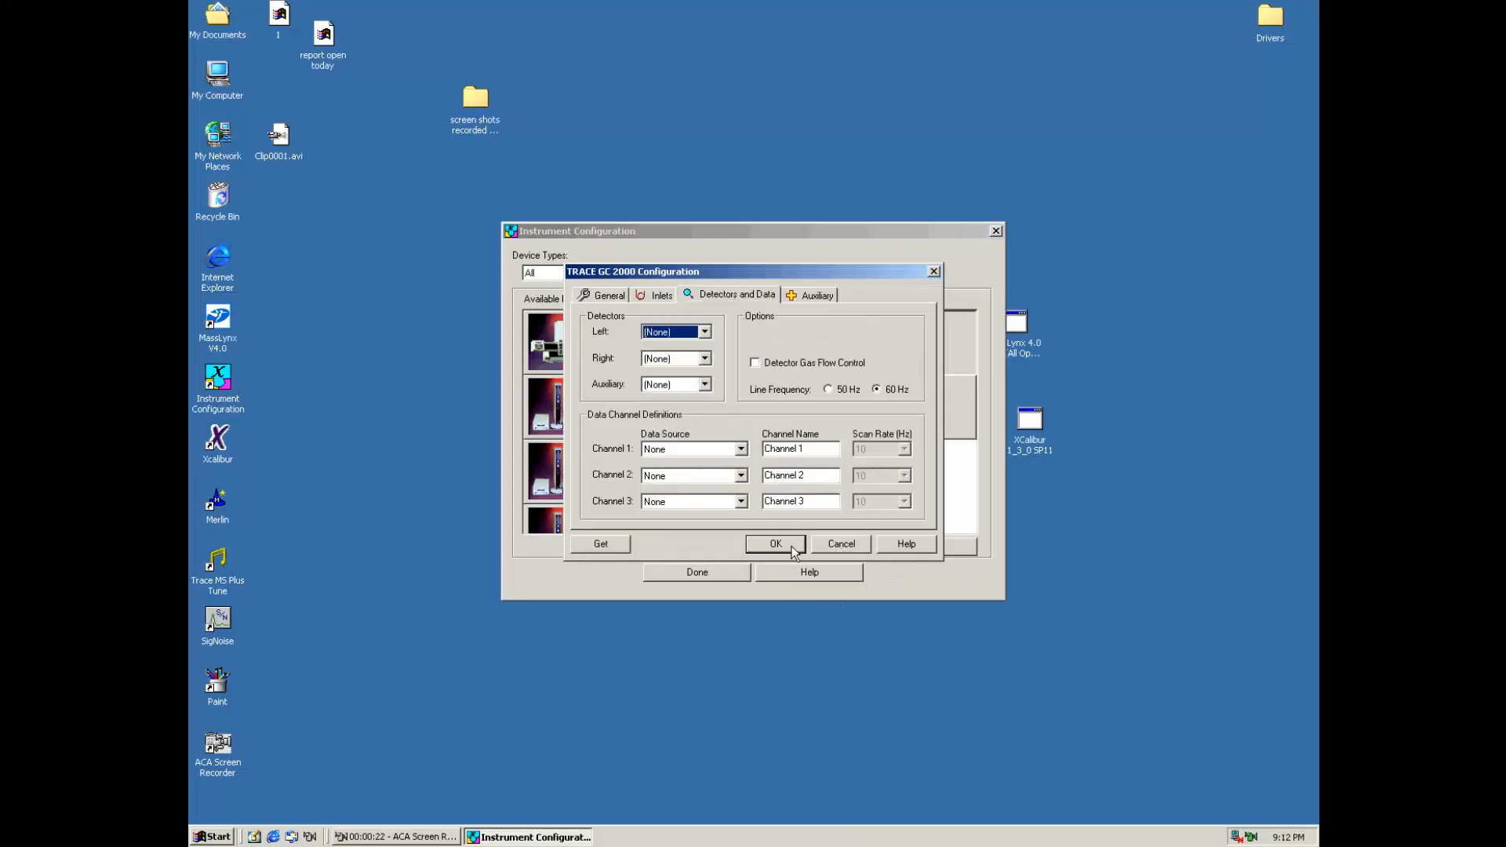
click(776, 543)
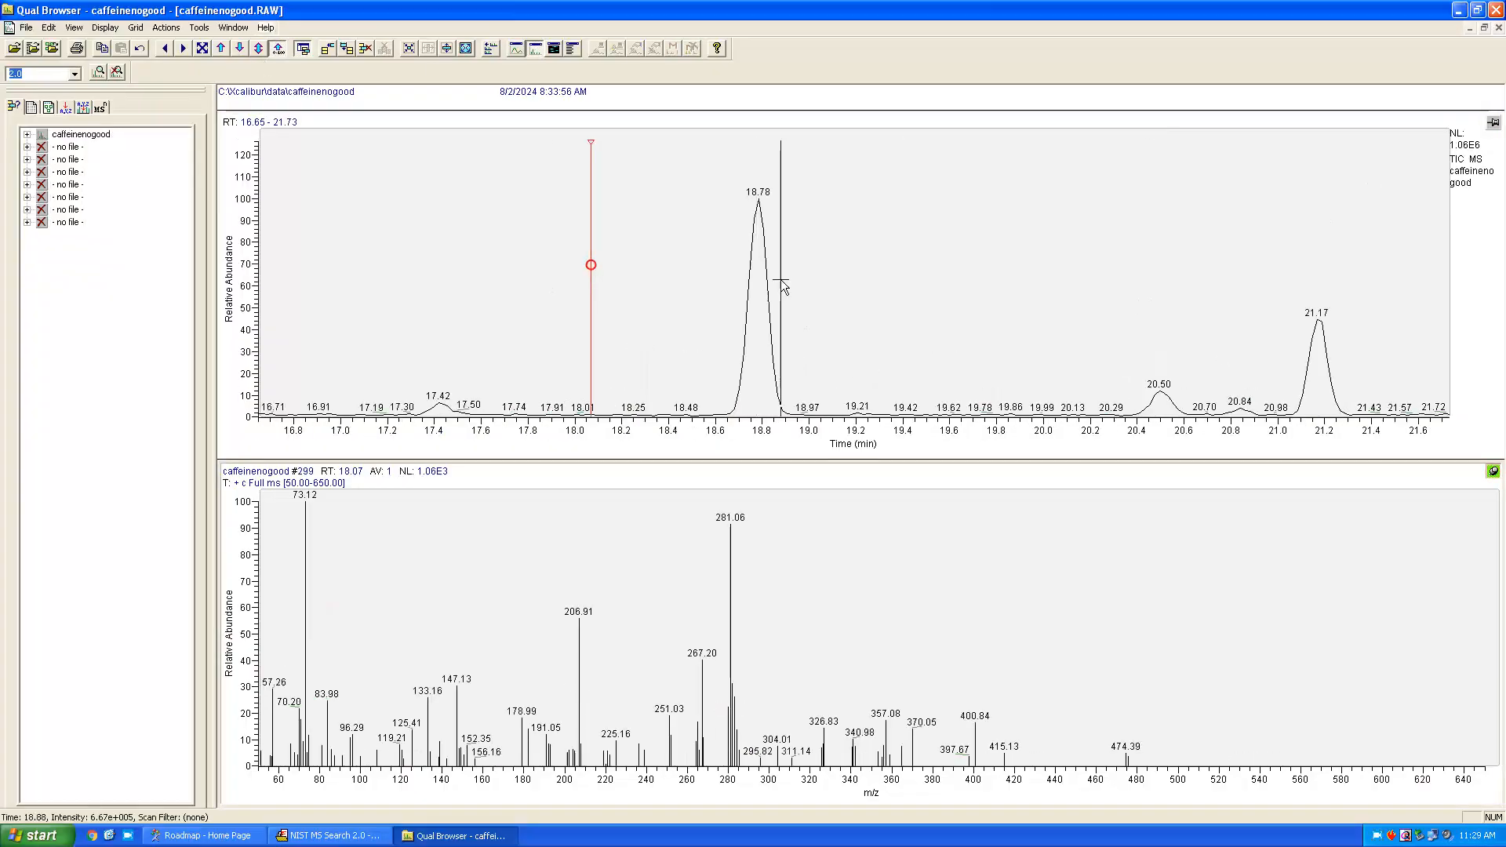
- Show the chloroform (CHCl3) formula search result in NIST MS Search 2.0
click(330, 834)
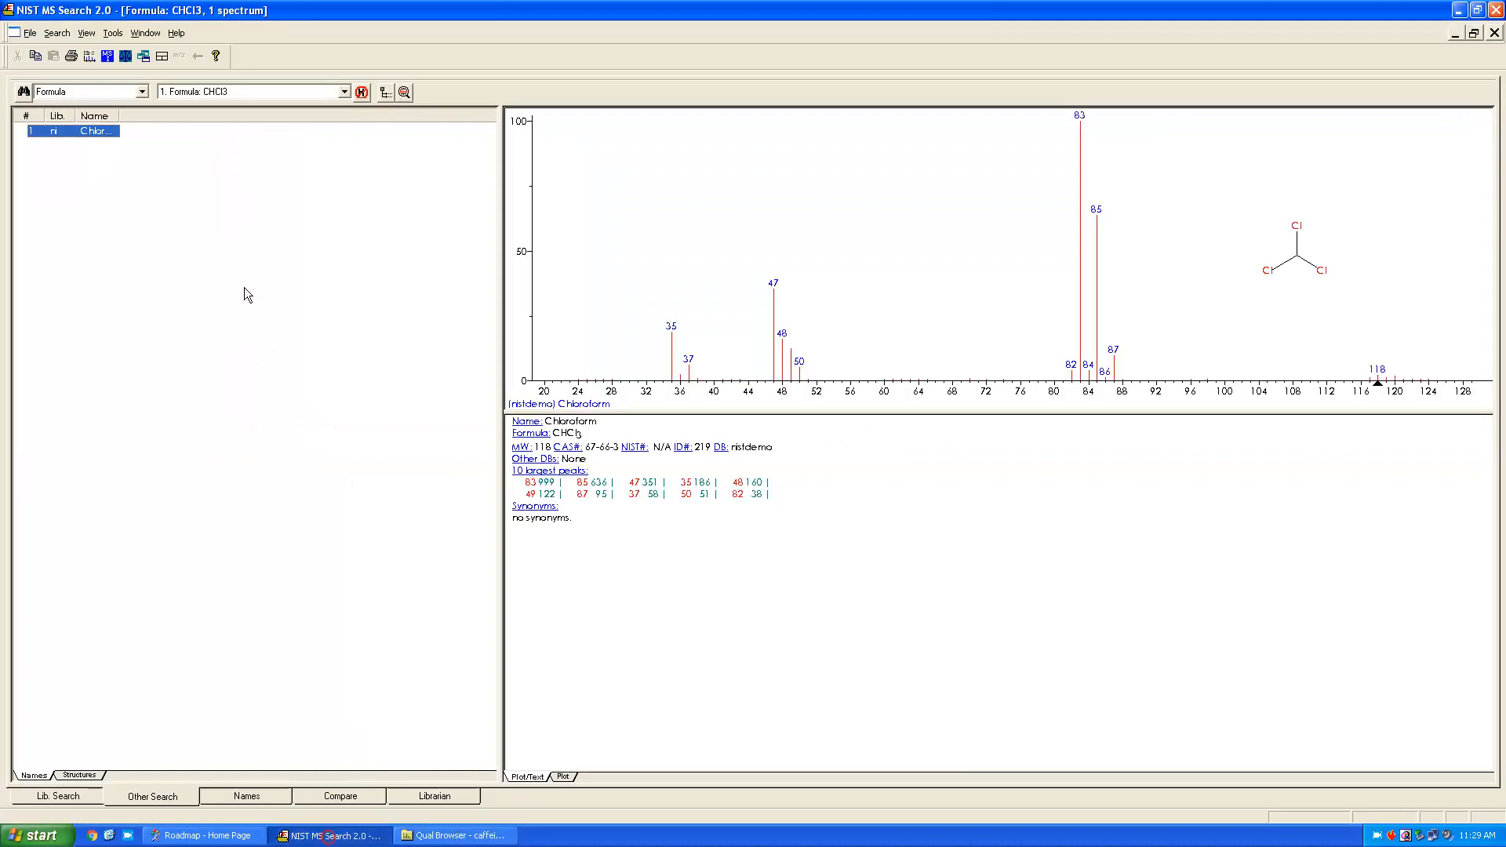
mouse_move(848, 419)
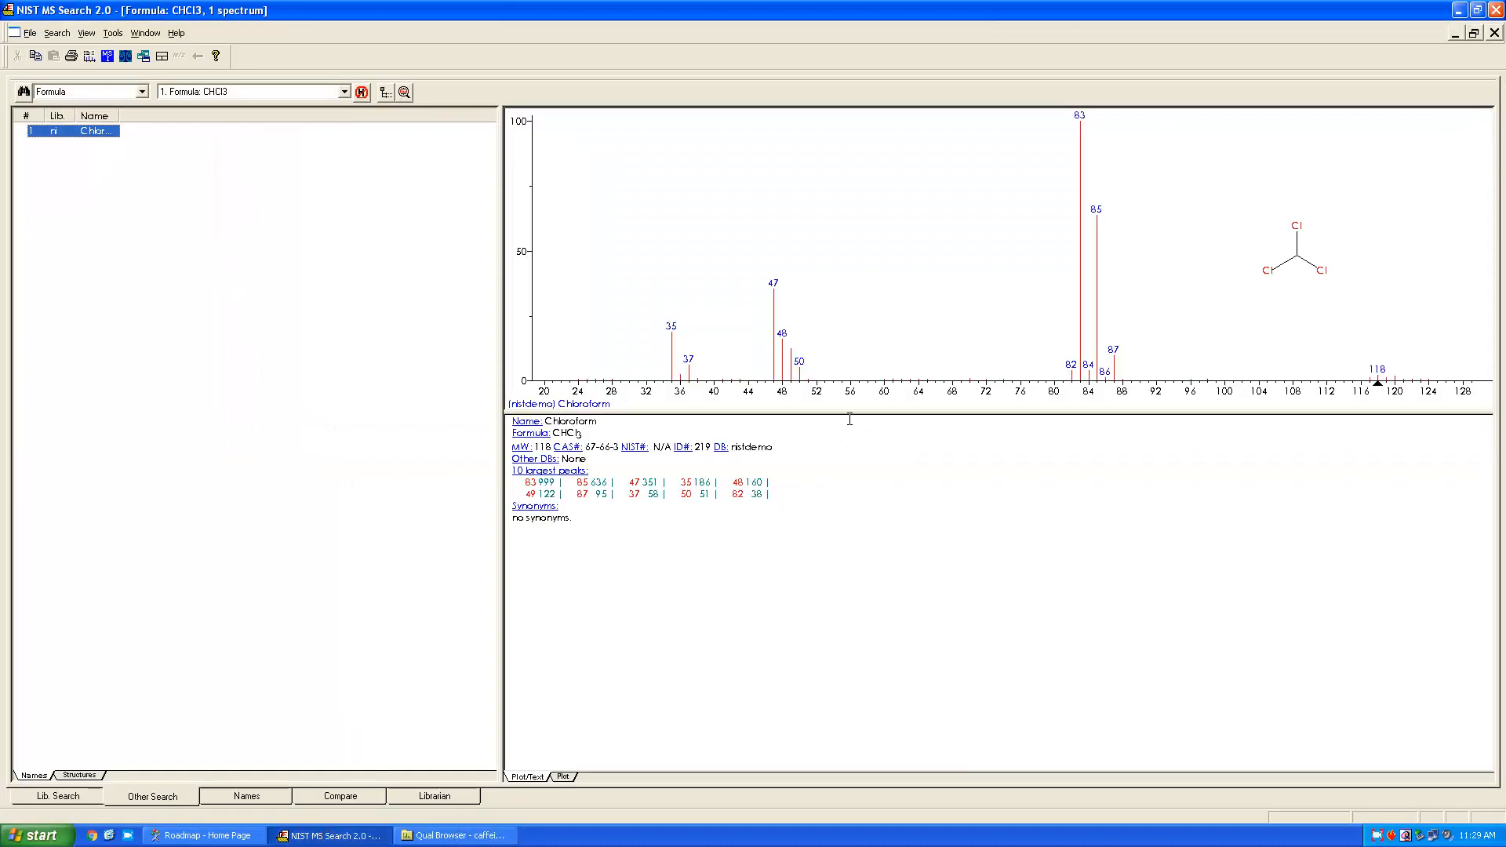
click(201, 833)
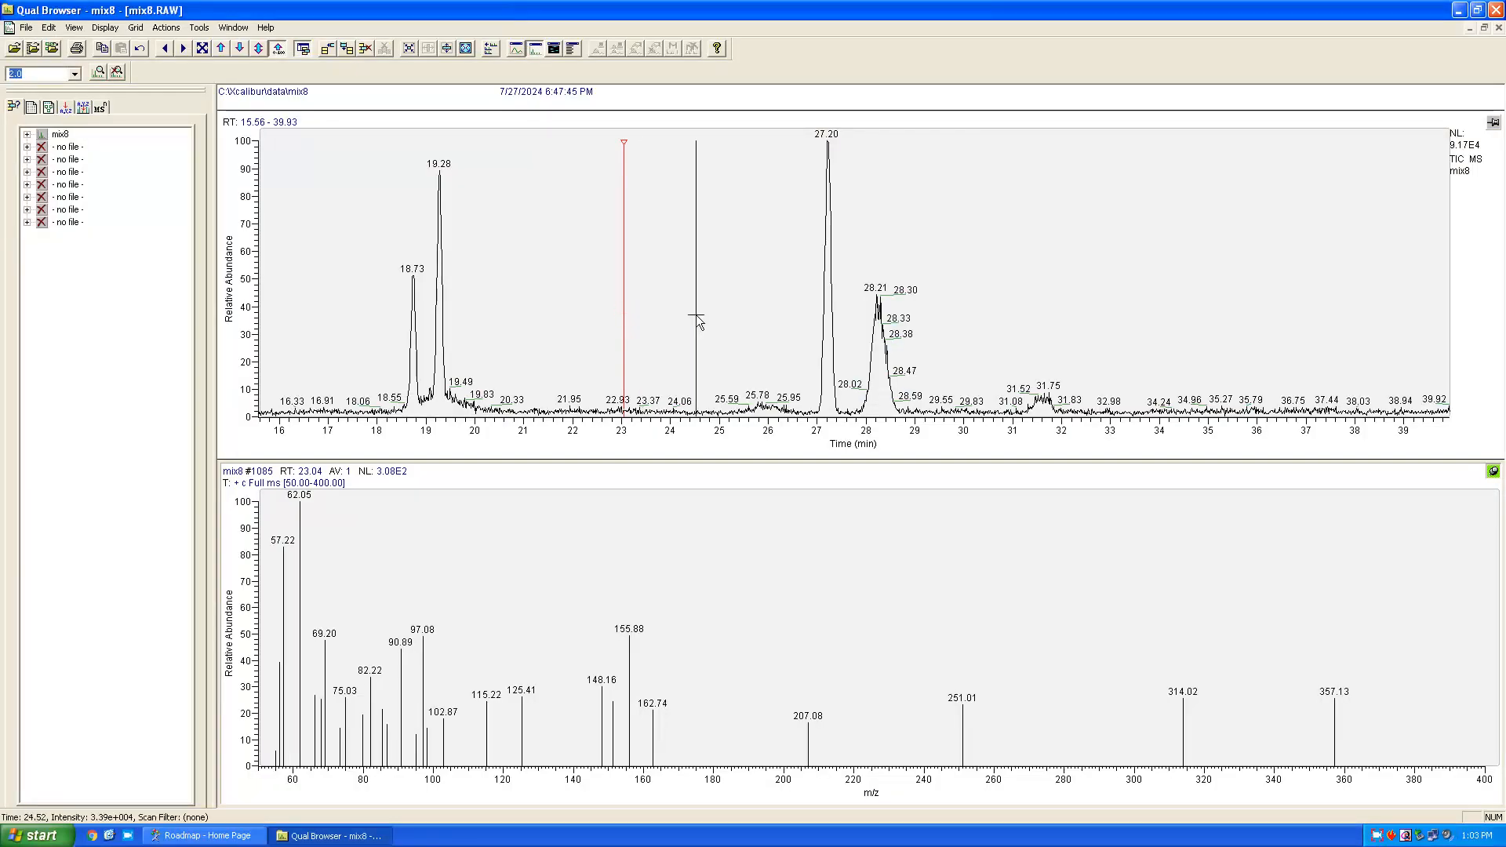
mouse_move(824, 317)
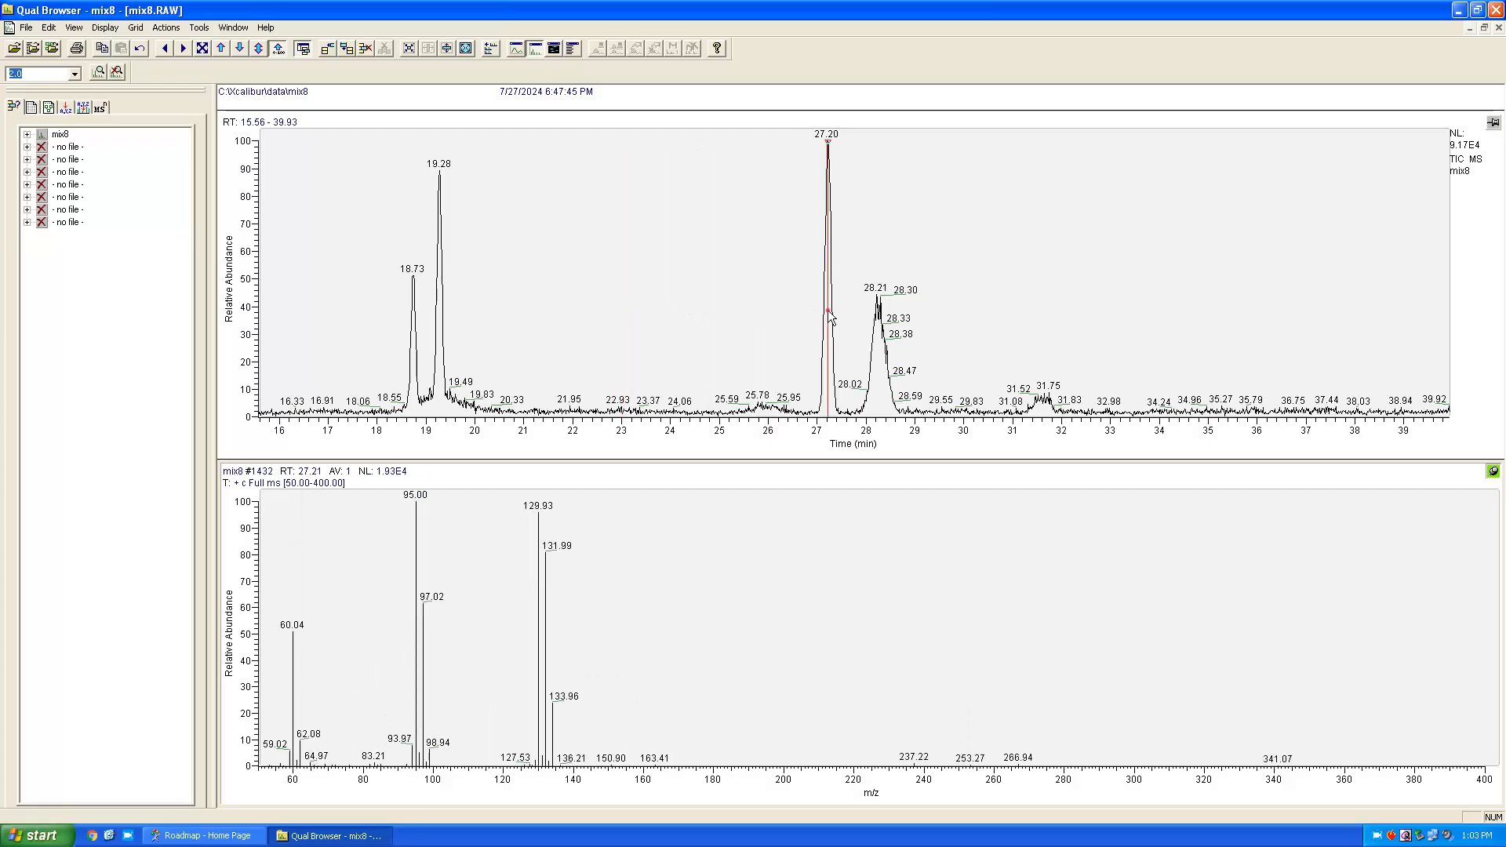
mouse_move(425, 612)
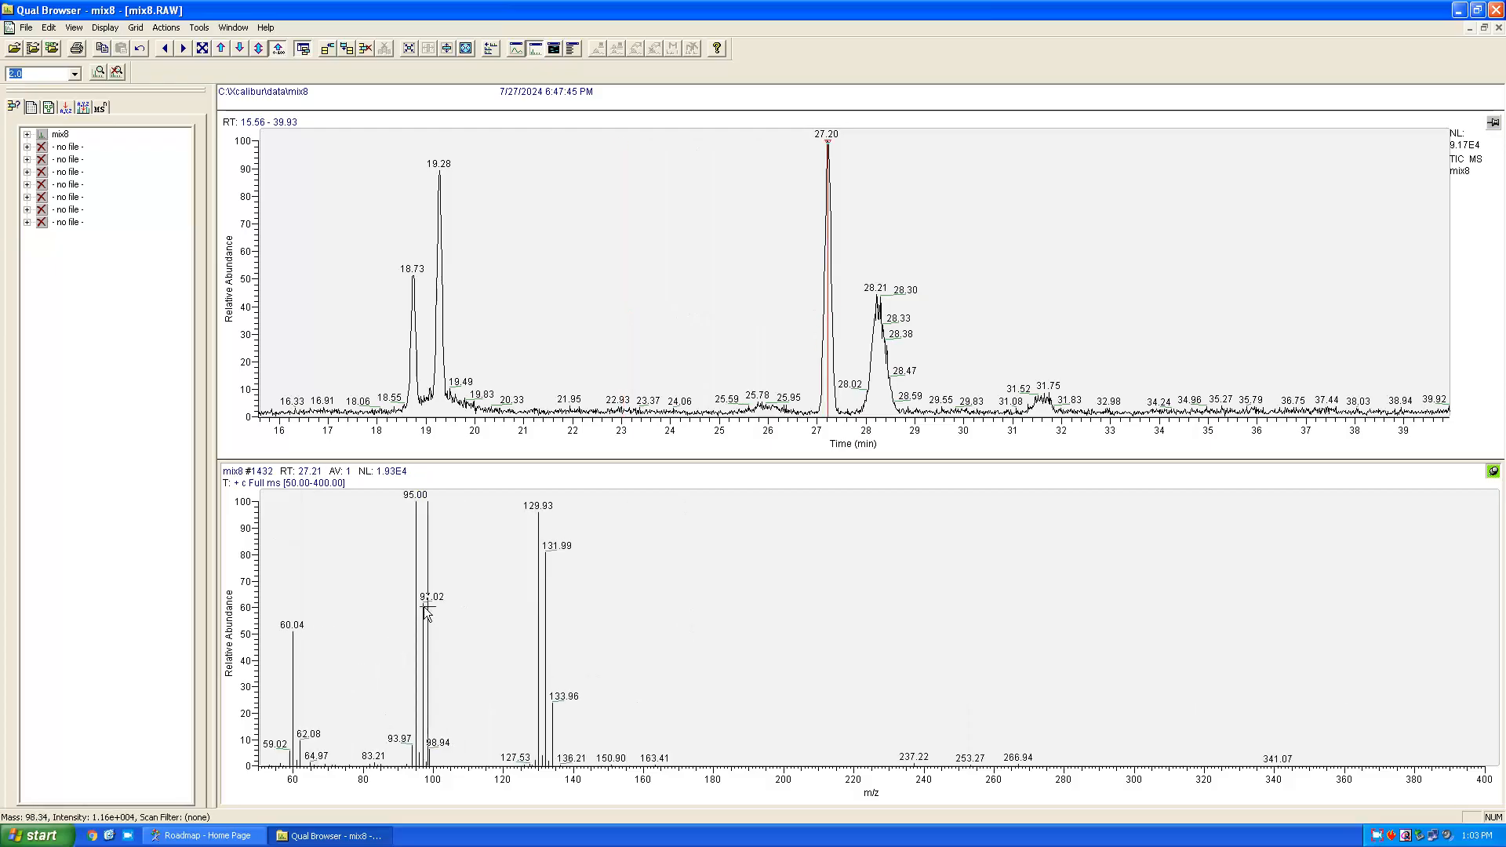
mouse_move(605, 615)
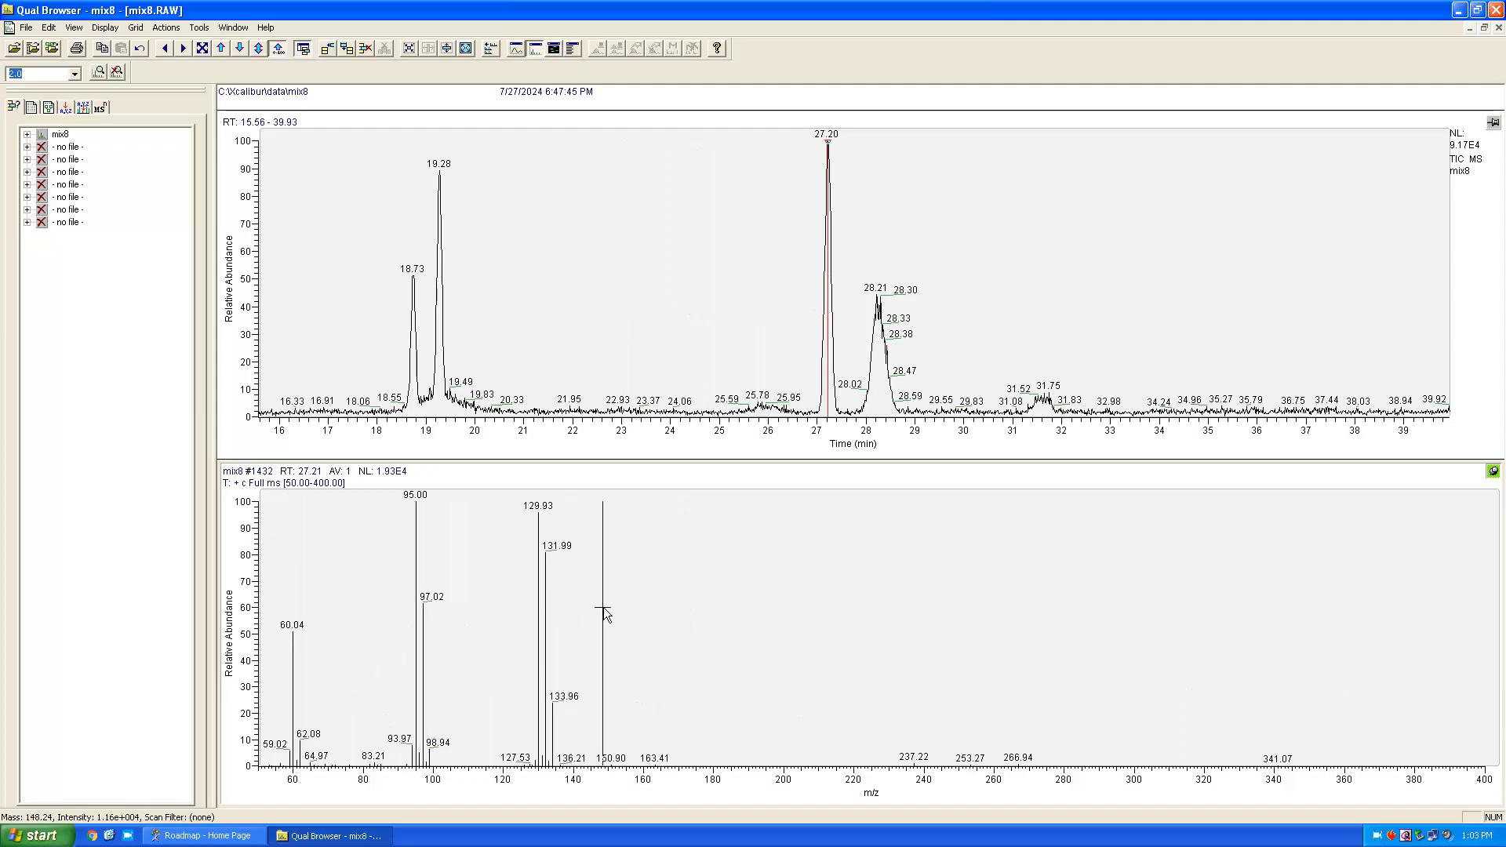
- Browse the NIST library Names list by entering 'TETR'
click(196, 834)
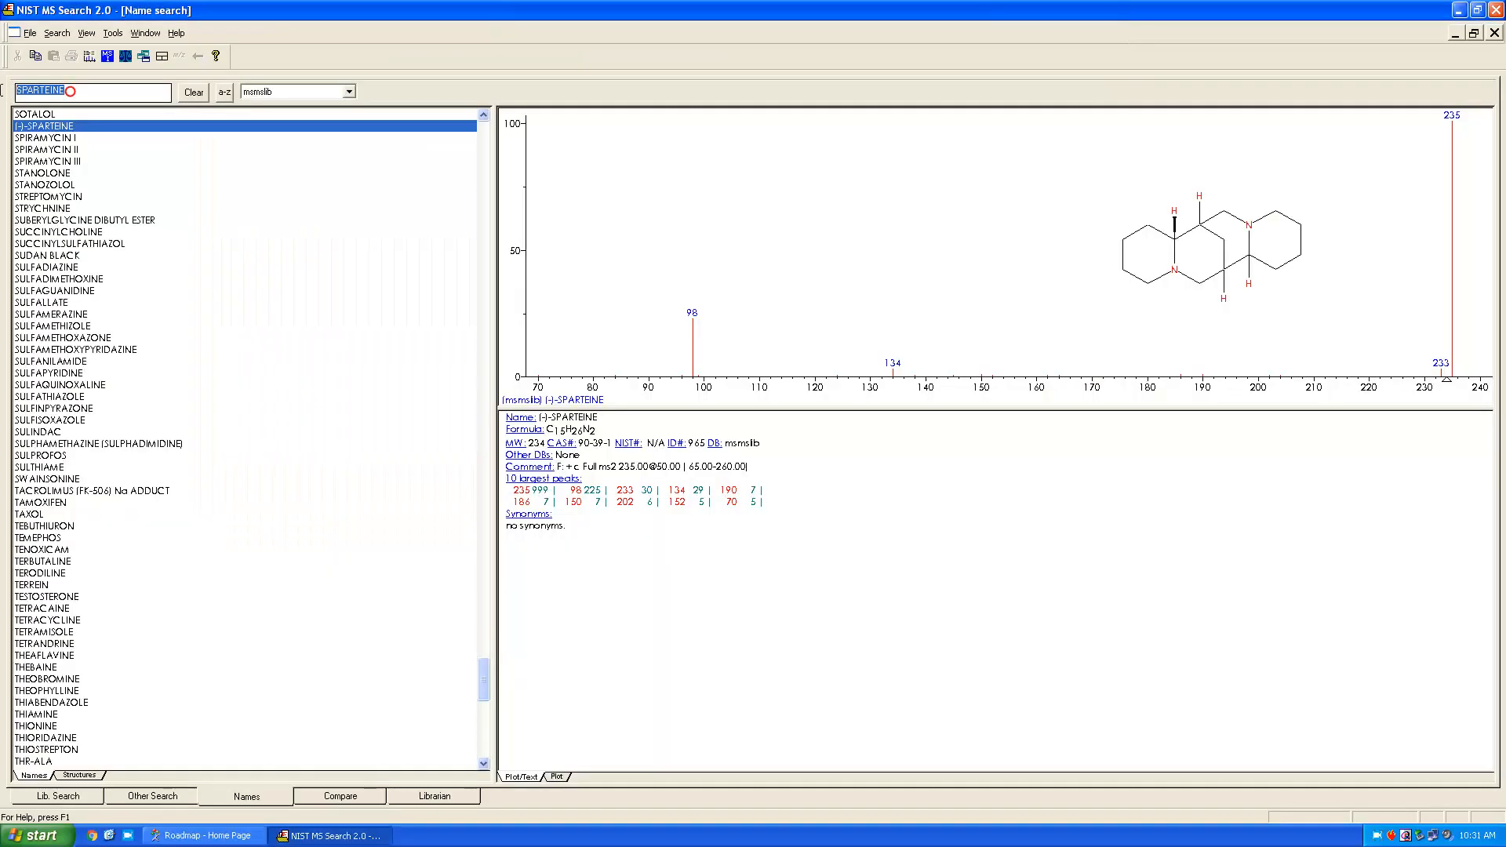
text(TETR)
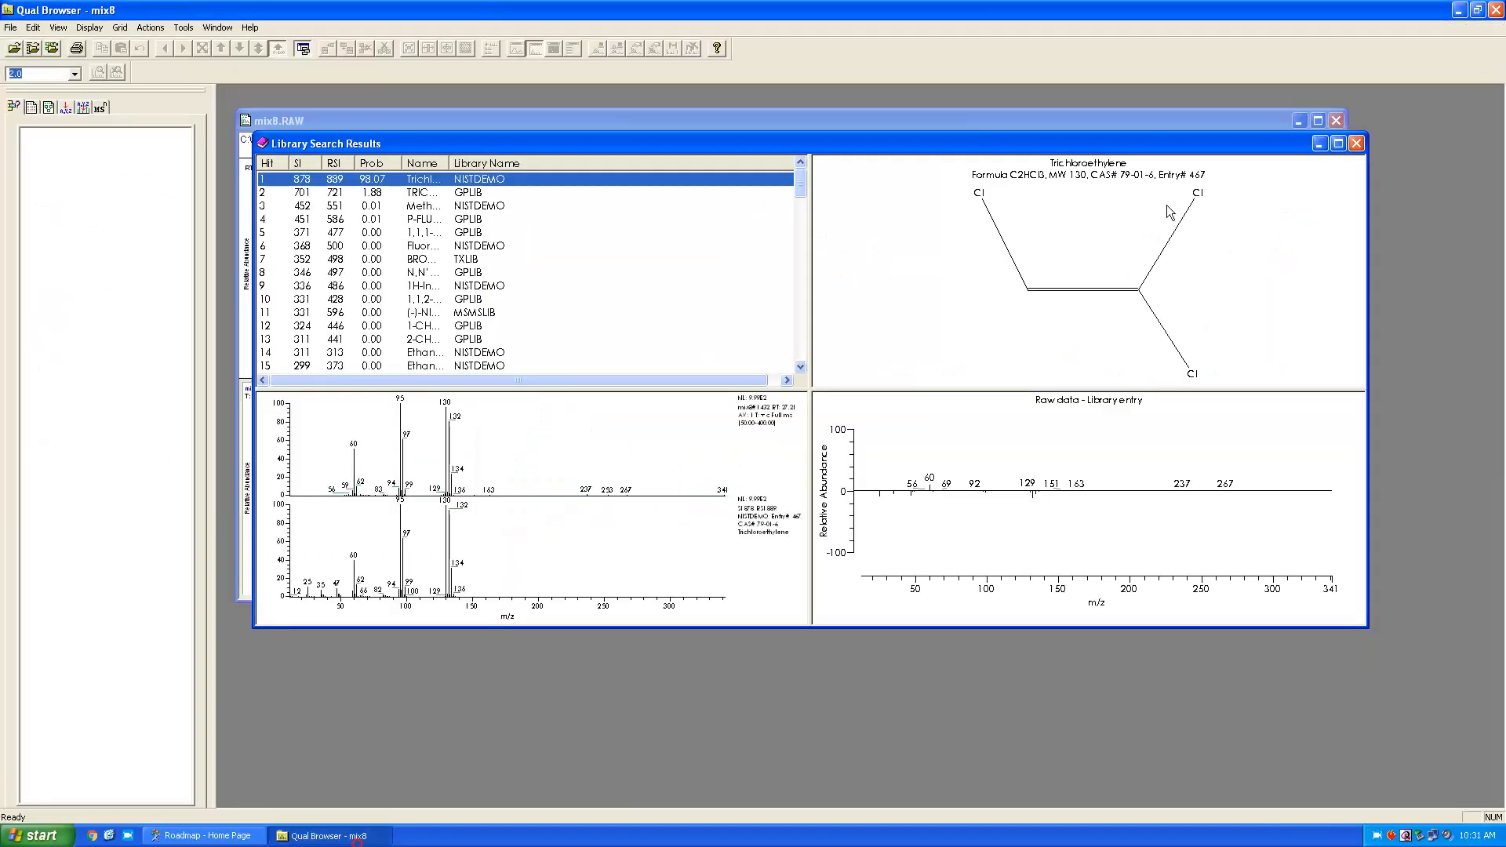
- Compare the p-Xylene, 1,3-dimethylbenzene and 1,2-dimethylbenzene hits for the 28.24-minute spectrum
click(1336, 143)
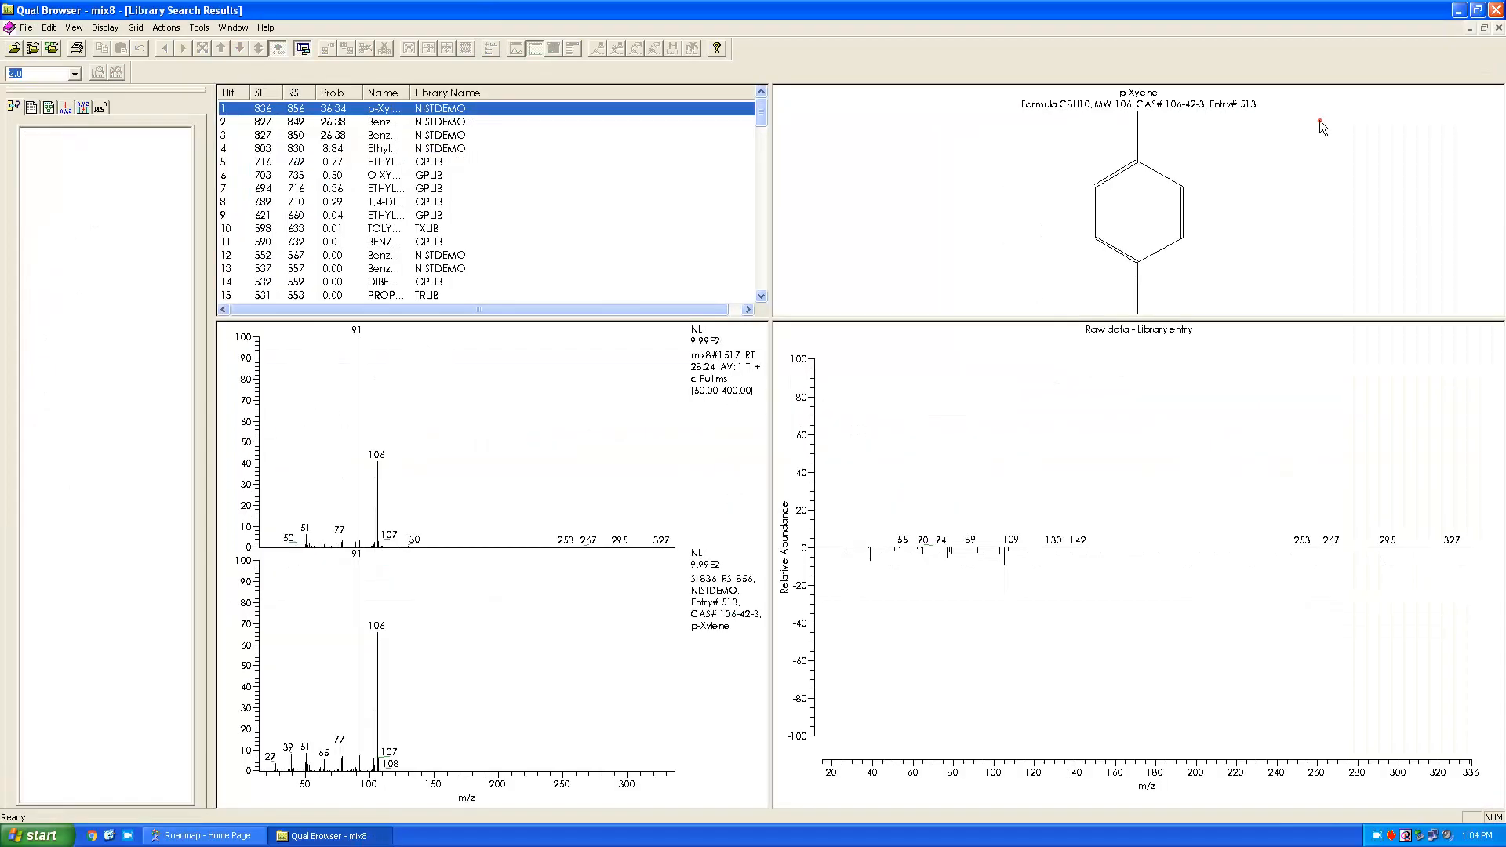
click(413, 123)
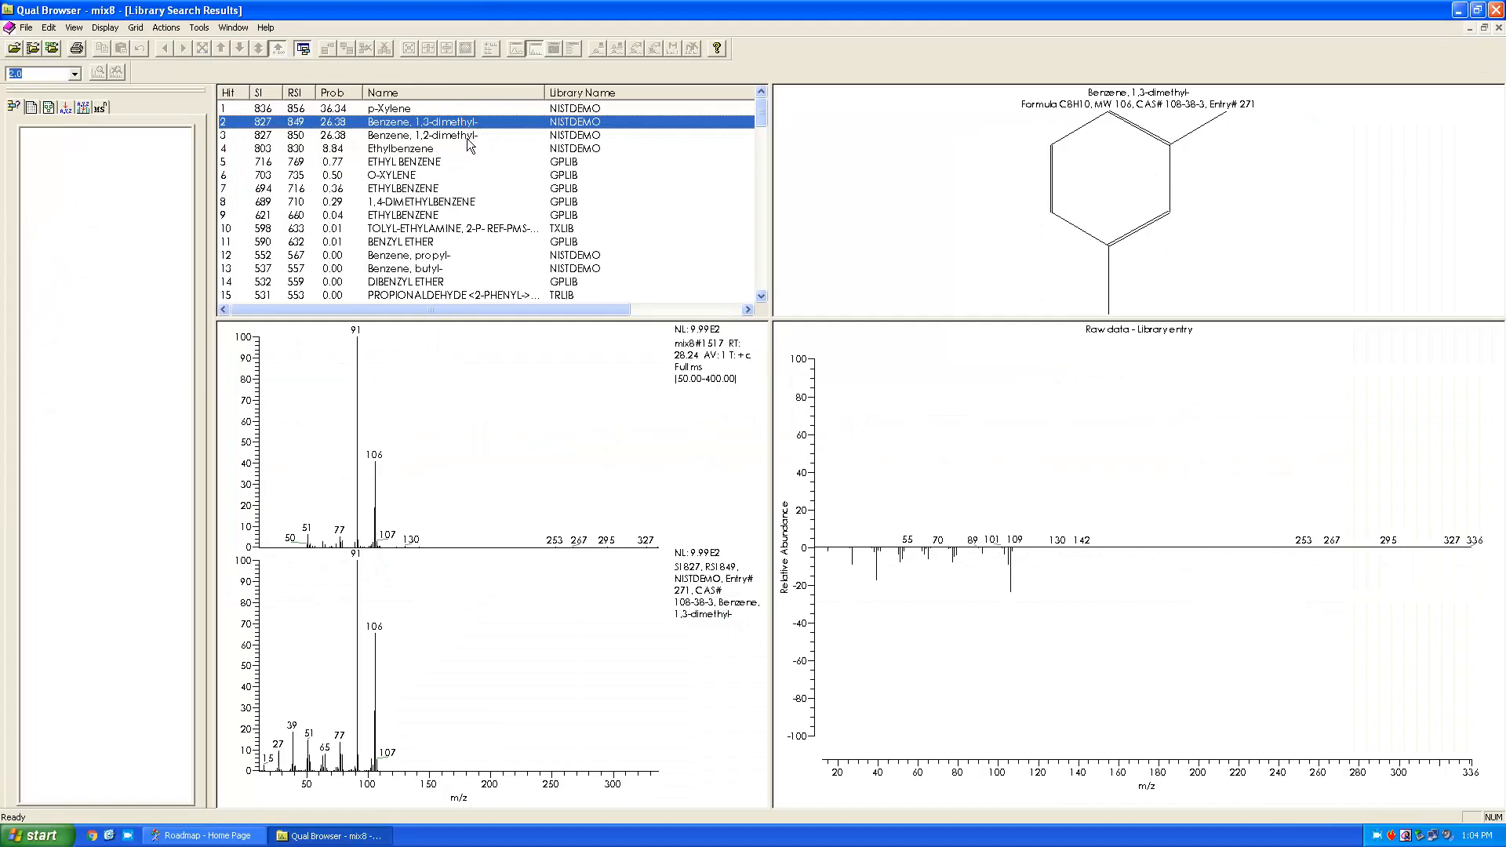
click(422, 135)
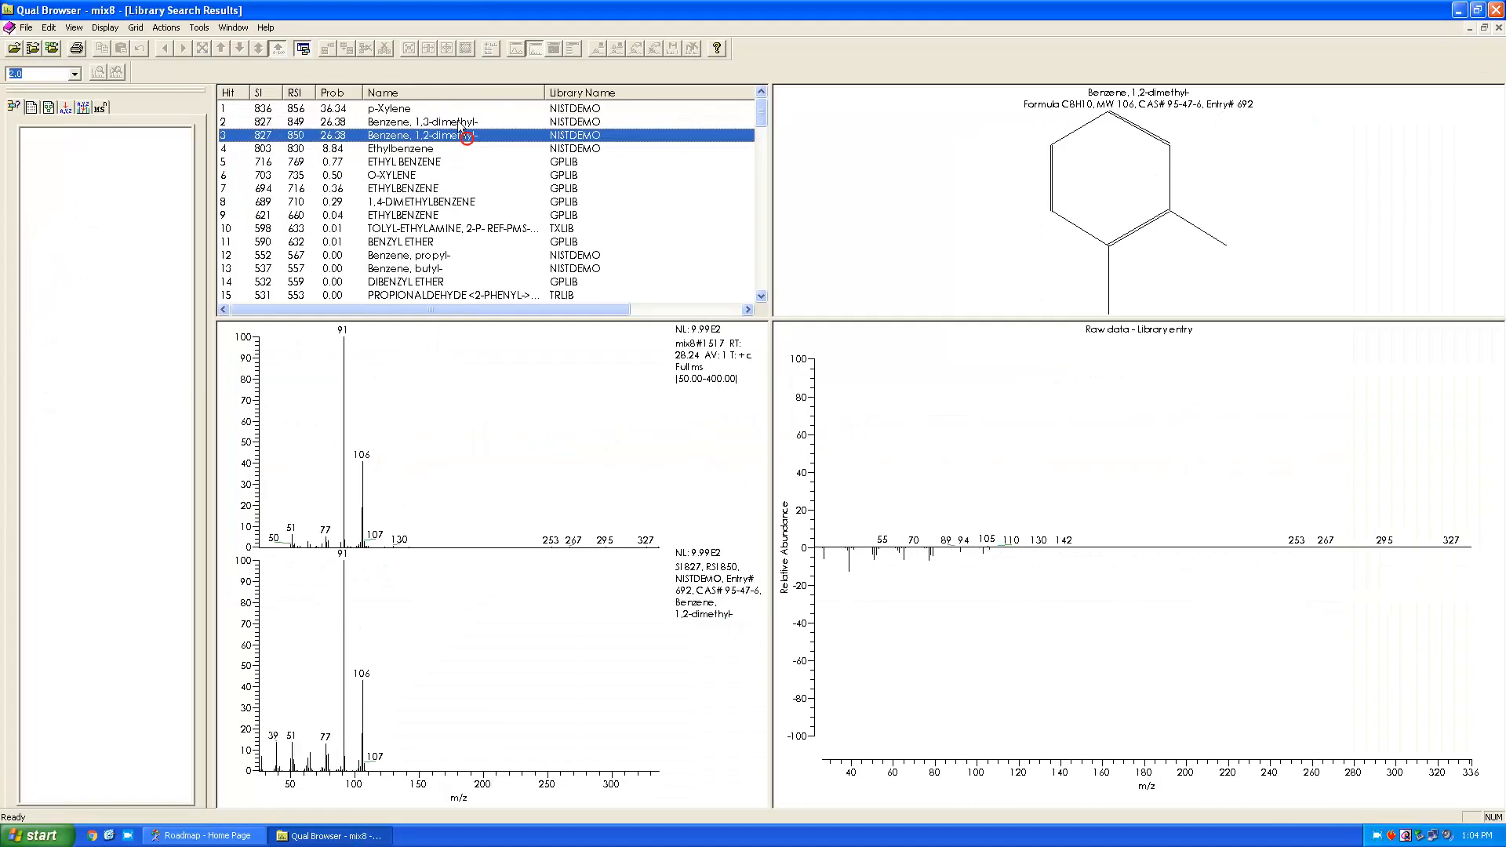
click(423, 123)
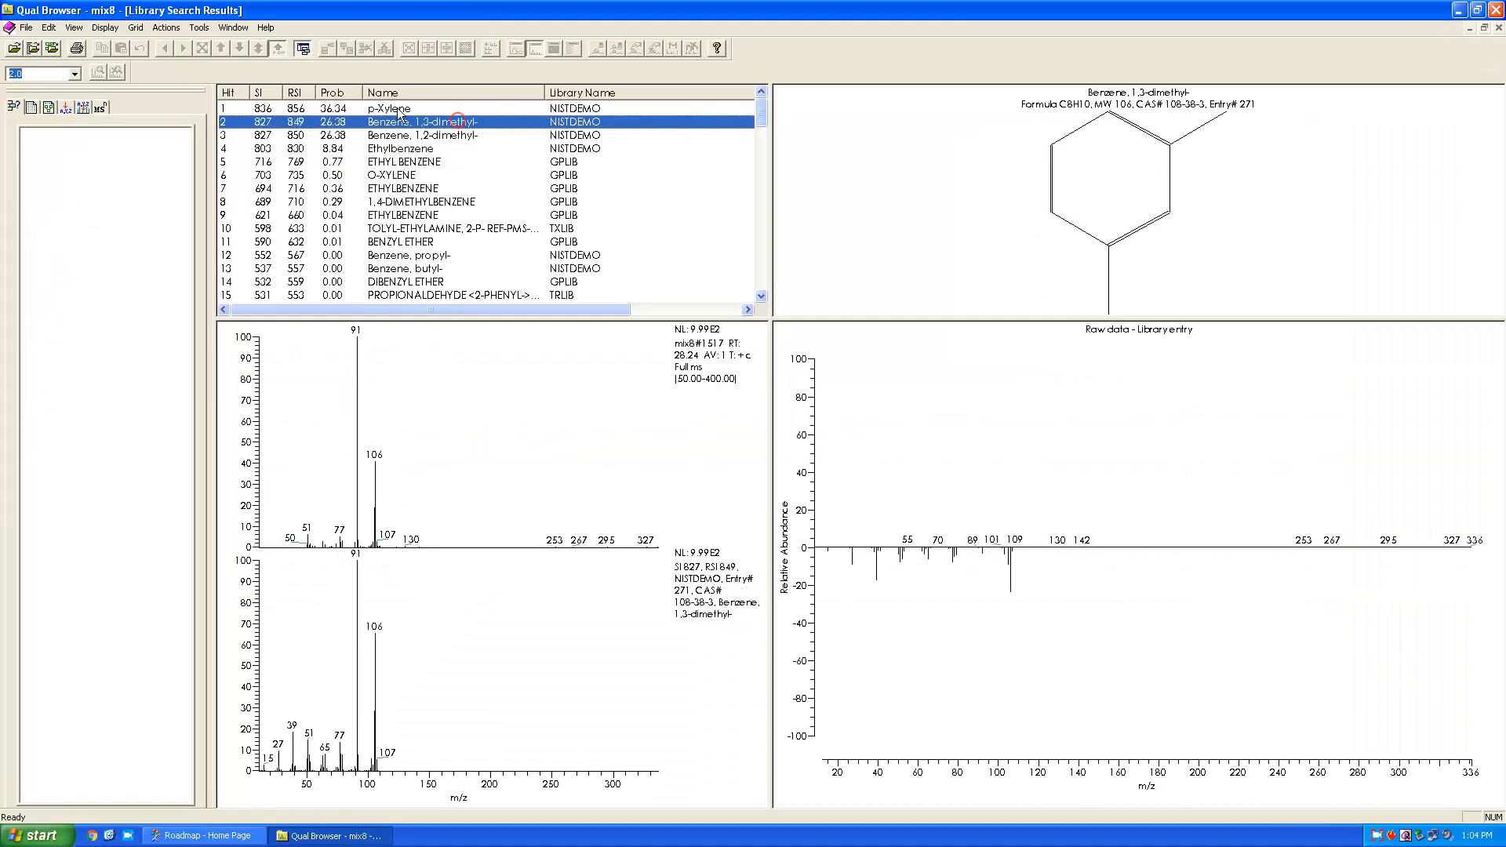
click(384, 107)
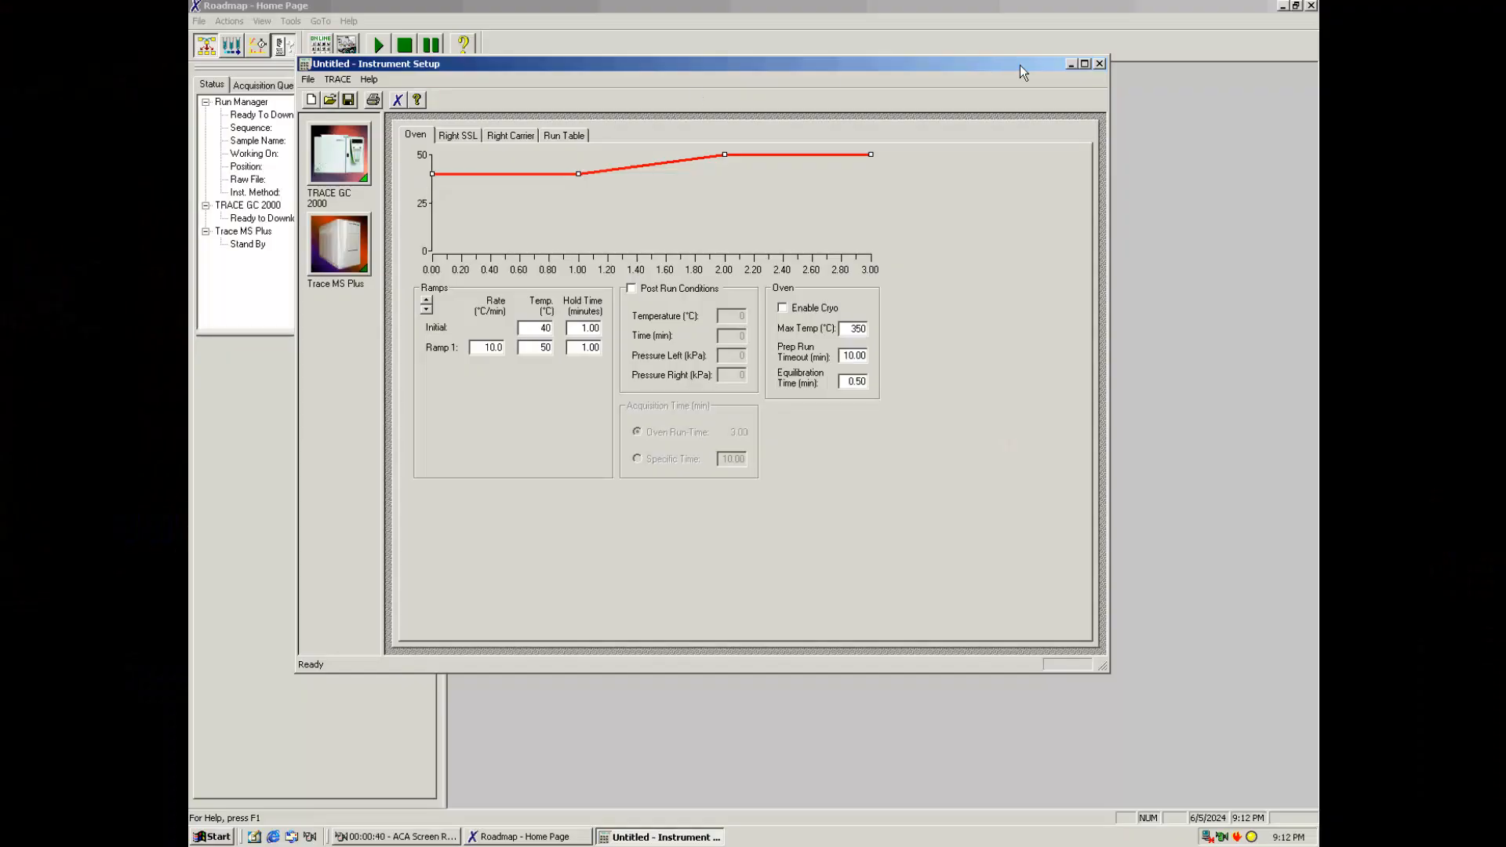
- Close Instrument Setup, show the 12.99 and 28.65-minute gasoline spectra, and start a library search
click(1099, 63)
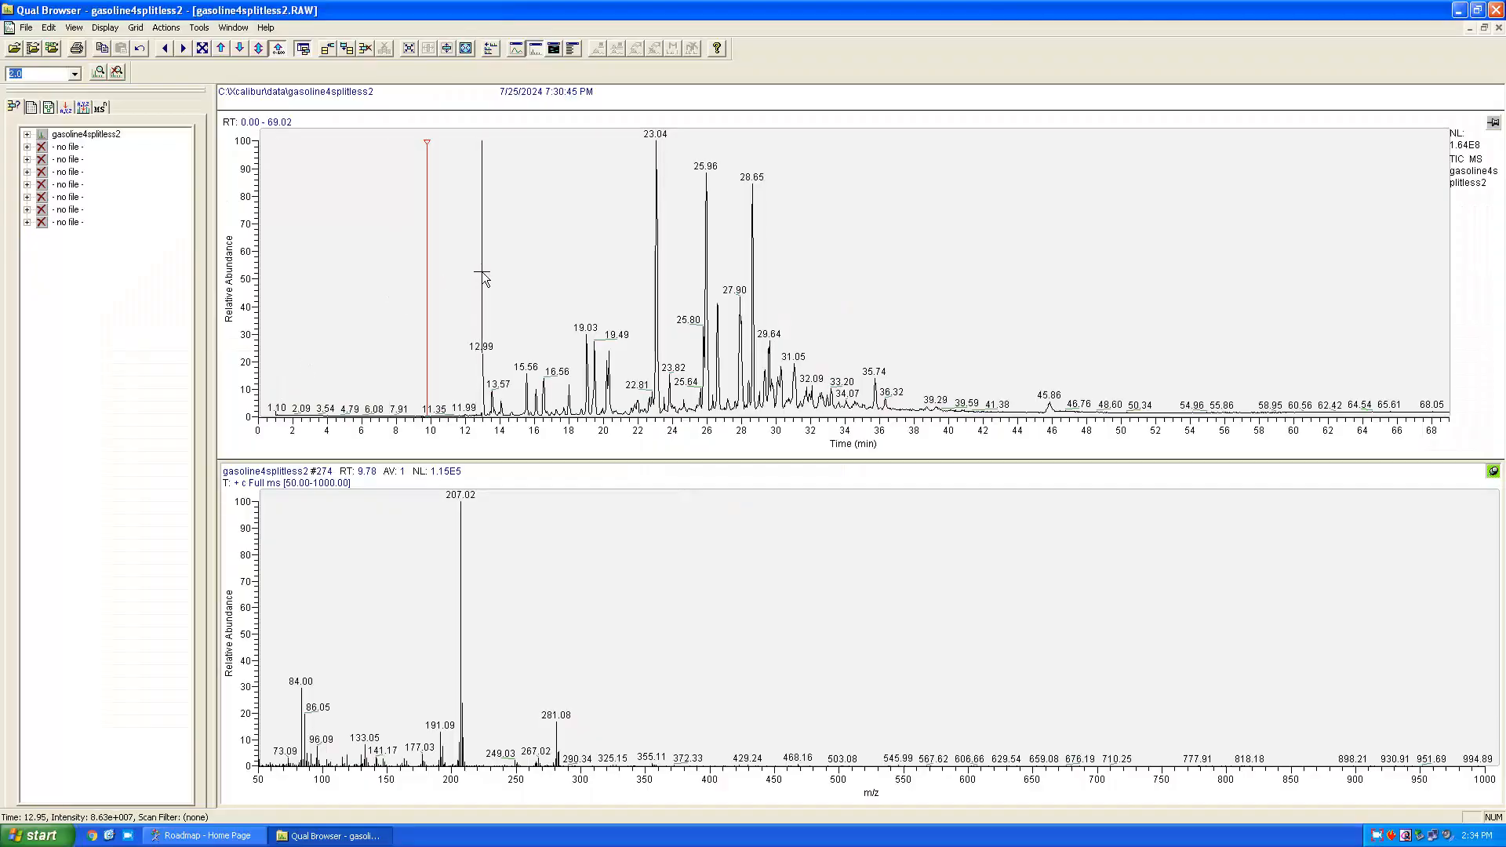
click(480, 274)
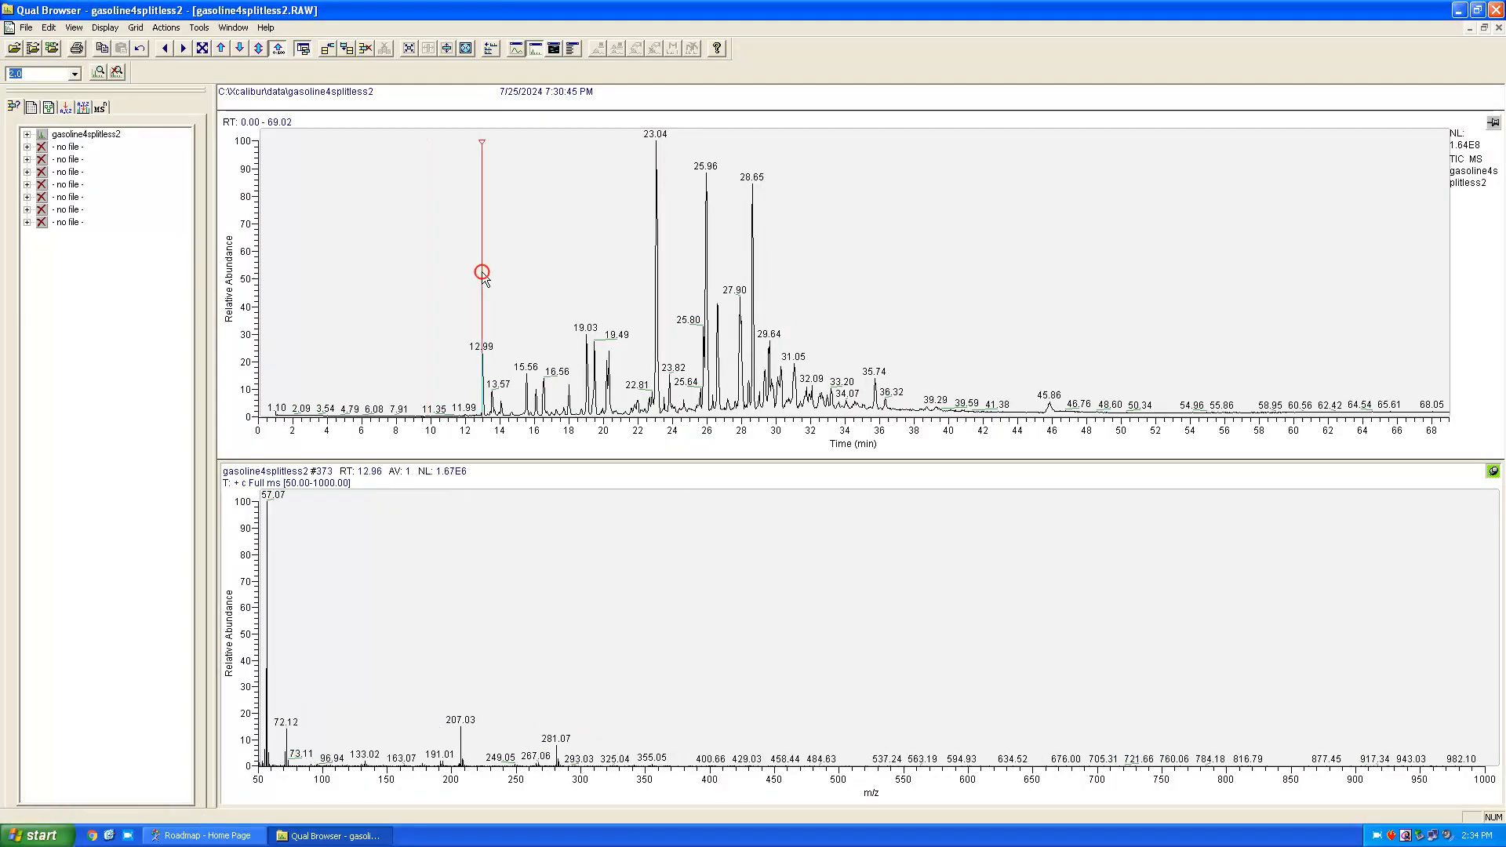
mouse_move(492, 278)
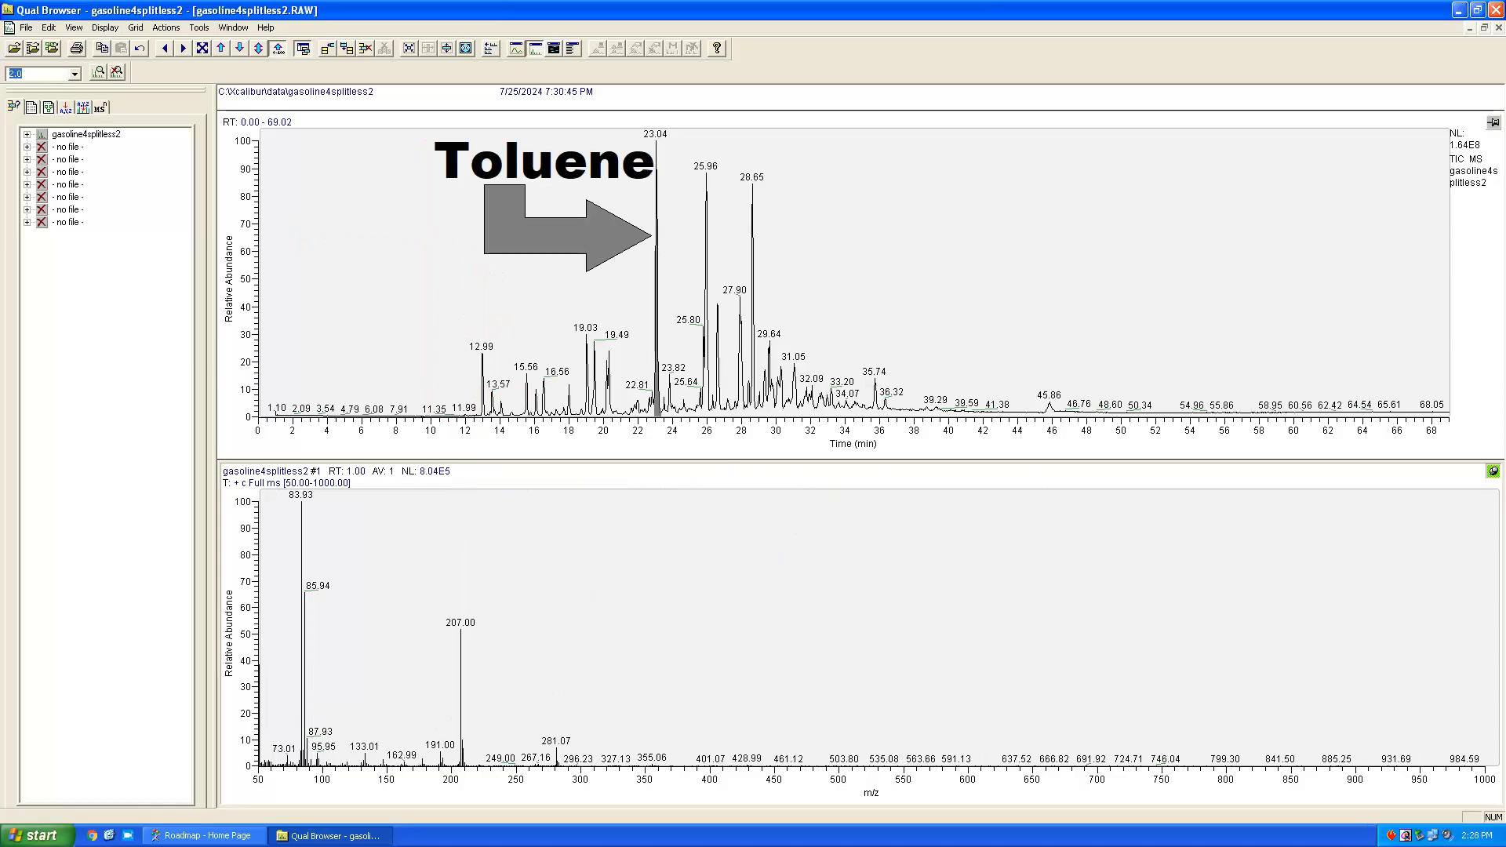
click(167, 27)
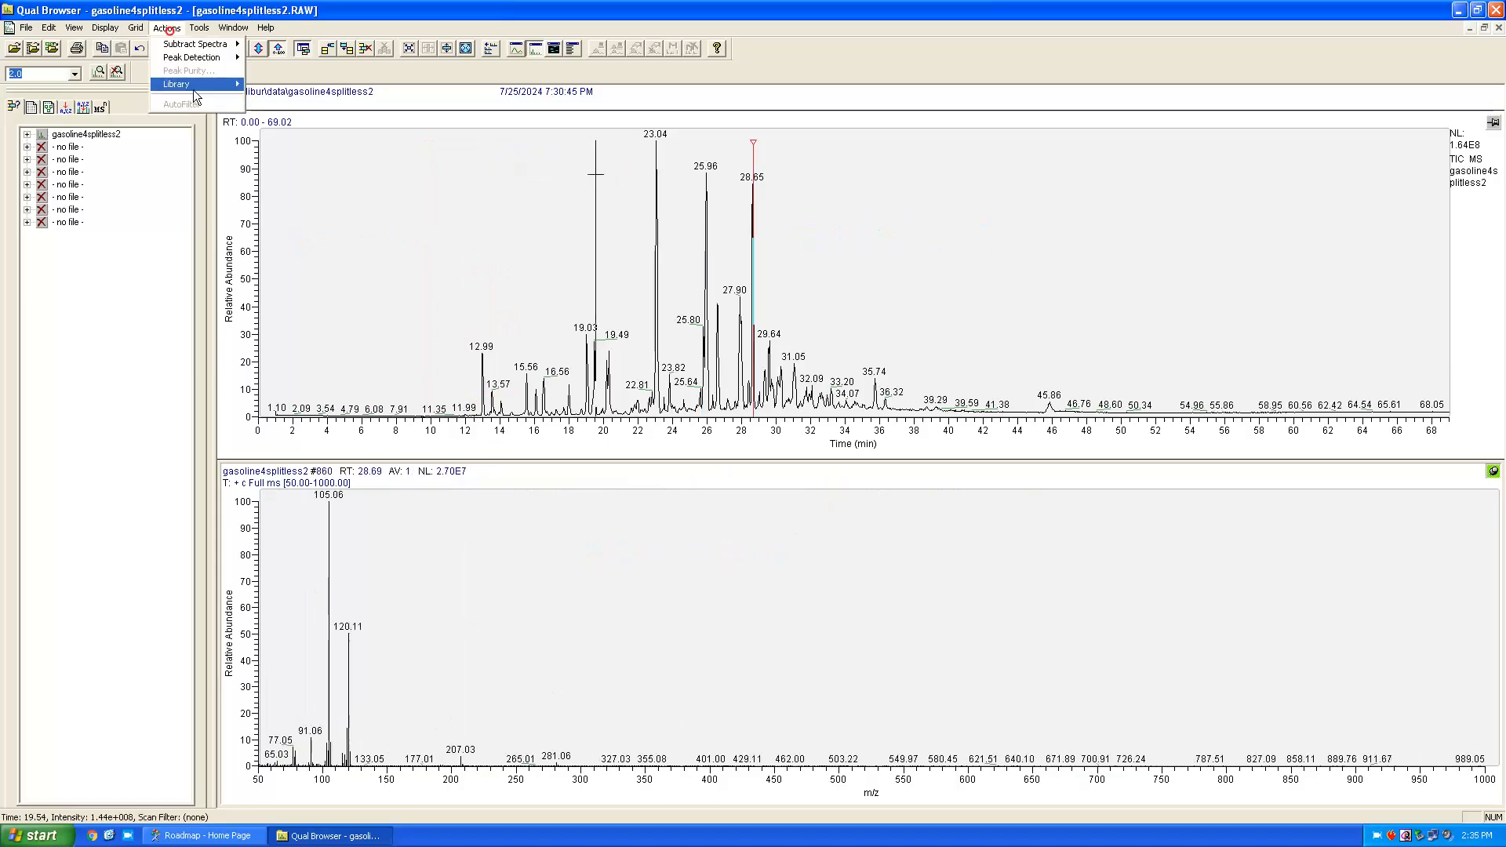
click(175, 84)
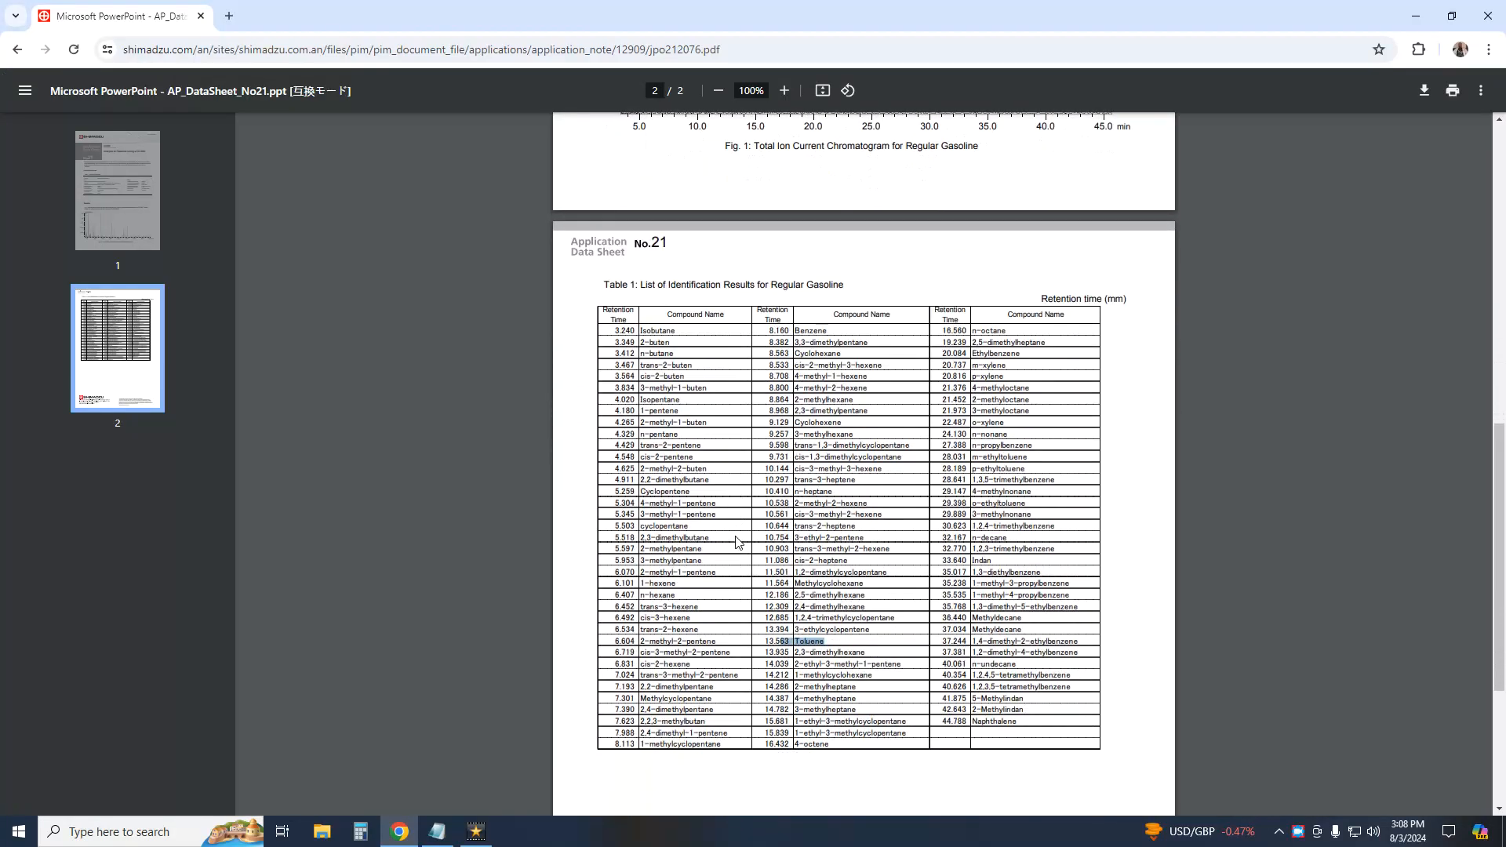
- Bring up the Shimadzu PDF table of gasoline compounds with Toluene at 13.562 min
click(327, 833)
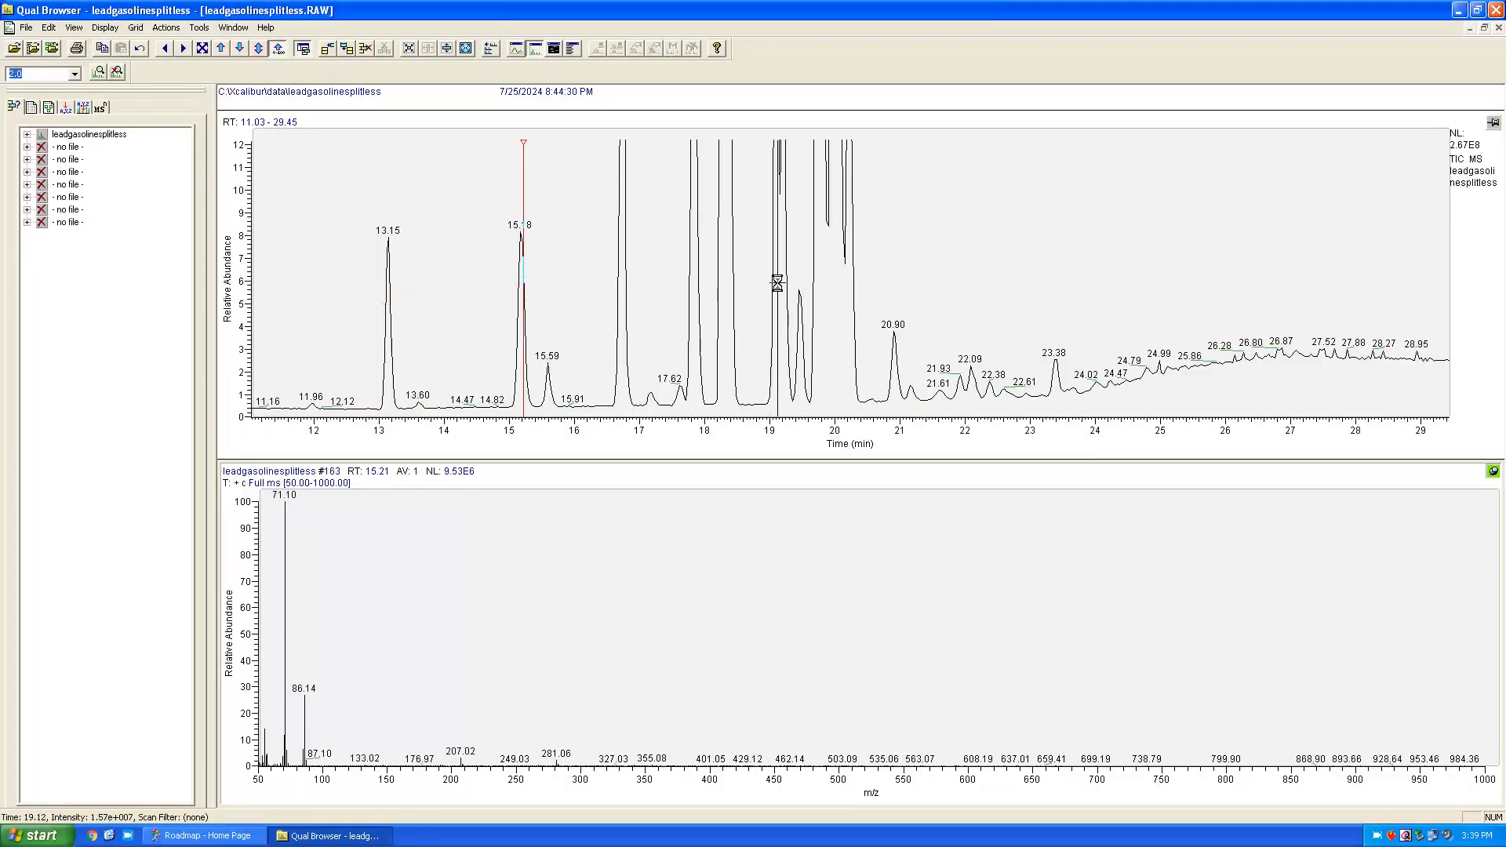
- Show the spectra of the peaks near 19.2 and 20.90 minutes
click(783, 282)
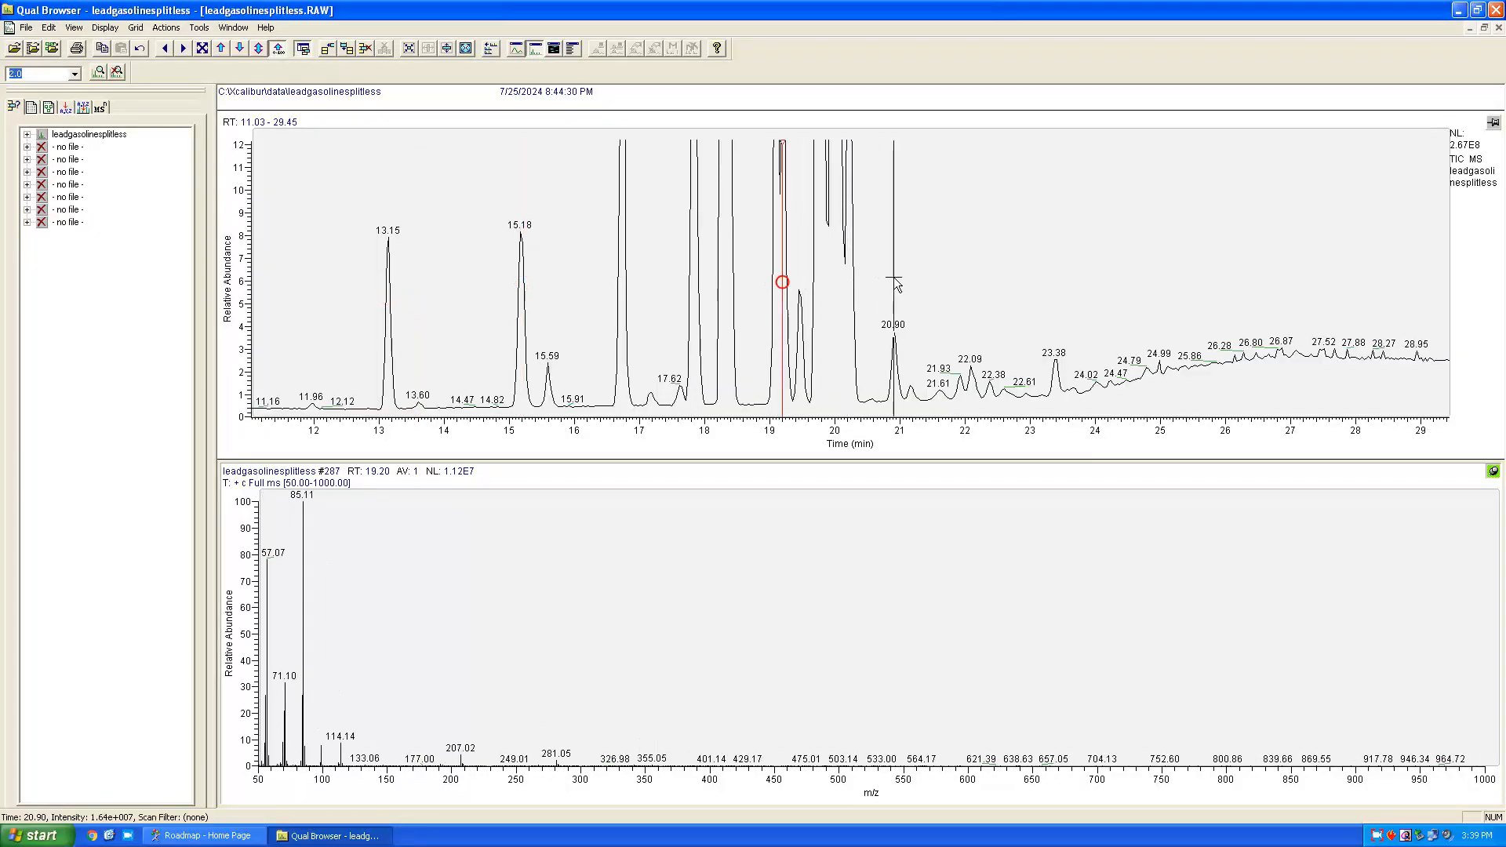
click(966, 281)
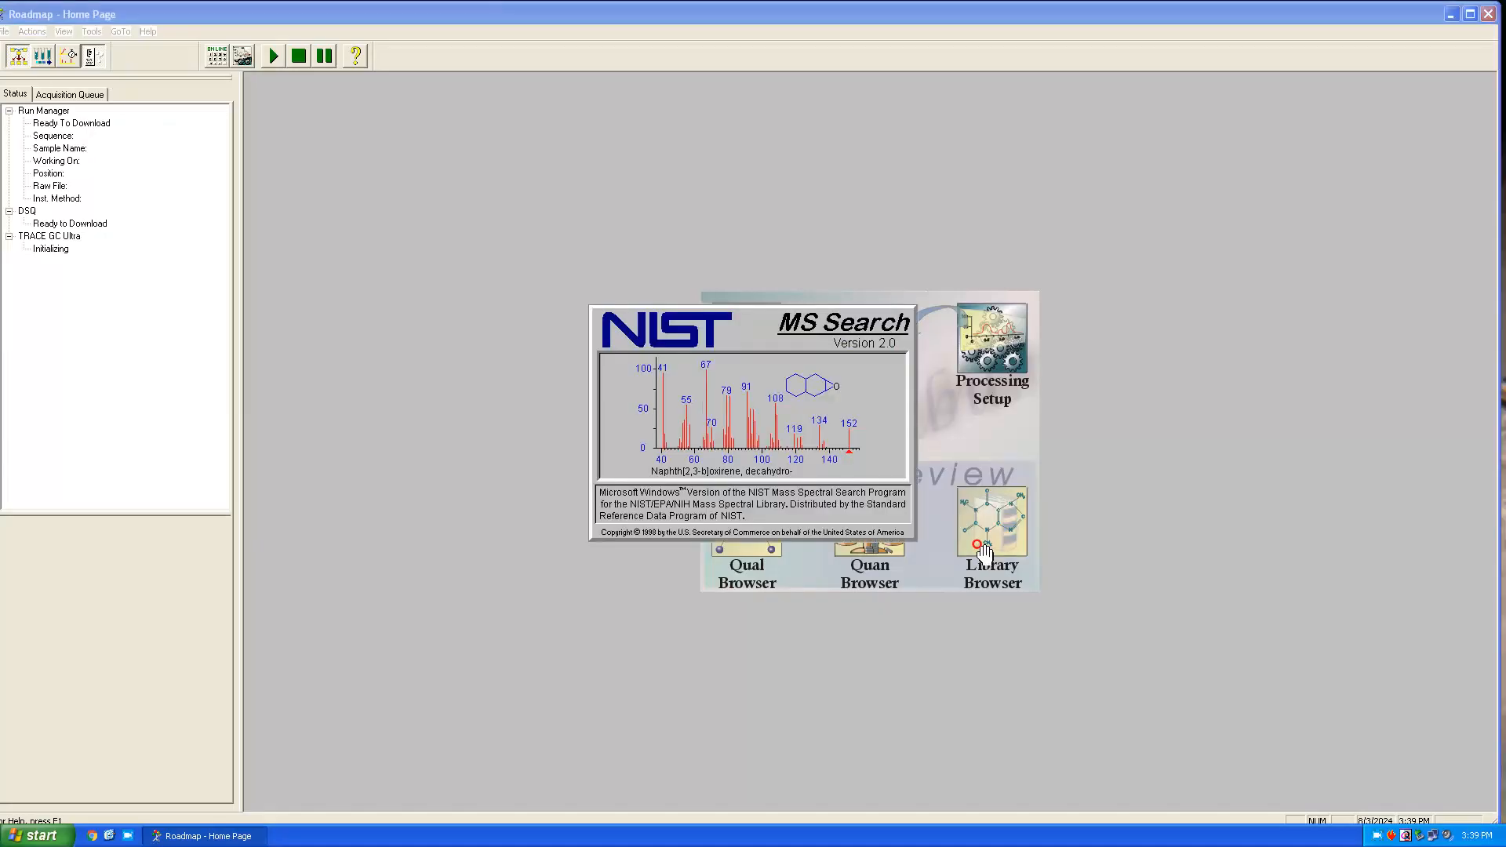
- Set the SIM method to monitor masses 237, 266 and 295 (width 1.00, dwell 100 ms) and confirm
click(991, 523)
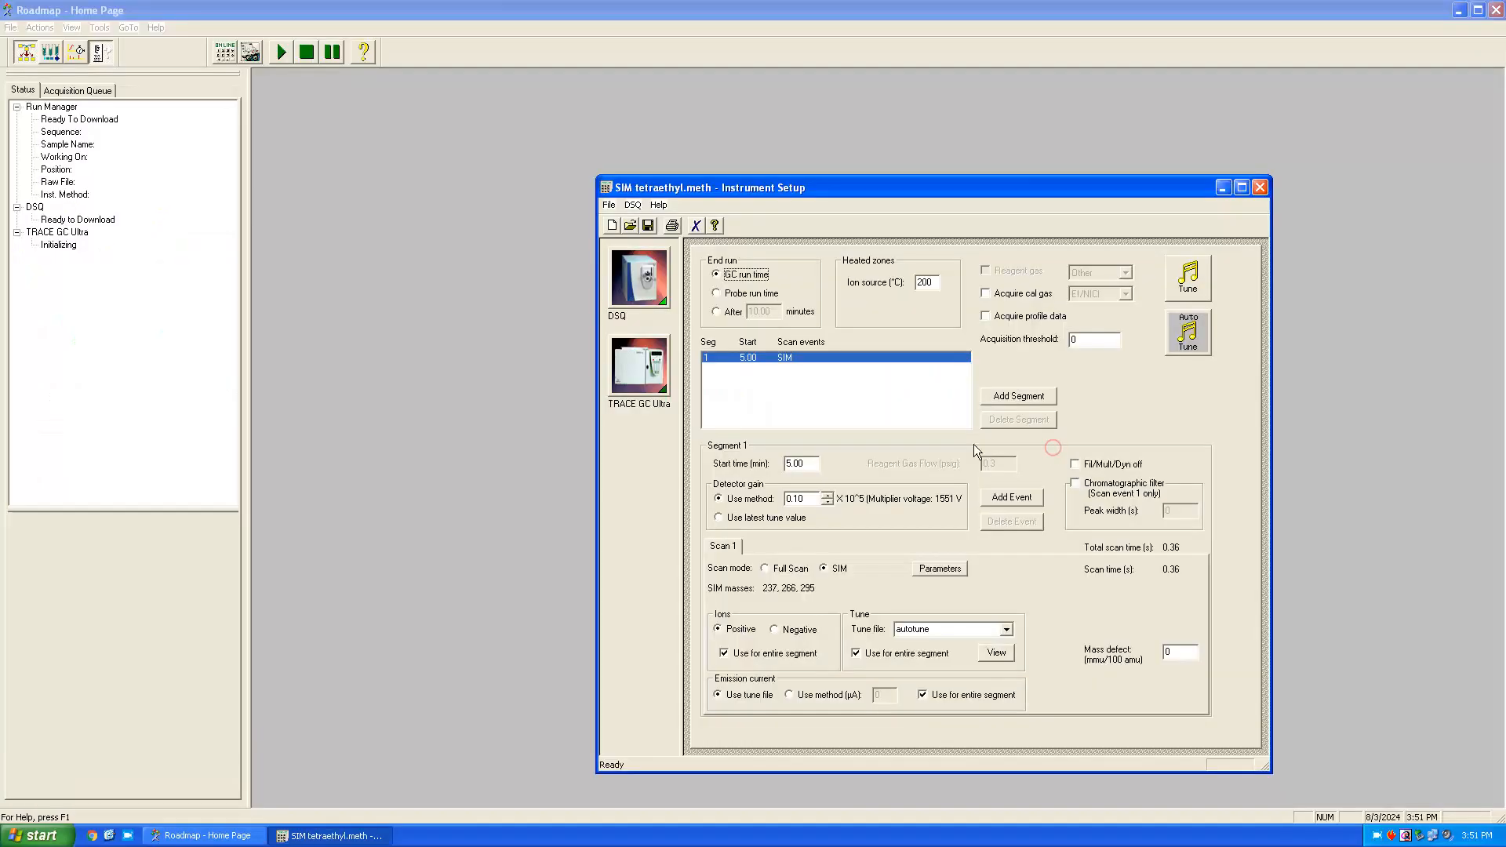
click(938, 568)
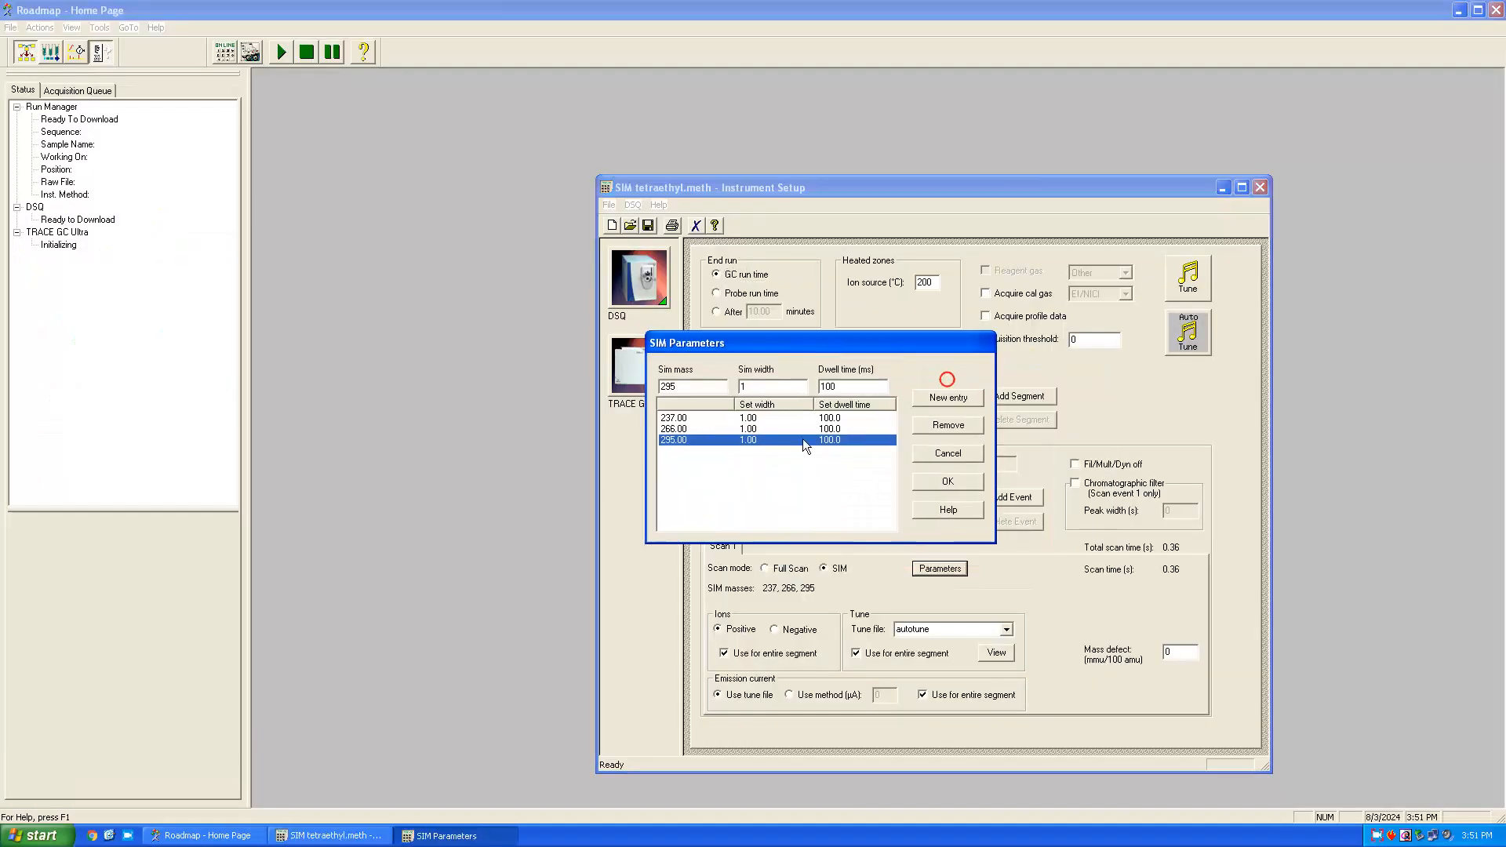
click(946, 480)
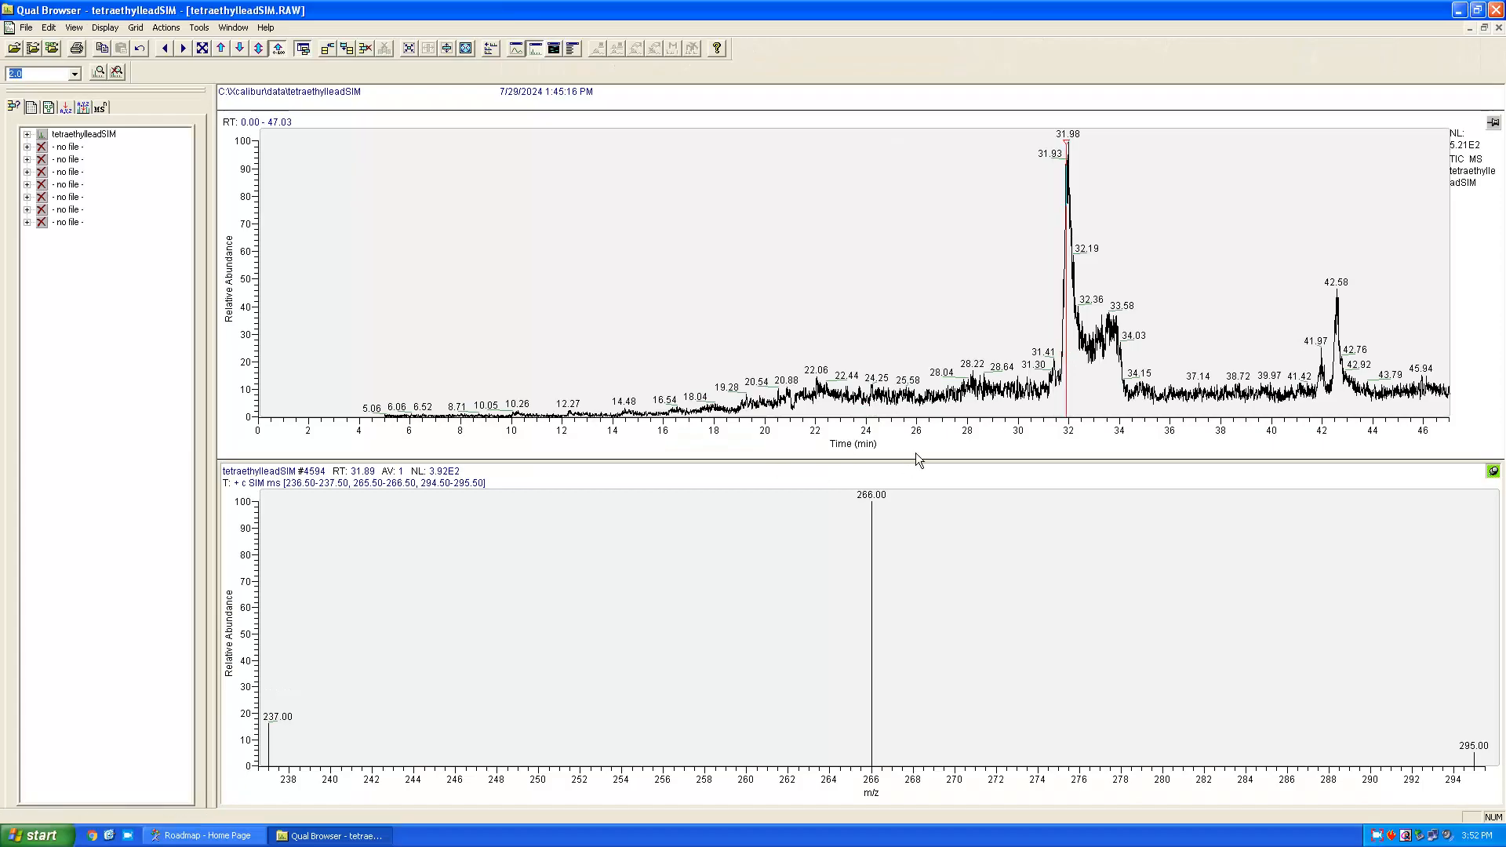
mouse_move(1336, 355)
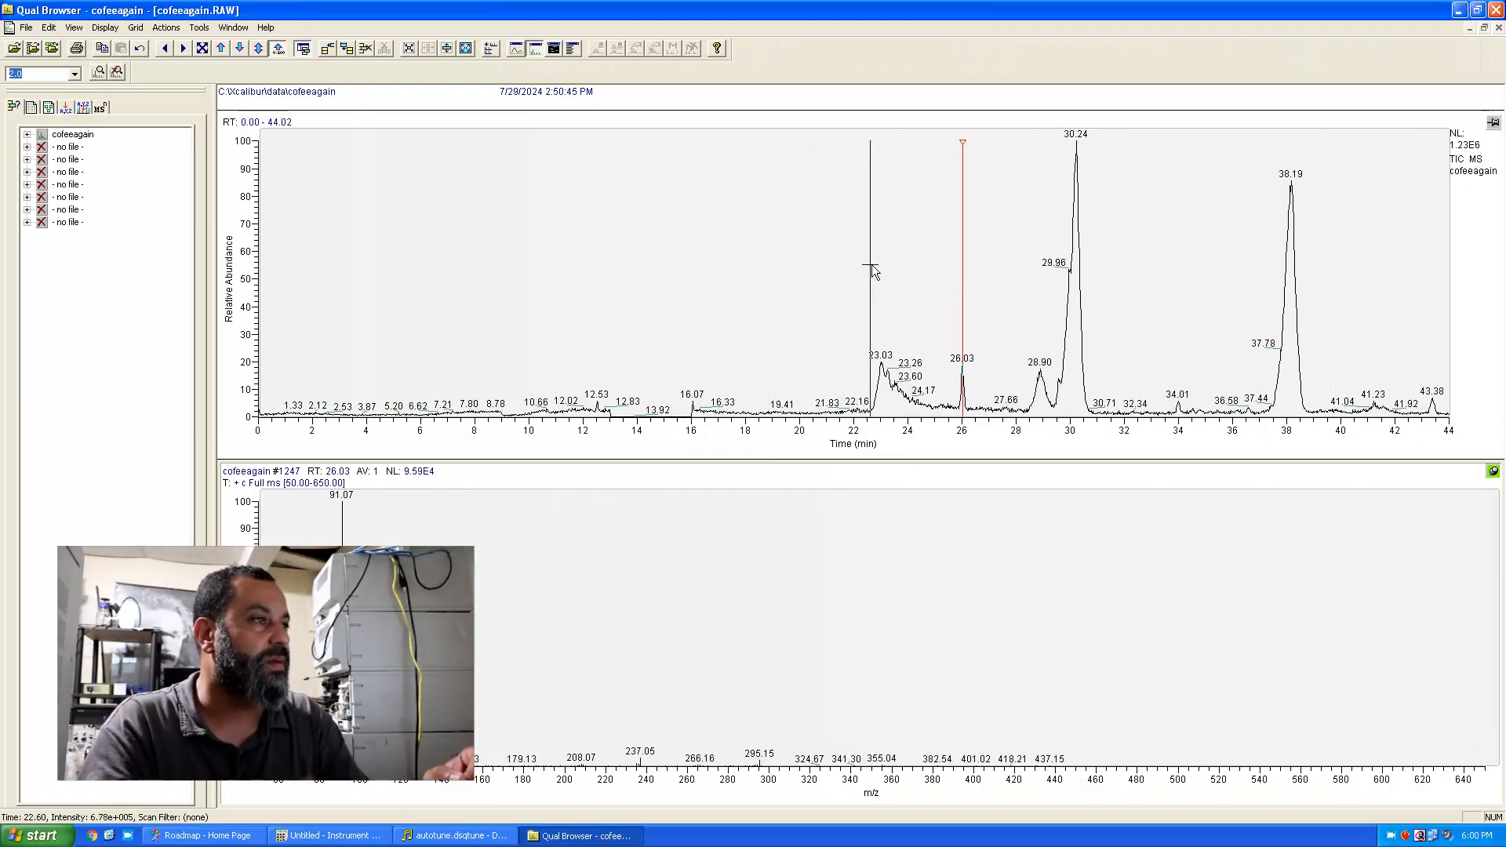
- Show the coffee run's 23-minute peak spectrum and start a library search from Actions
click(880, 264)
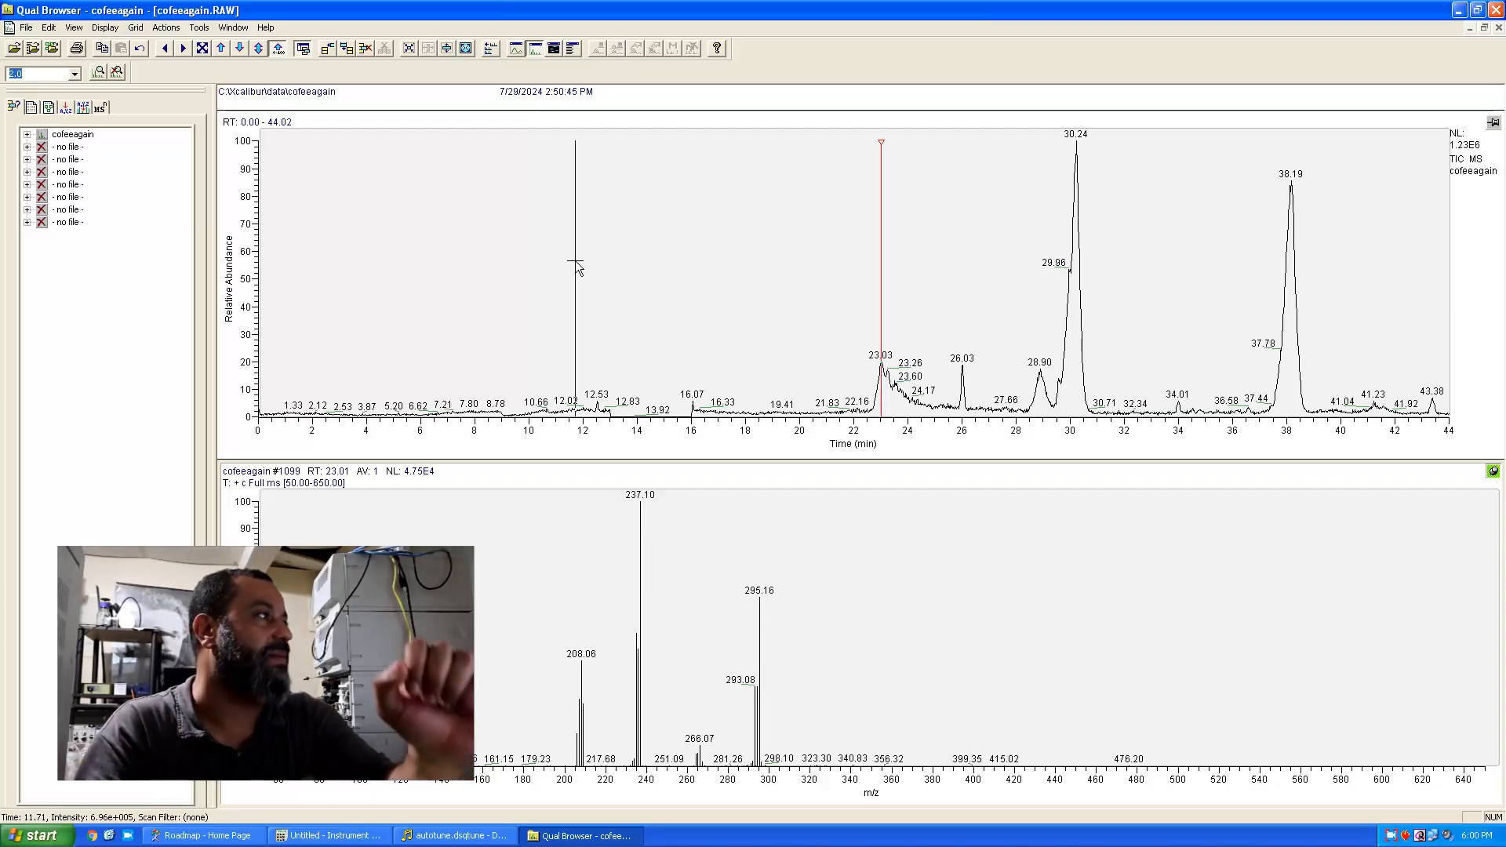
click(165, 27)
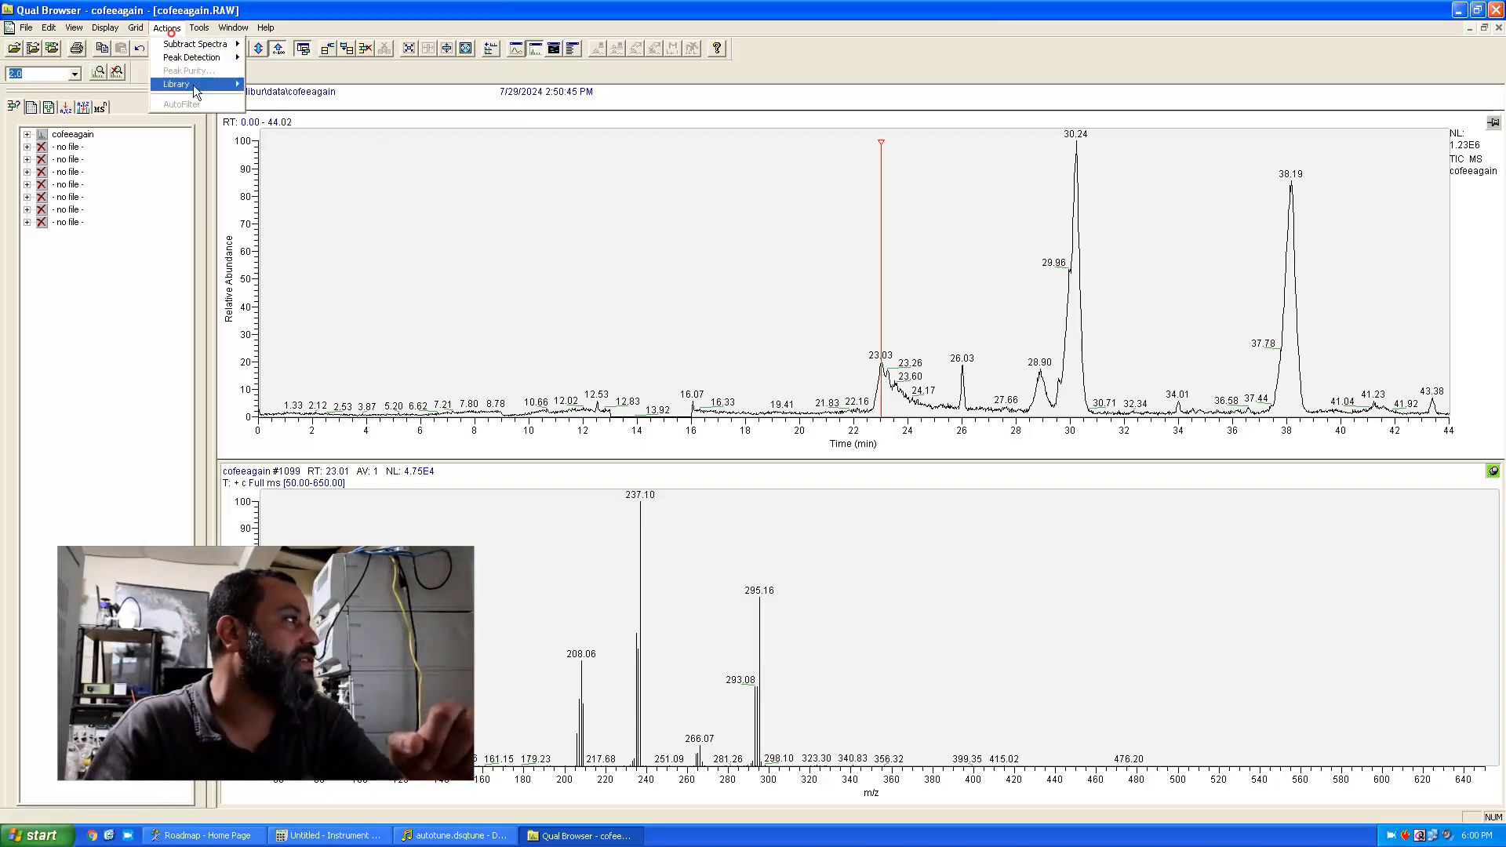
click(176, 84)
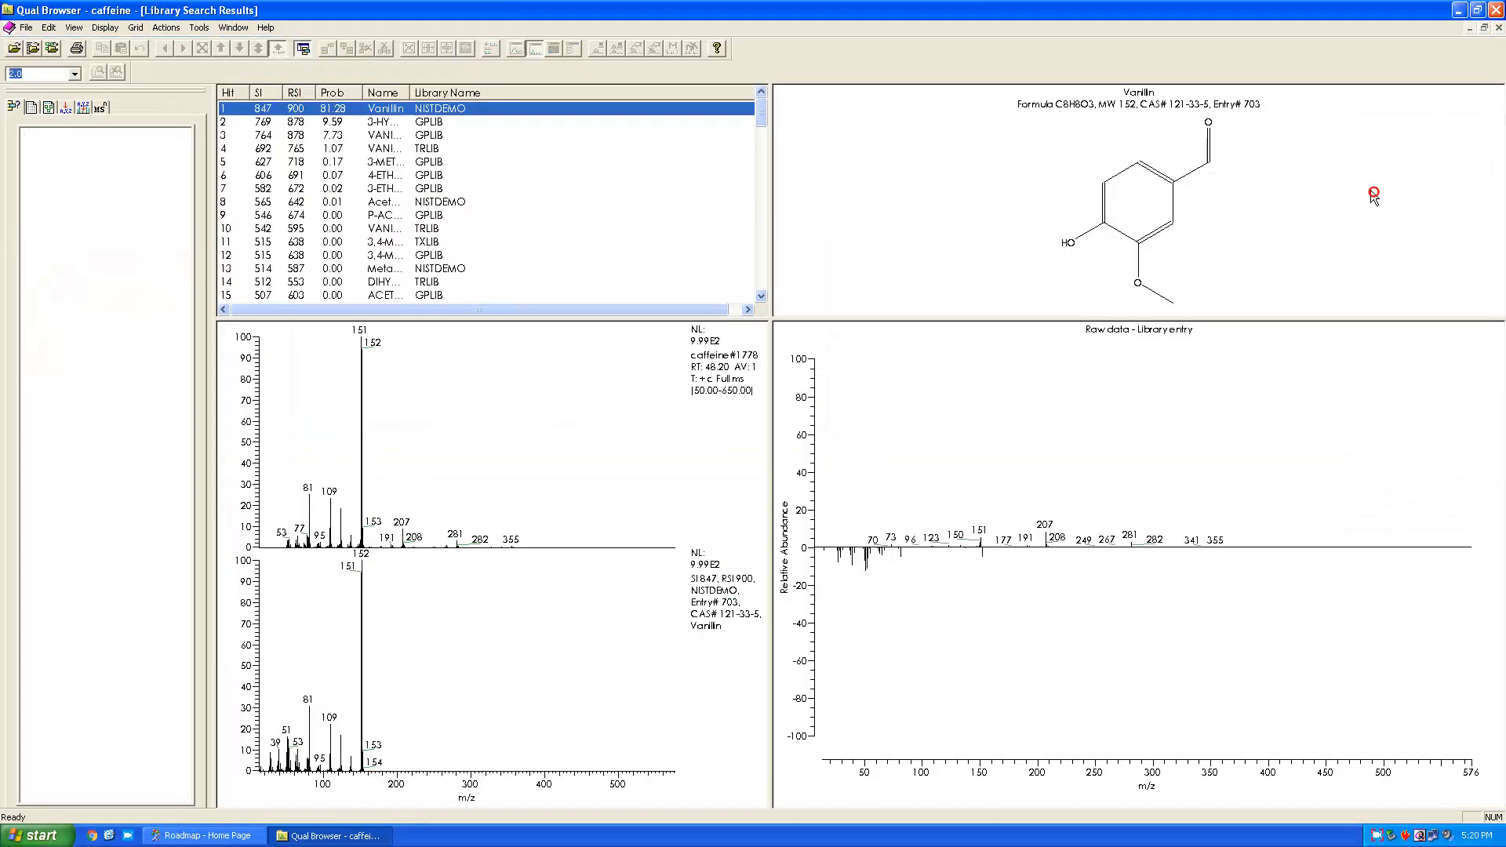
mouse_move(404, 93)
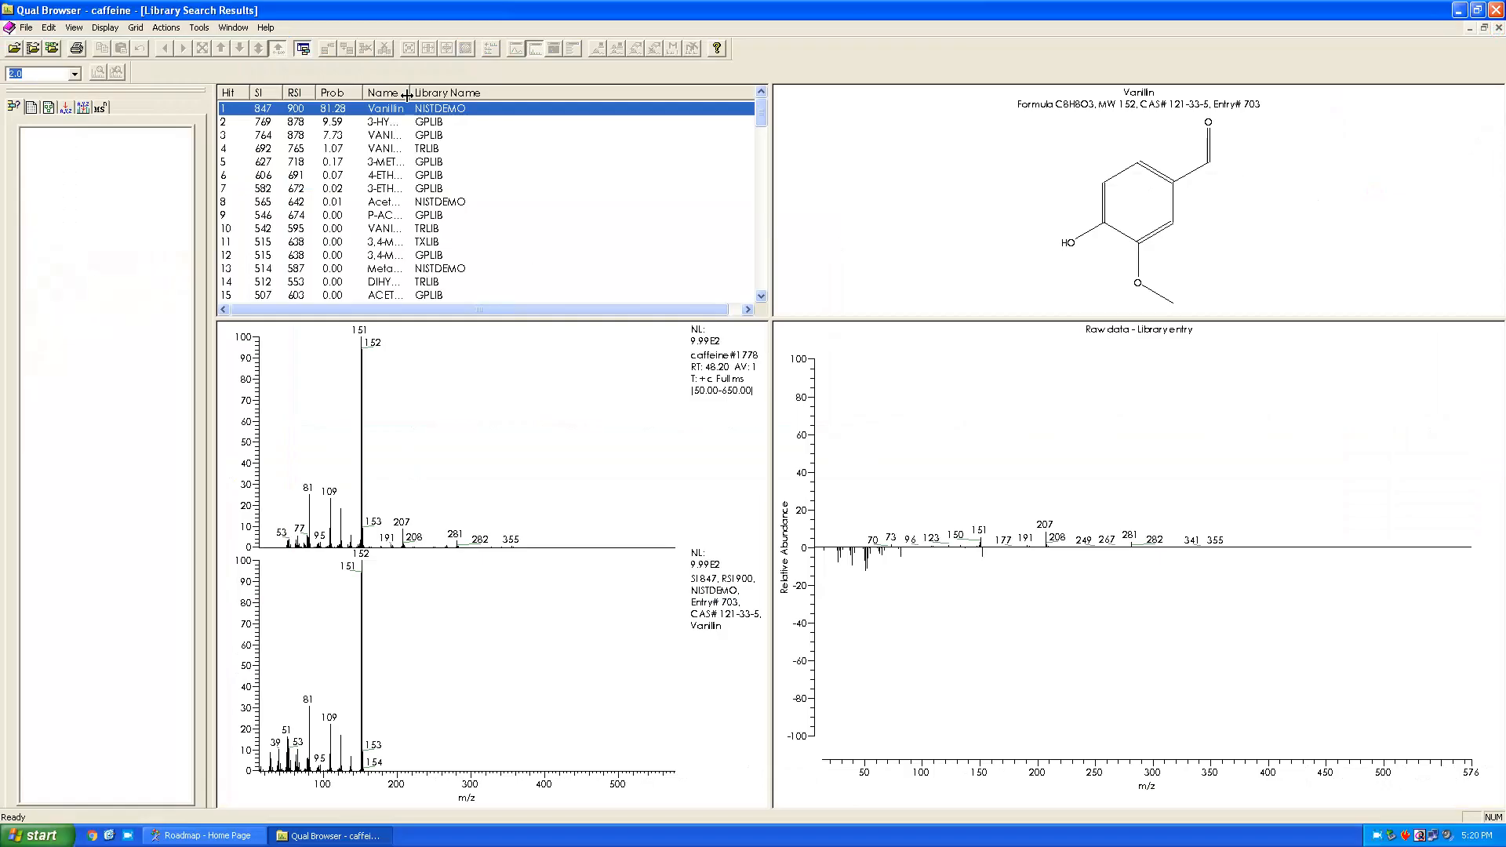
- Enlarge the Library Search Results window, widen the Name column and browse the limonene hit list
drag(403, 93, 576, 92)
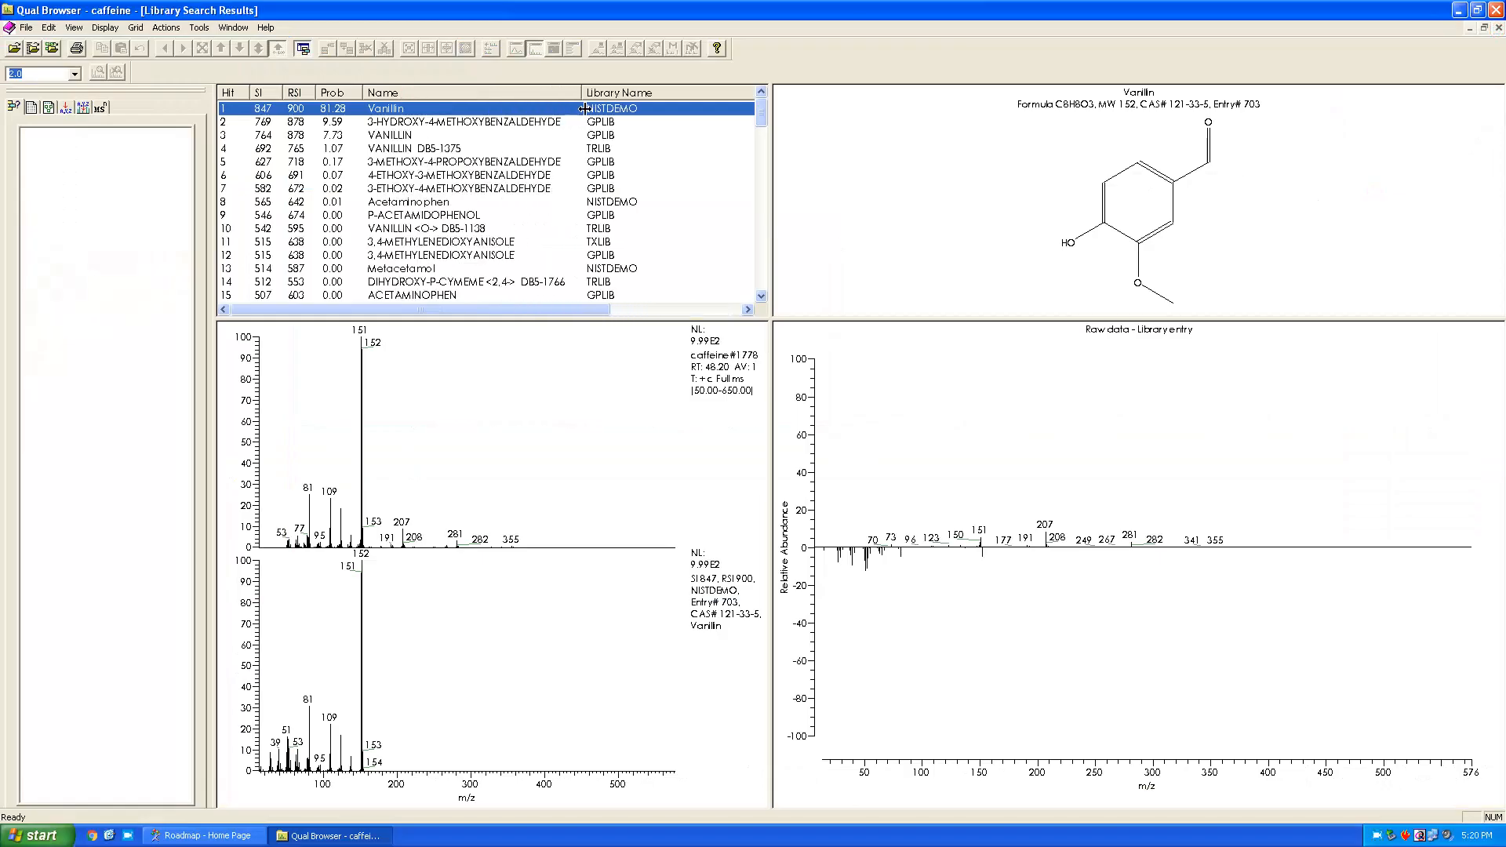
mouse_move(1113, 297)
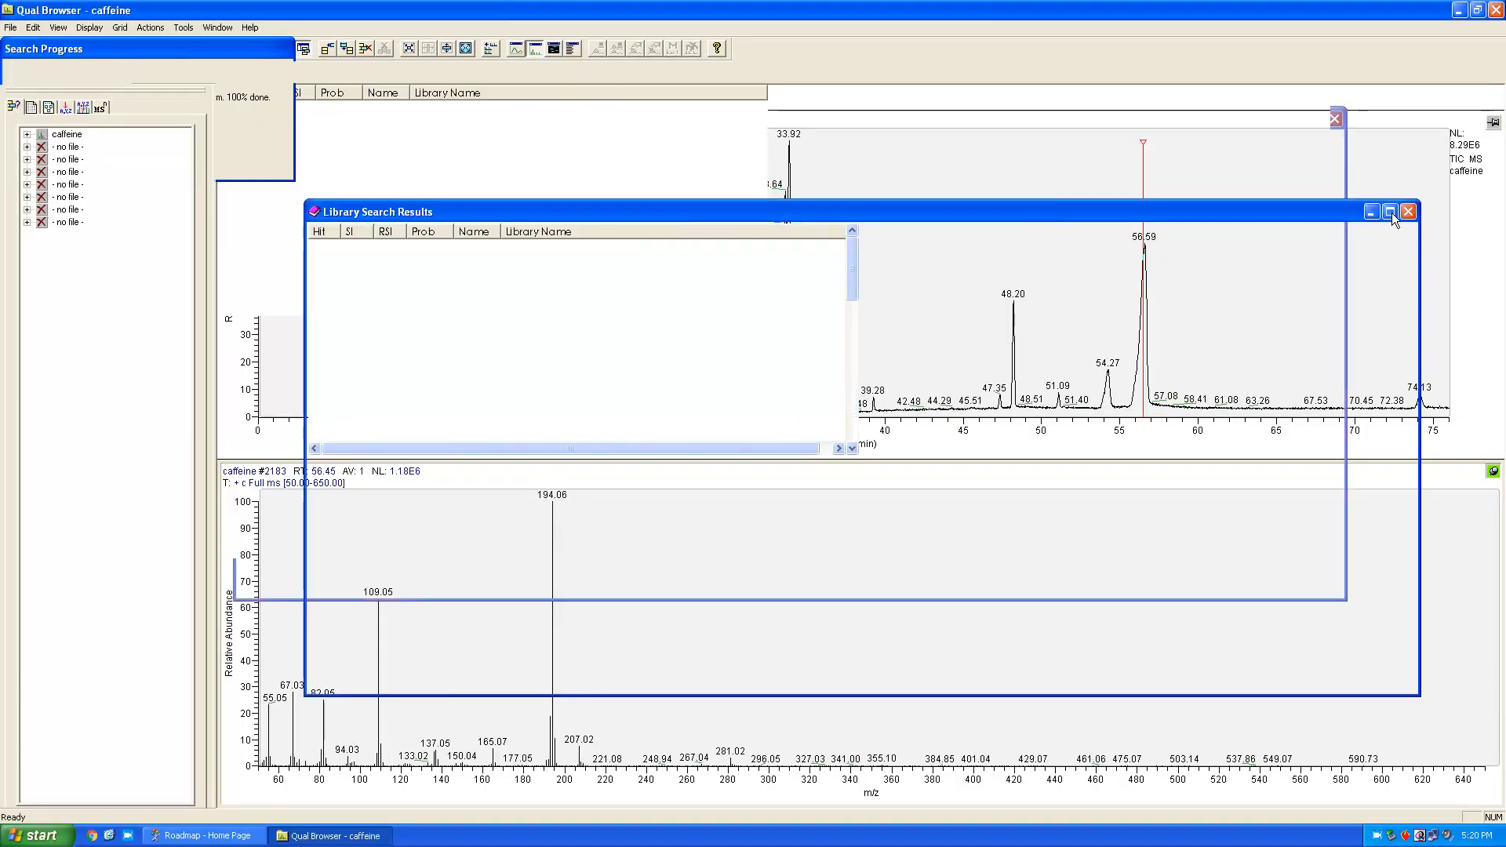
click(1389, 211)
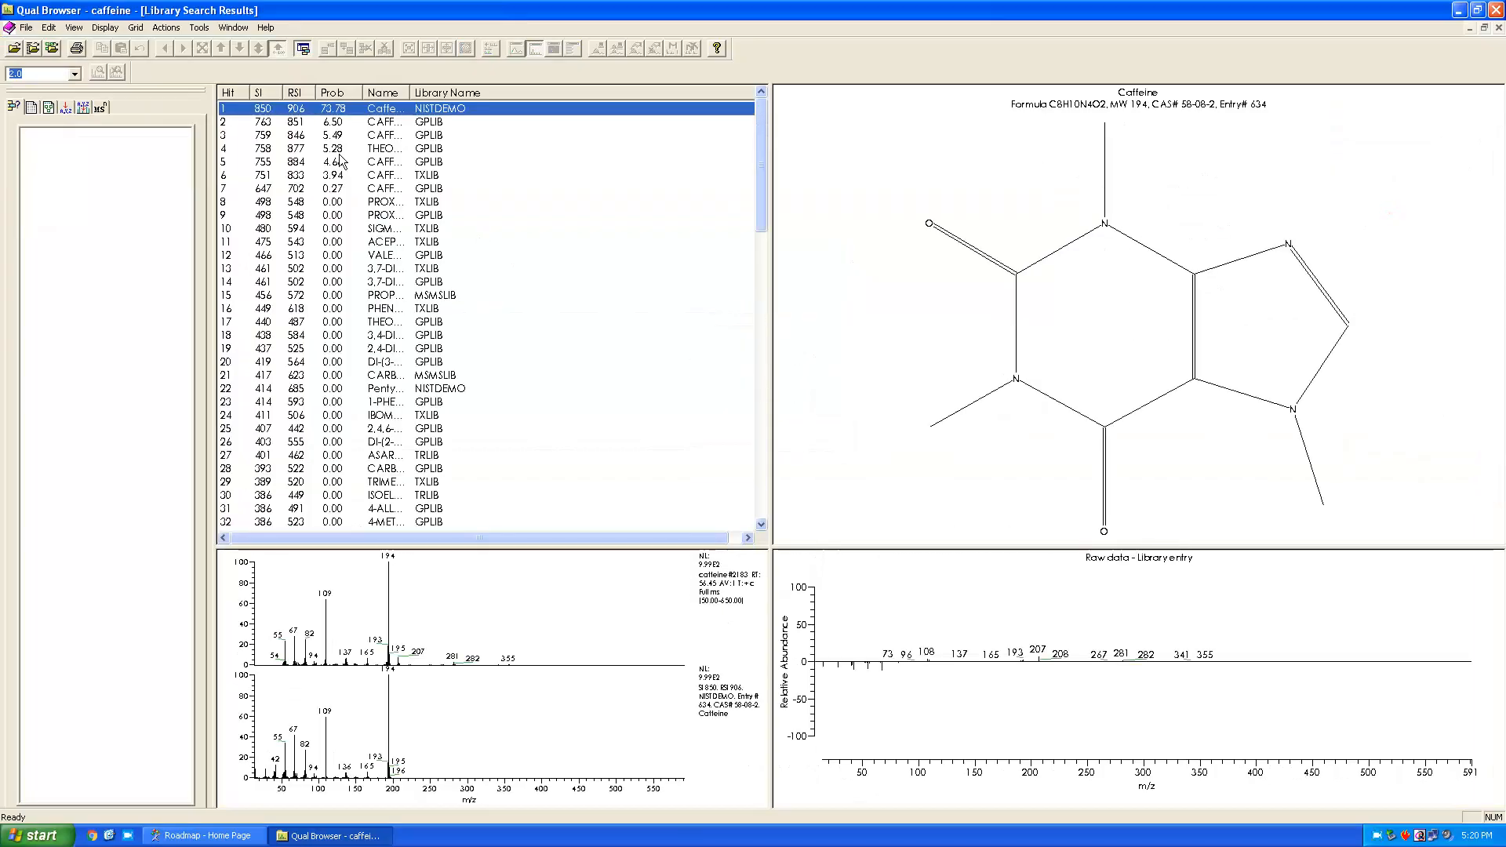
drag(408, 92, 500, 93)
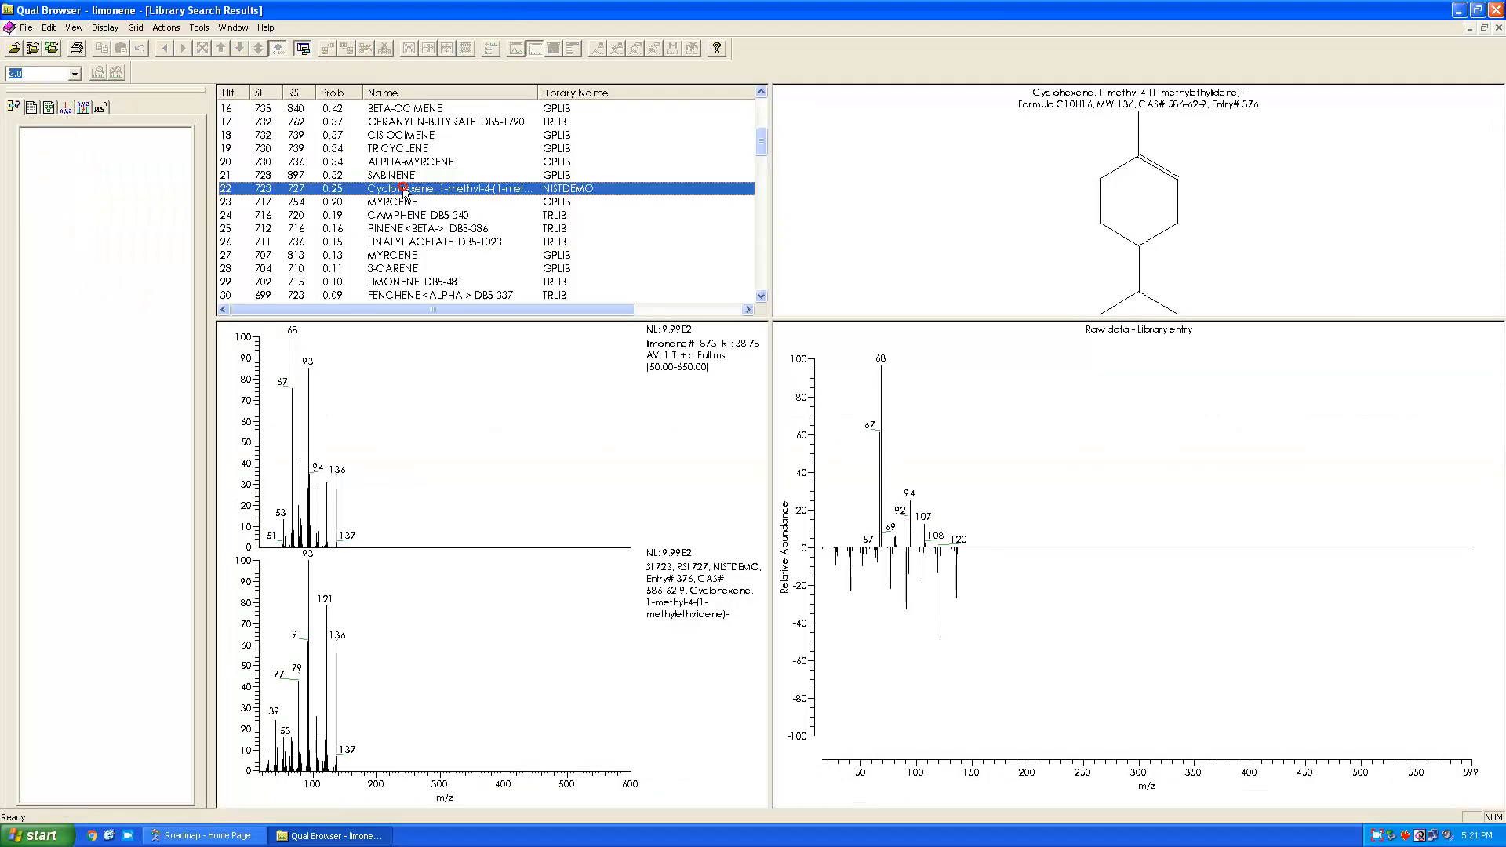
scroll(up, 3)
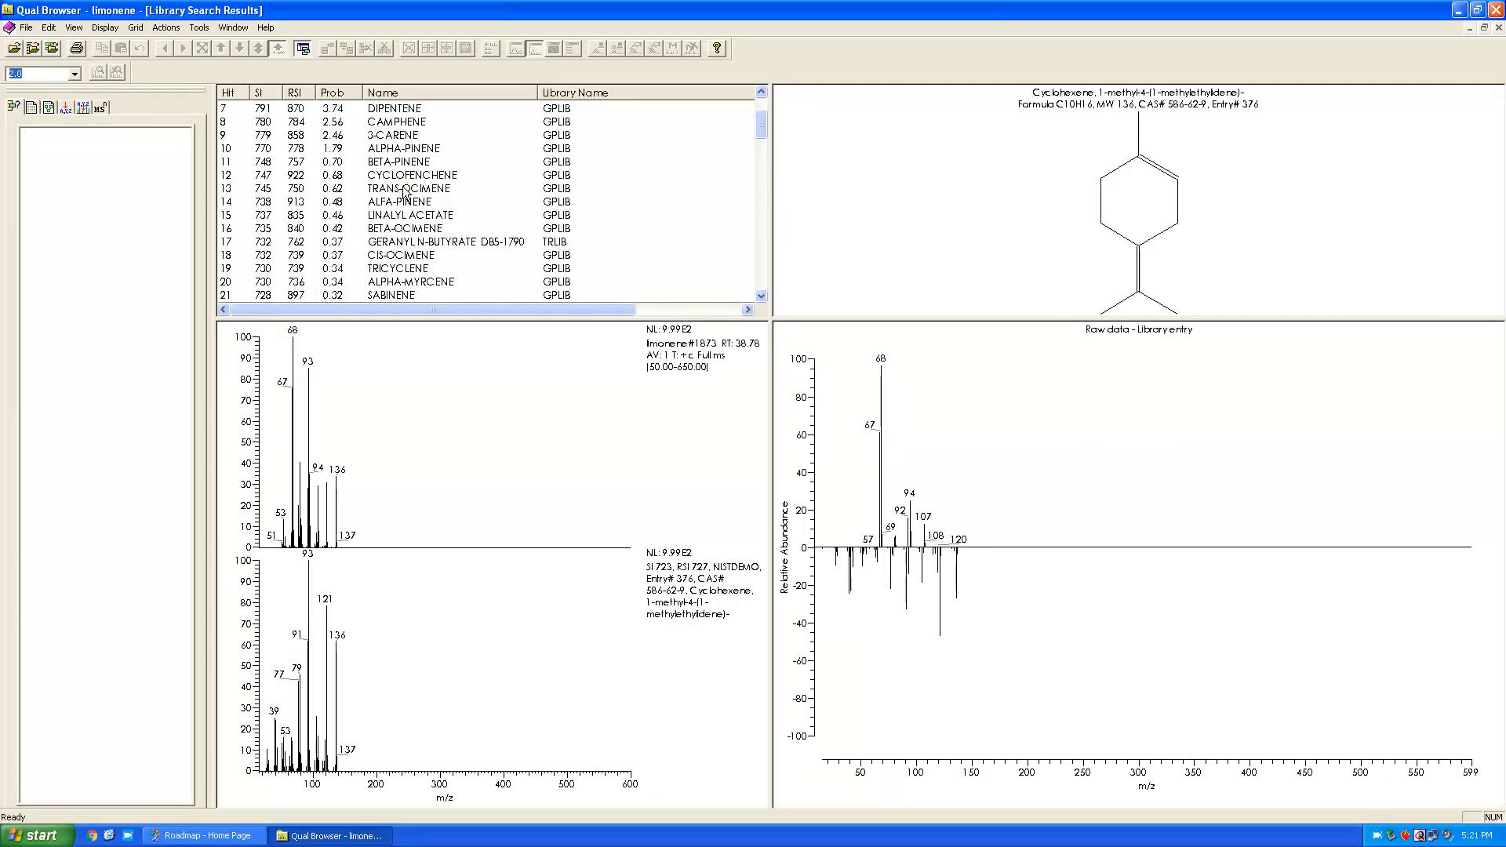
click(209, 834)
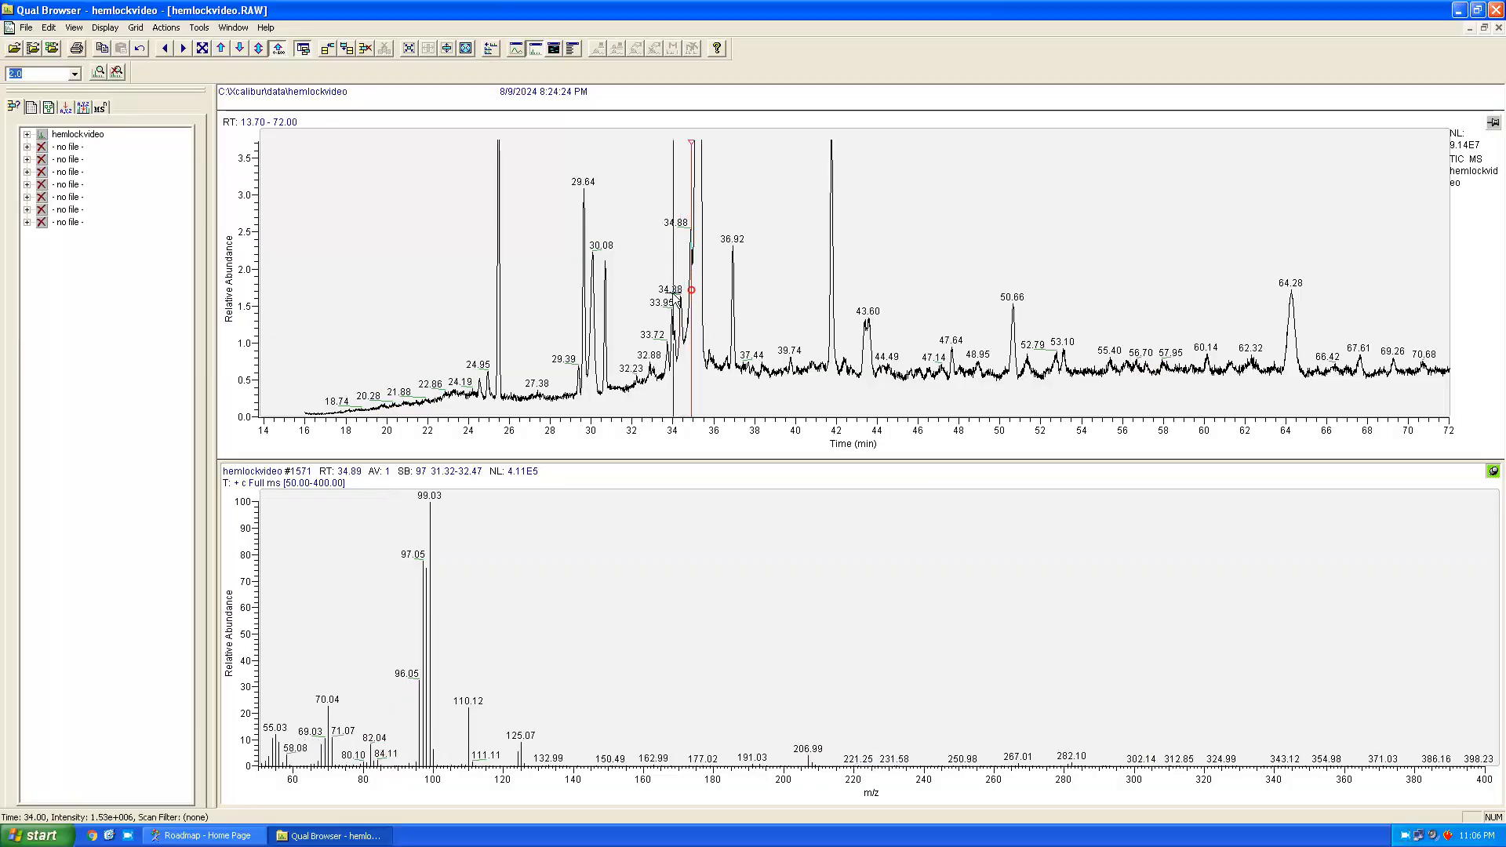
- Library-search the 34.89 min spectrum (CONIINE match), then display the 64.28 min peak's spectrum
click(671, 290)
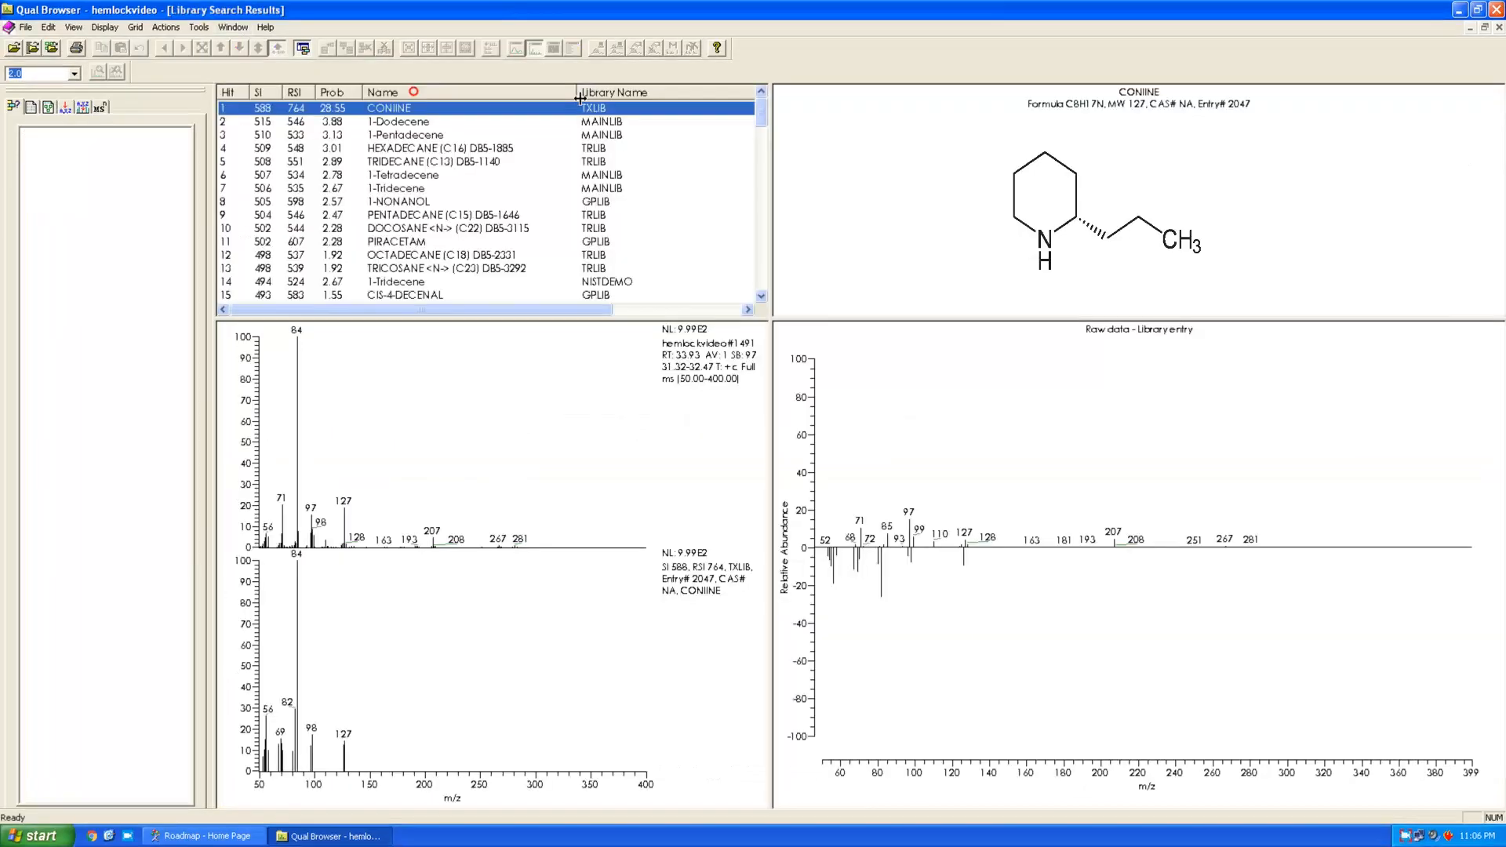
click(433, 432)
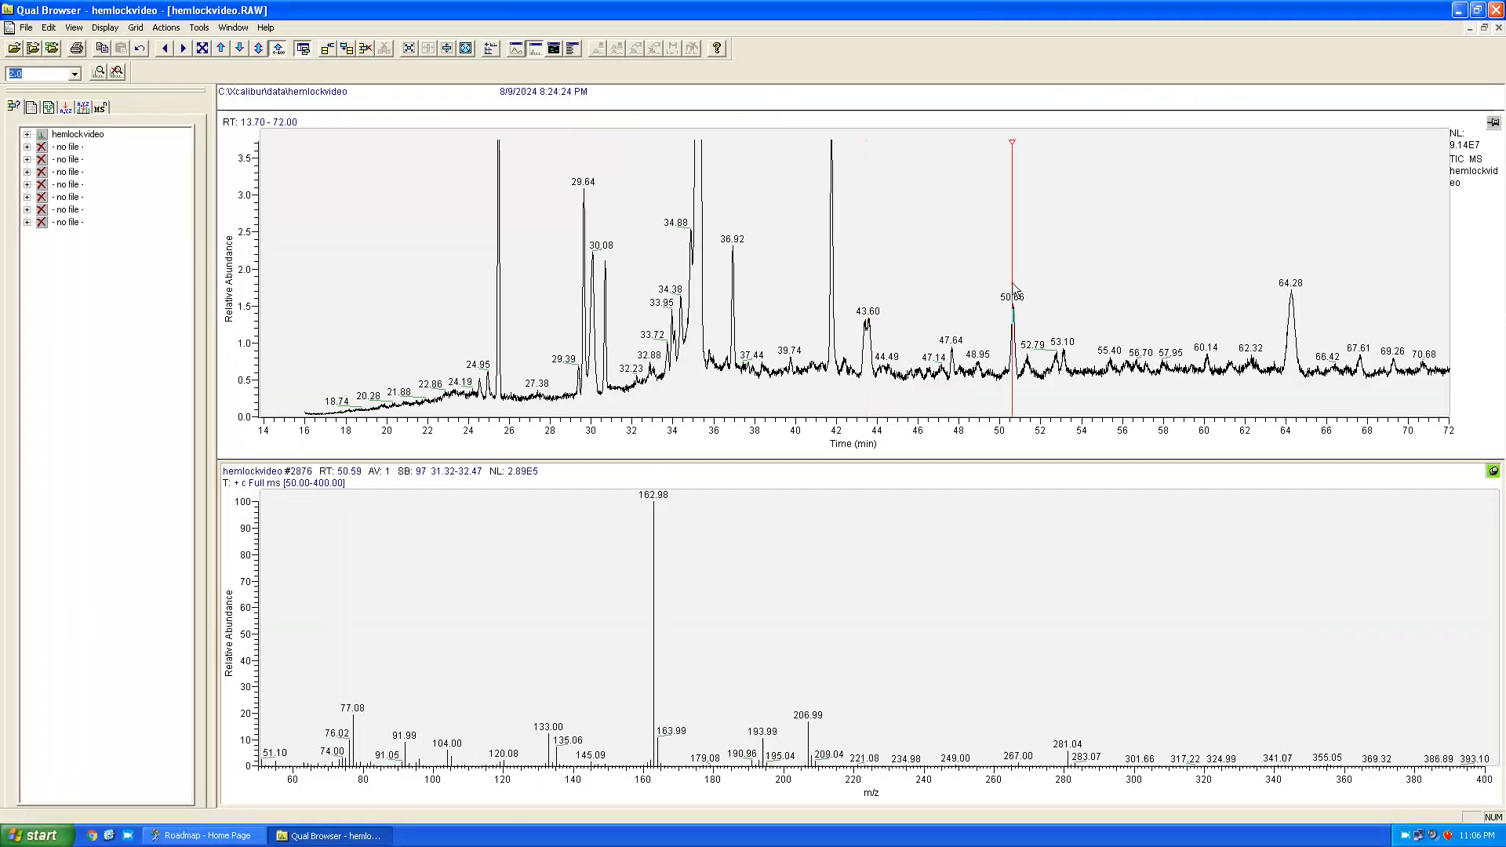
mouse_move(1212, 279)
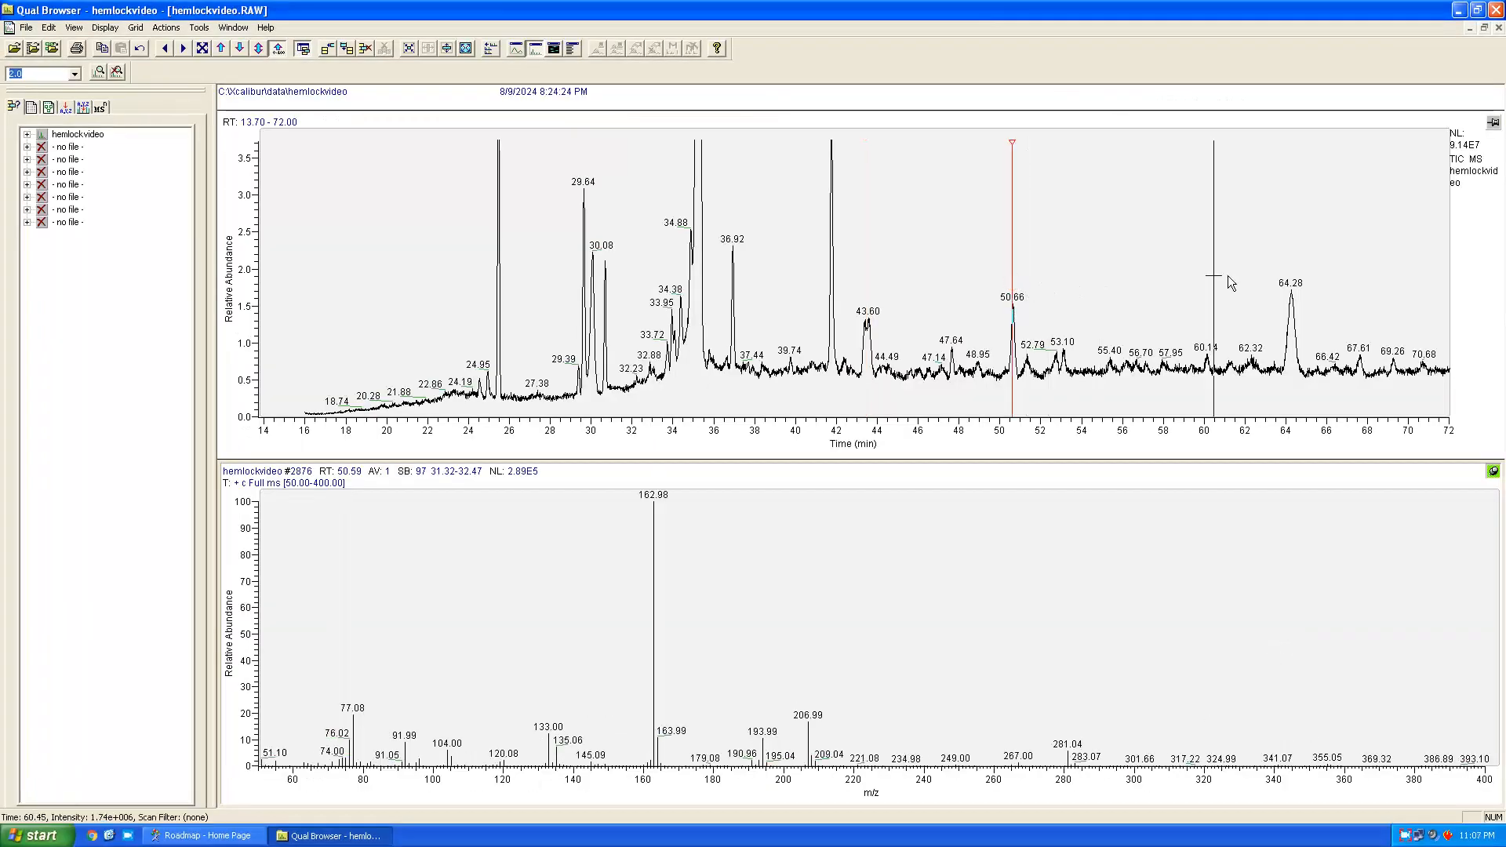
click(1291, 278)
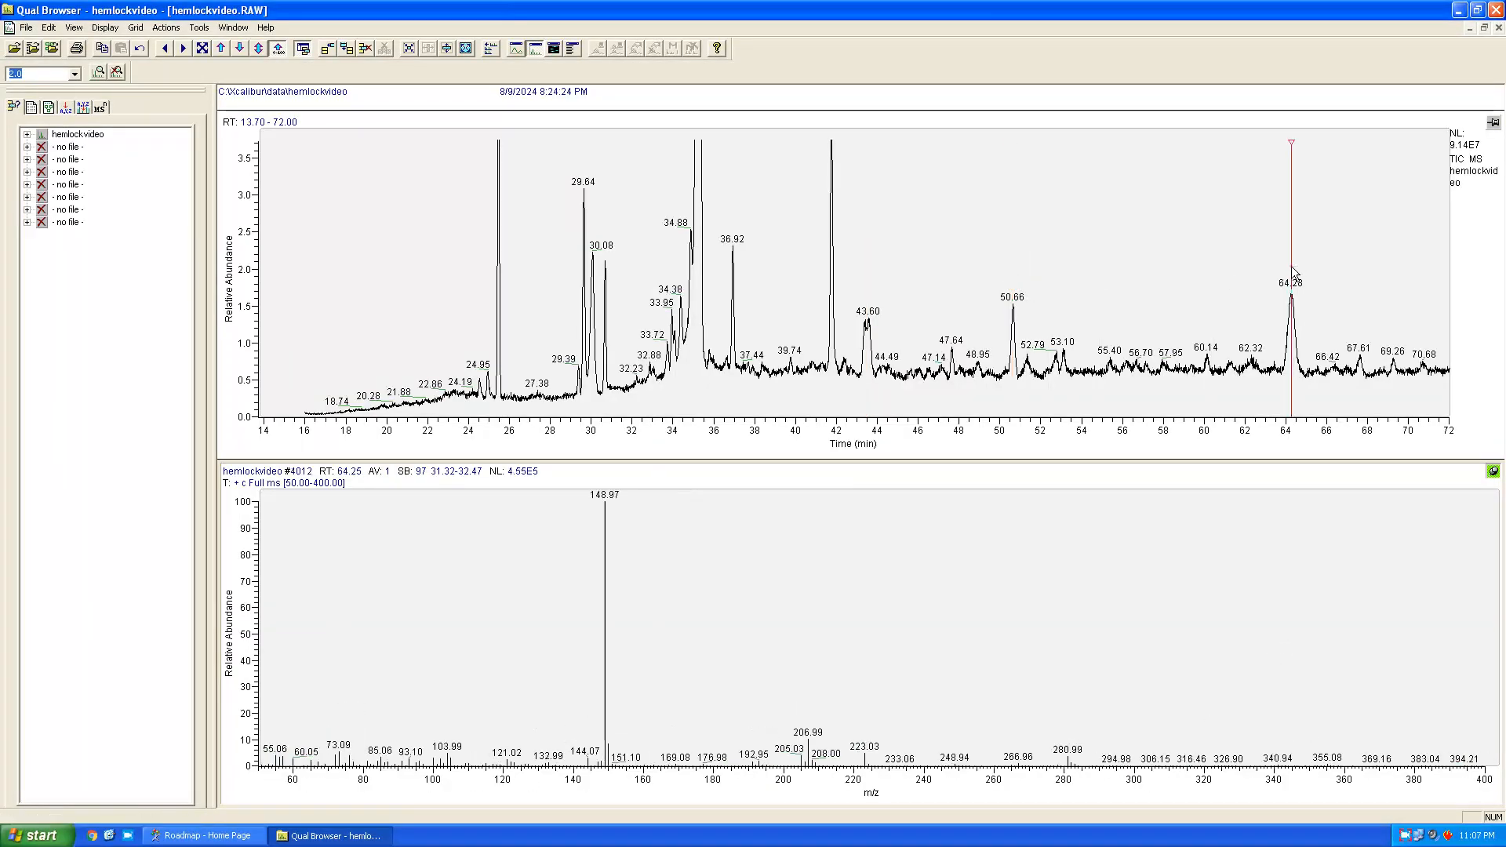
mouse_move(1134, 273)
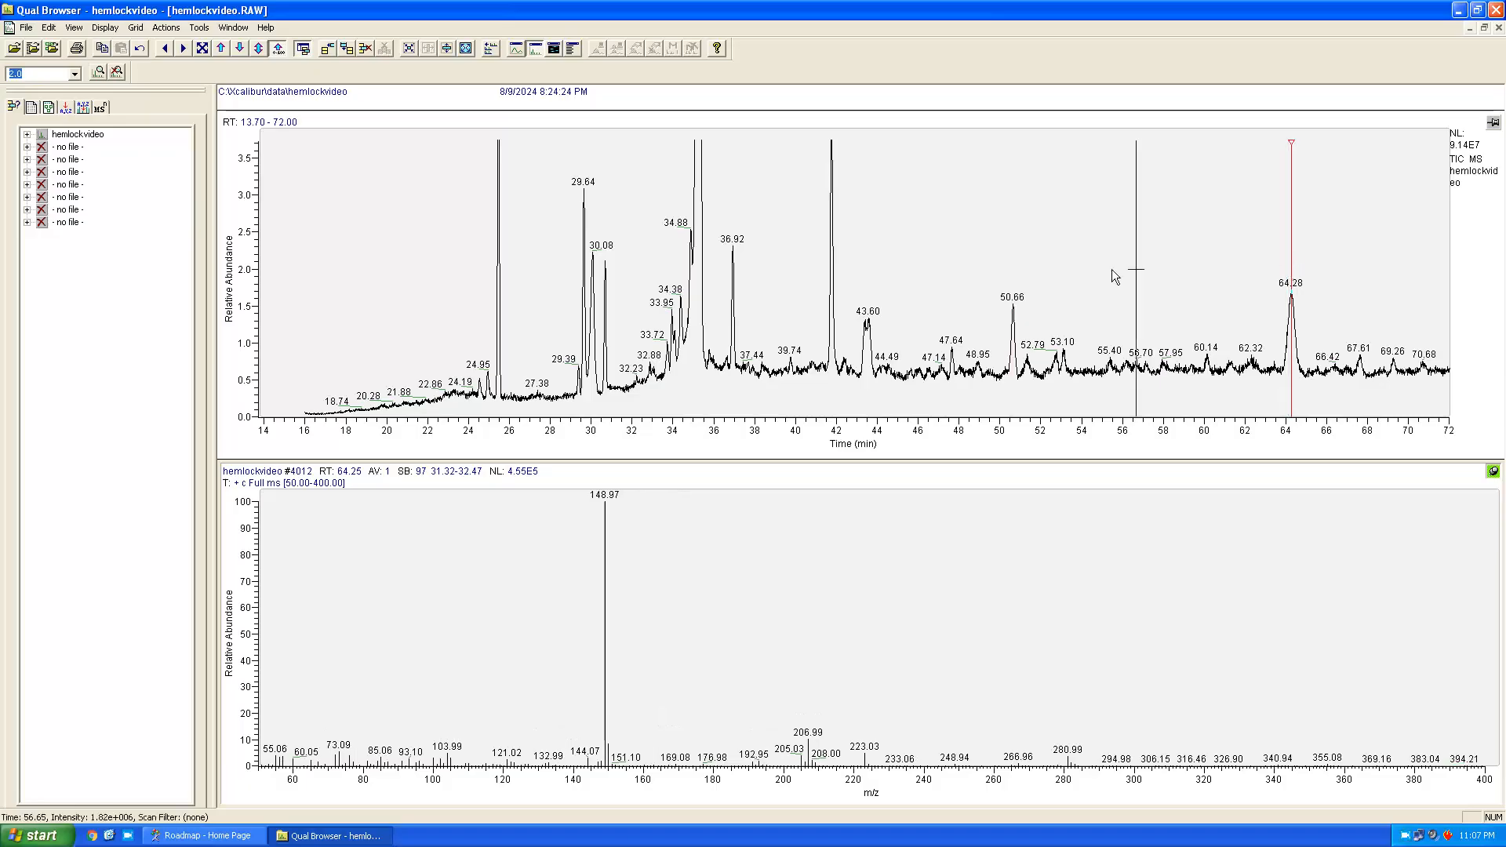
mouse_move(821, 355)
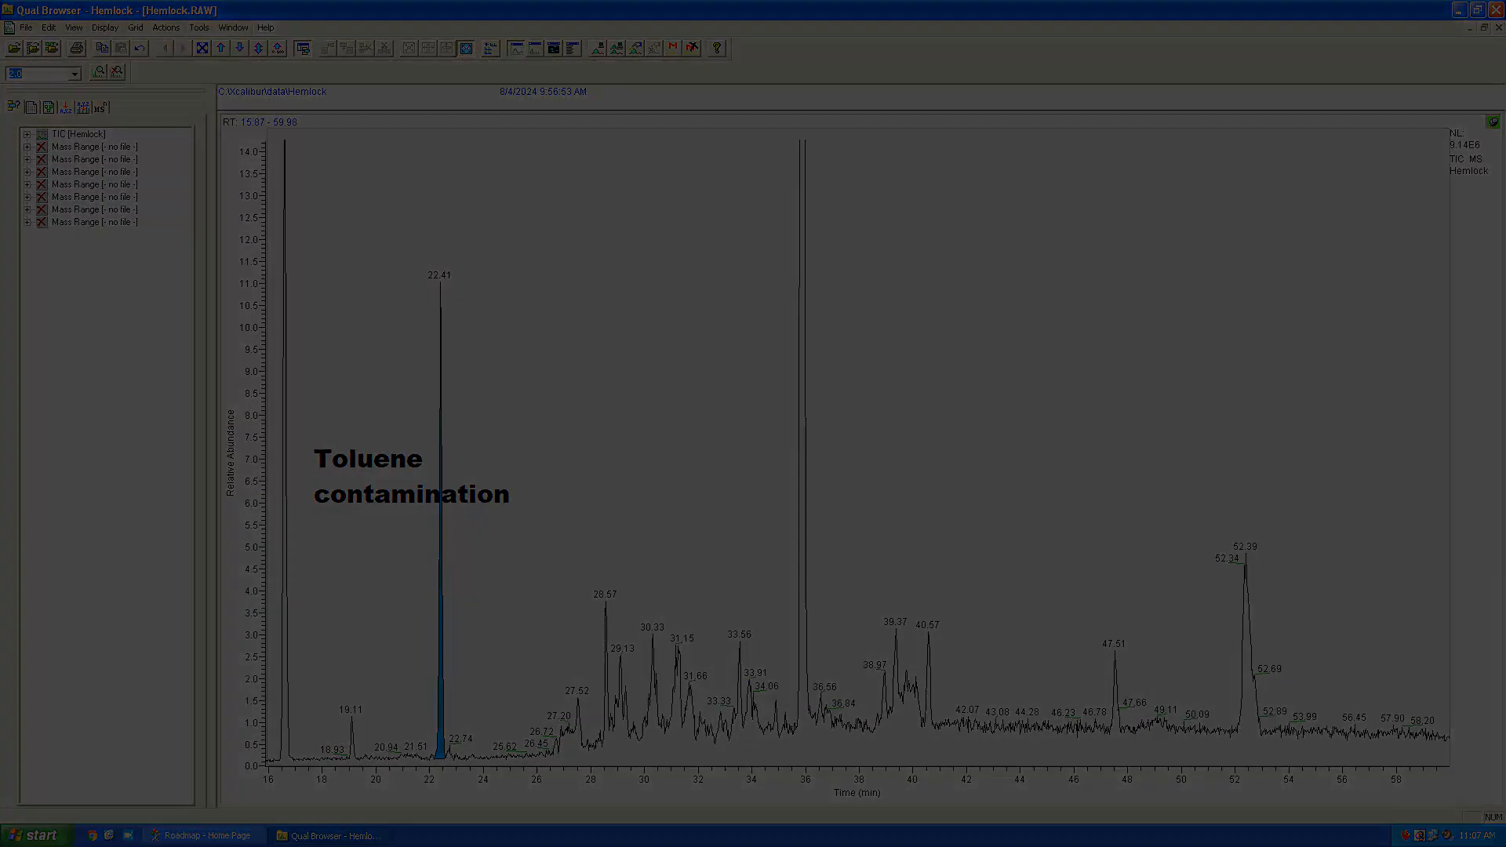
- Library-search the leadedgas 3.54 min spectrum, listing furfural candidates, then switch to the browser
click(178, 834)
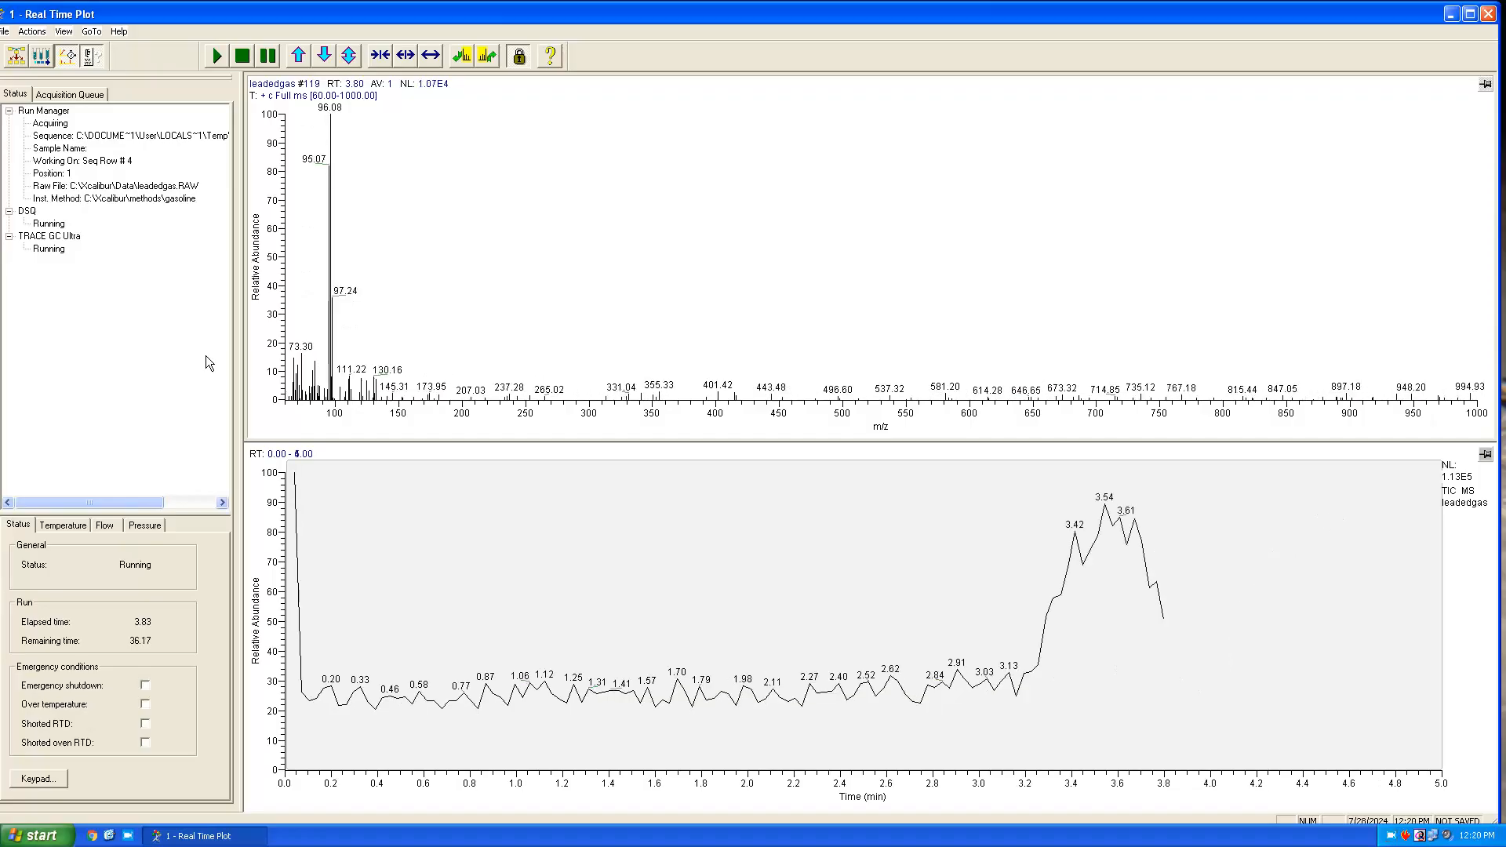
click(326, 835)
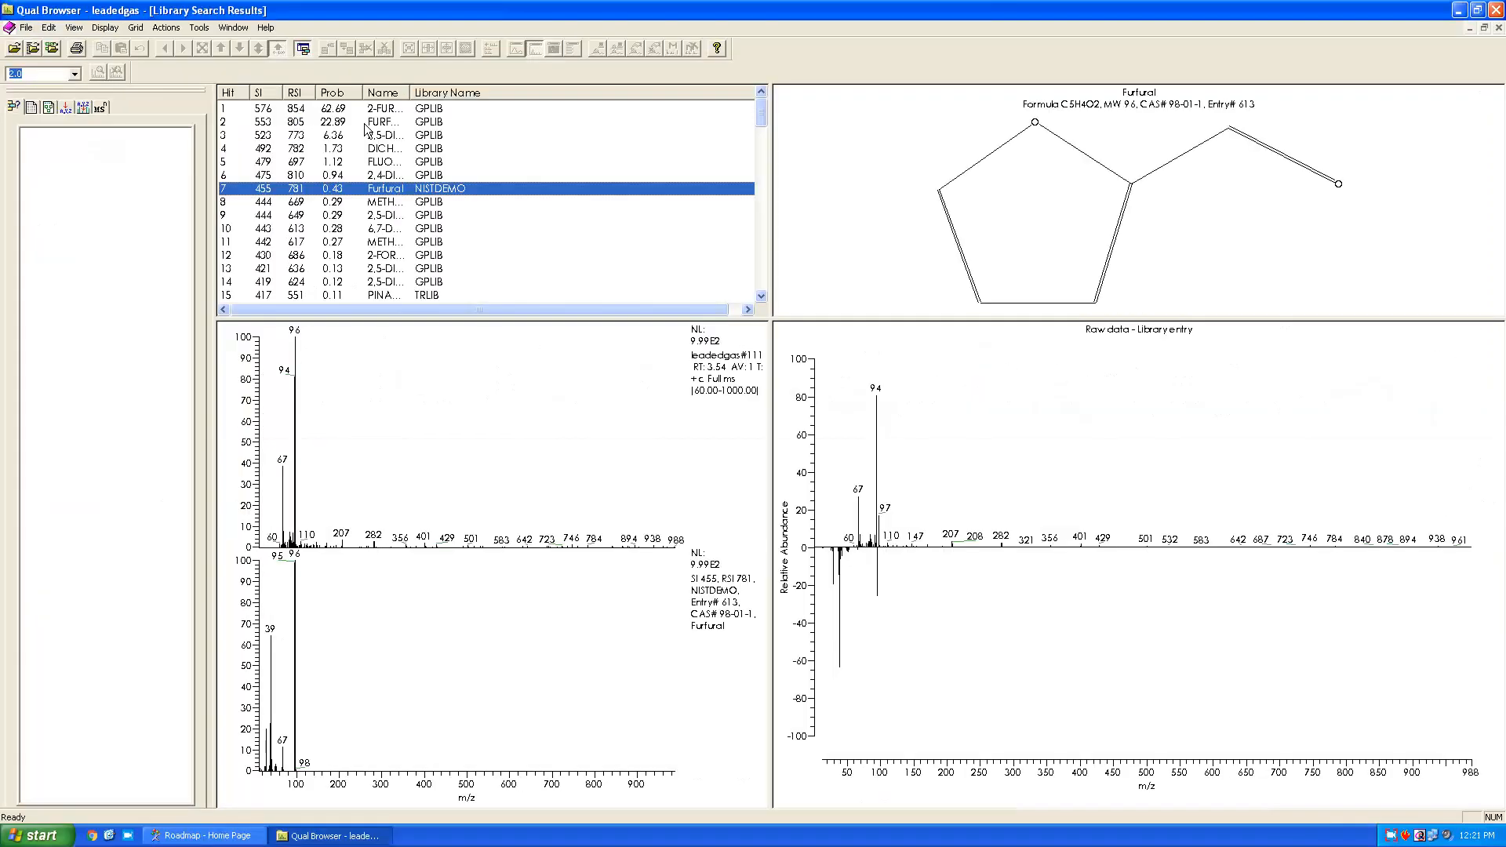
click(385, 161)
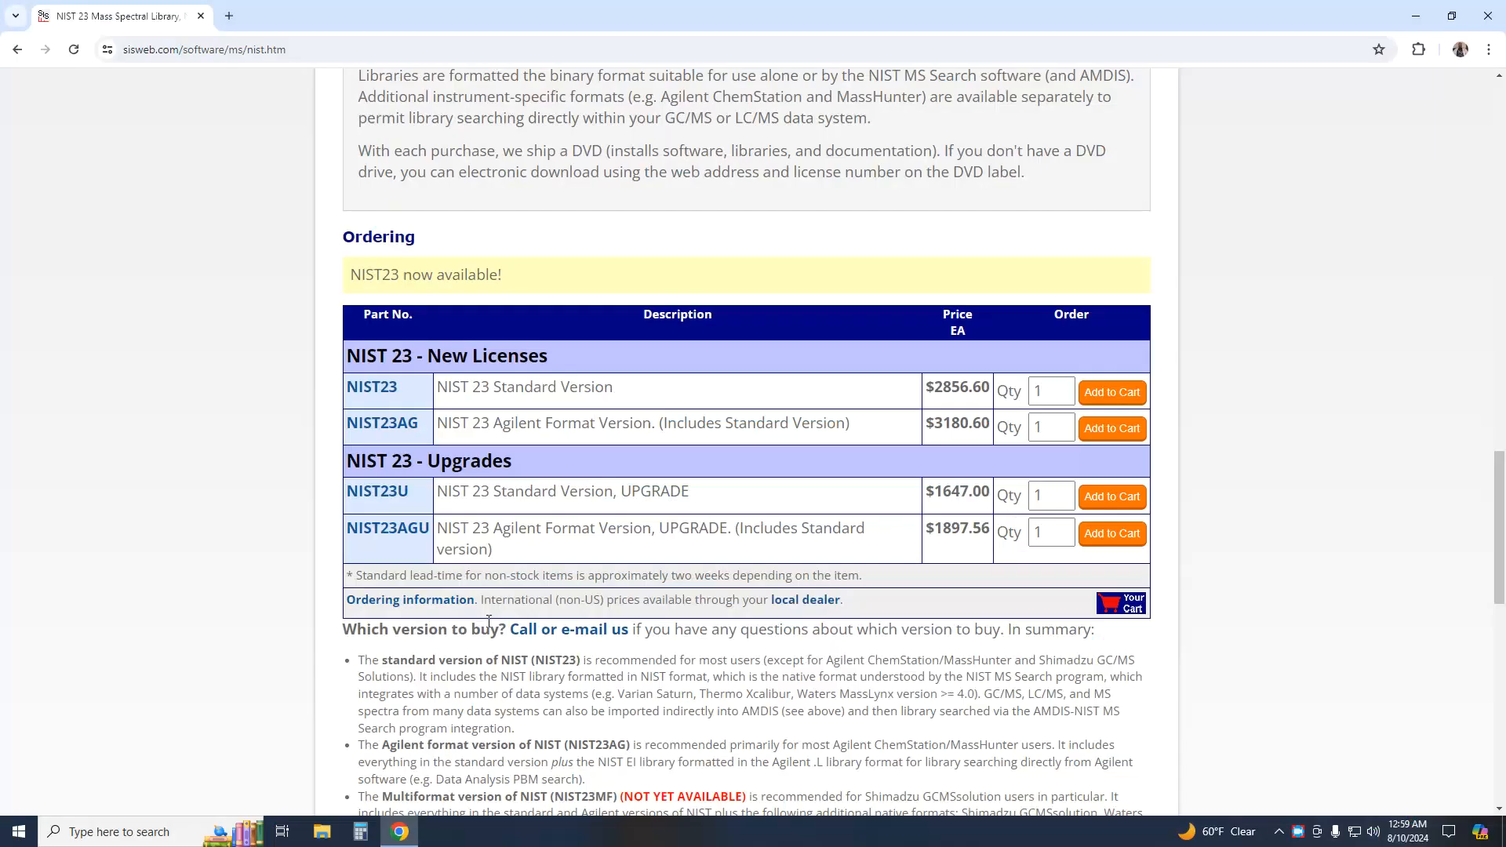
- Scroll to the NIST 23 Ordering table showing the $2856.60 standard license, then return to Qual Browser
scroll(down, 3)
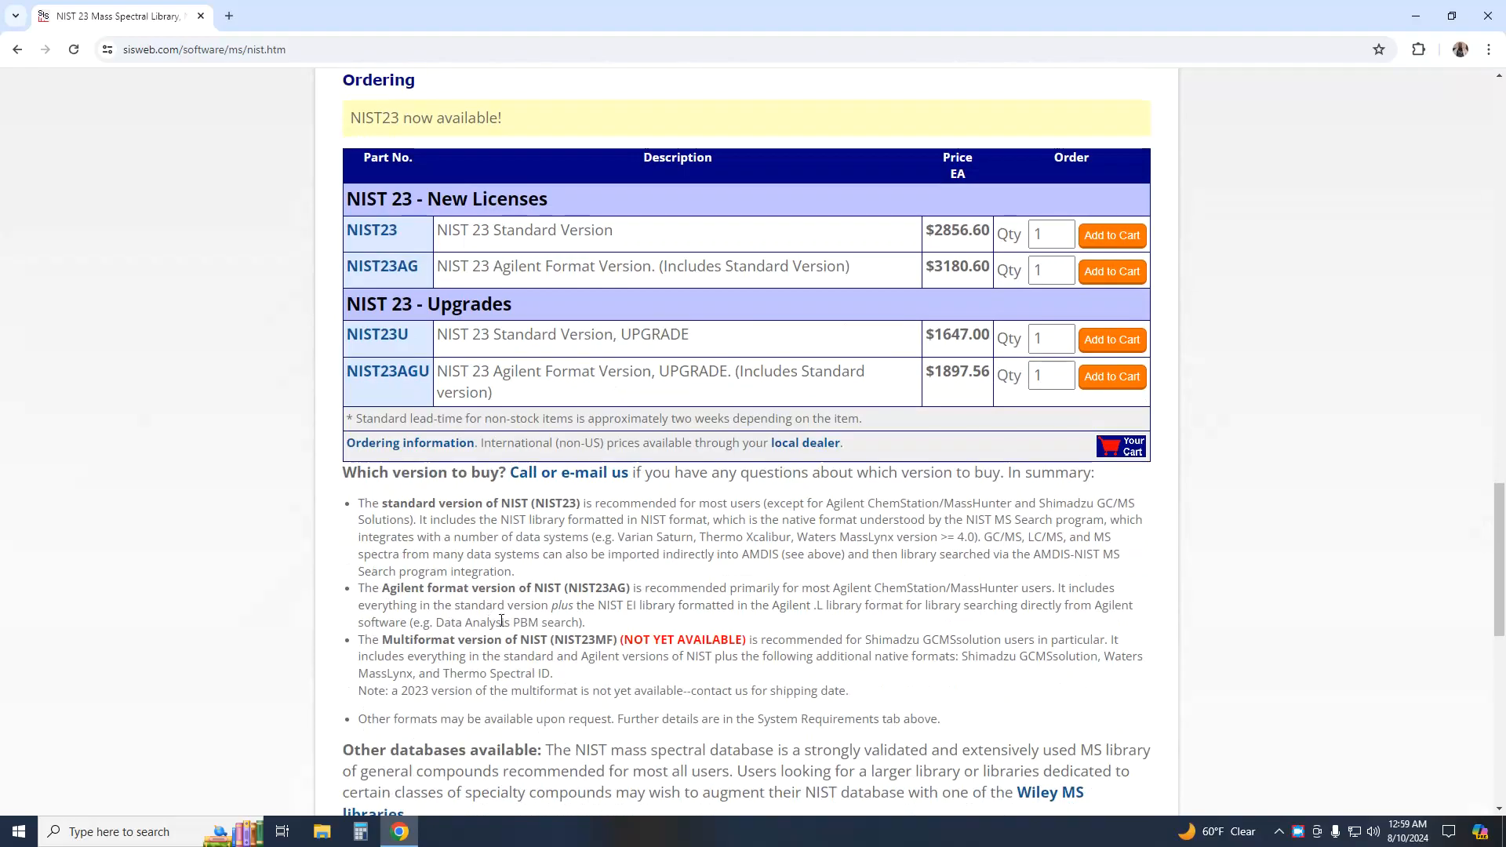
click(326, 835)
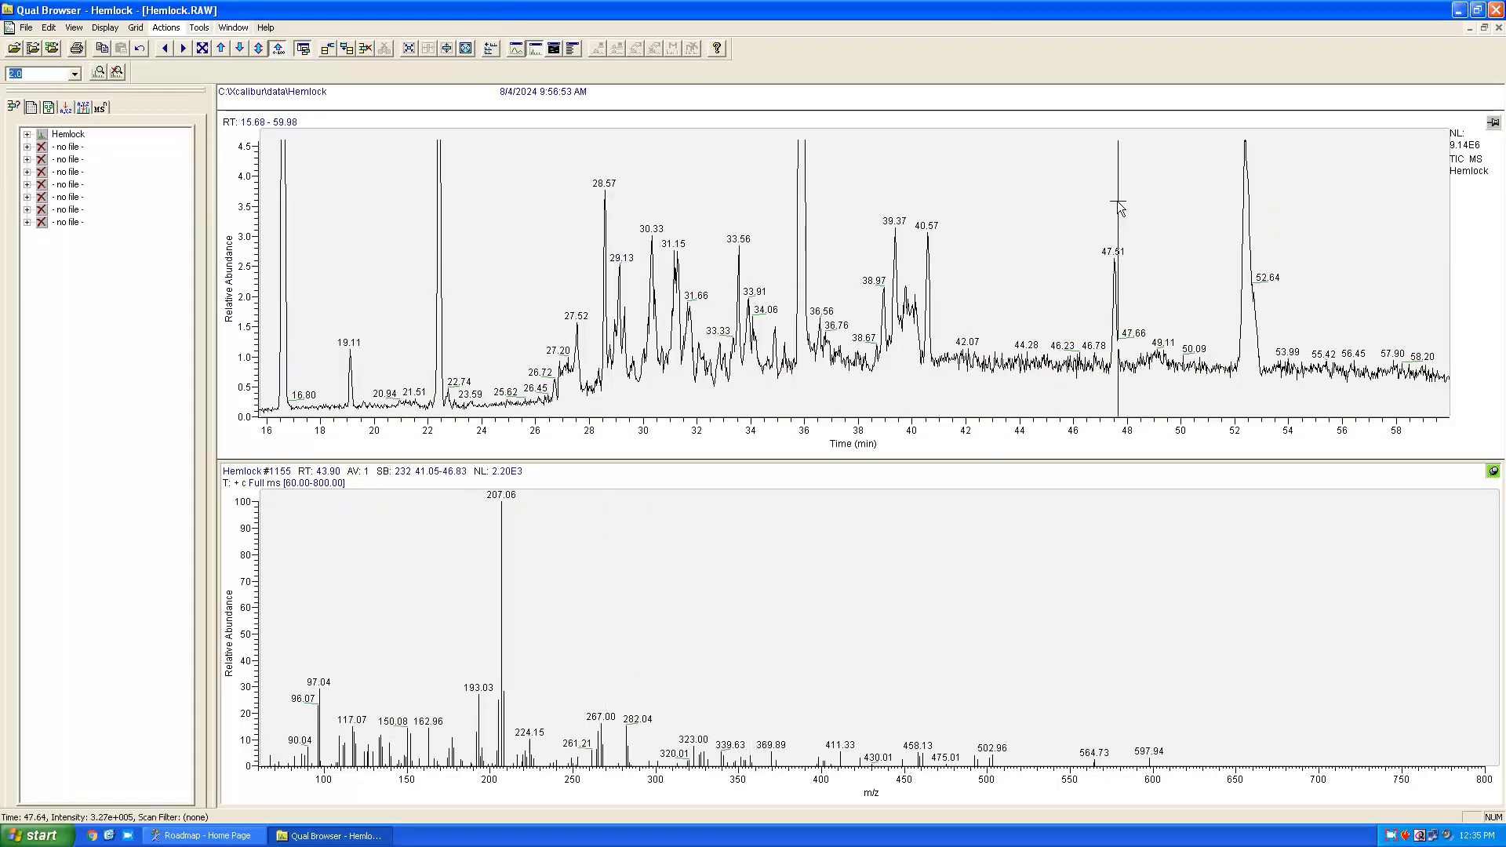
- Show Hemlock.RAW peak spectra near 28.57 min, widen the Name column, and view the Restek Rtx-CLPesticides page
click(603, 294)
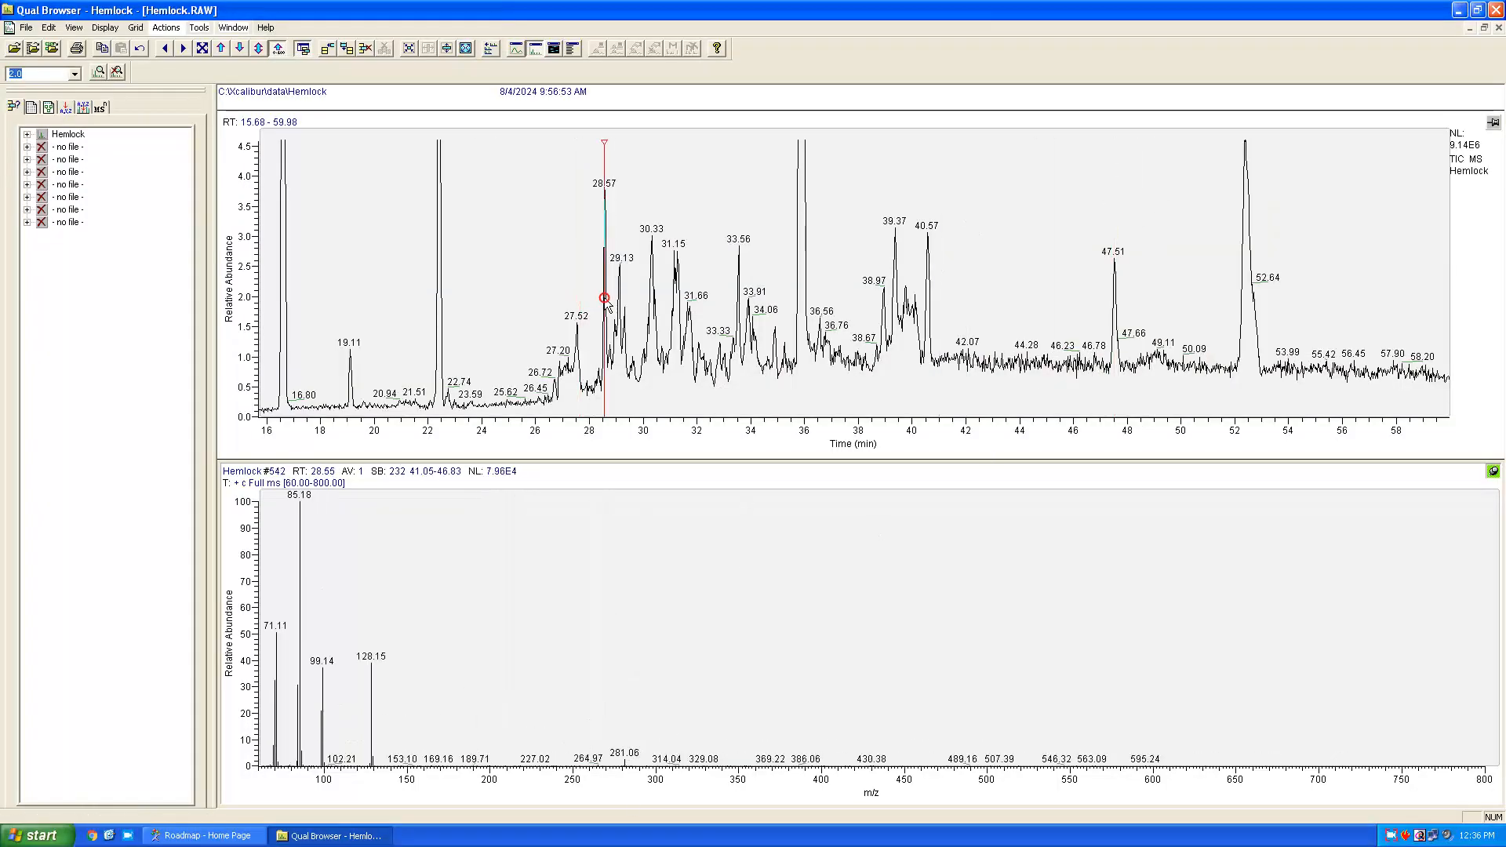
click(1244, 288)
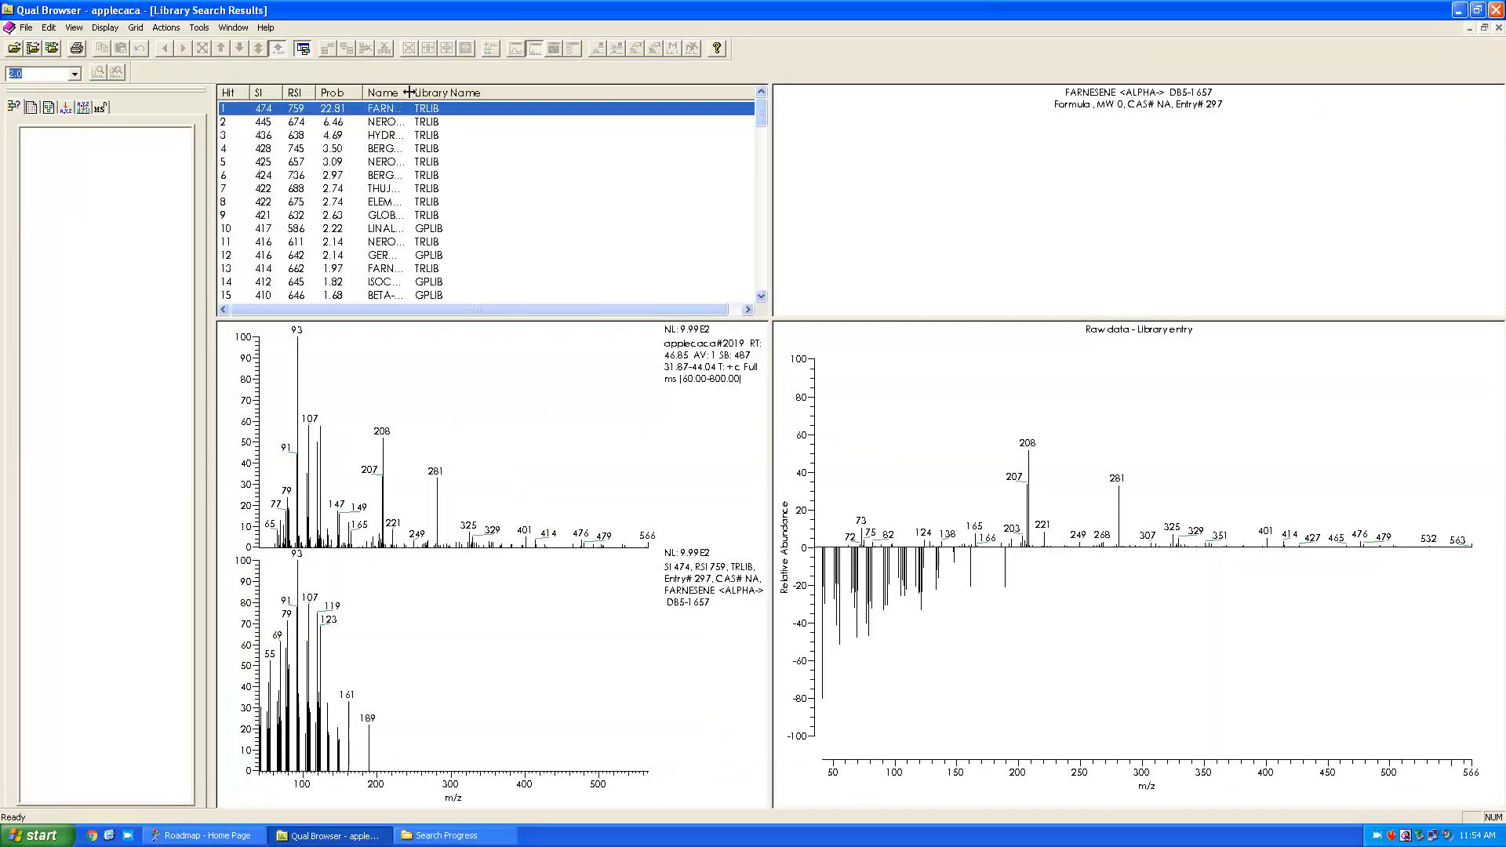
drag(411, 93, 604, 93)
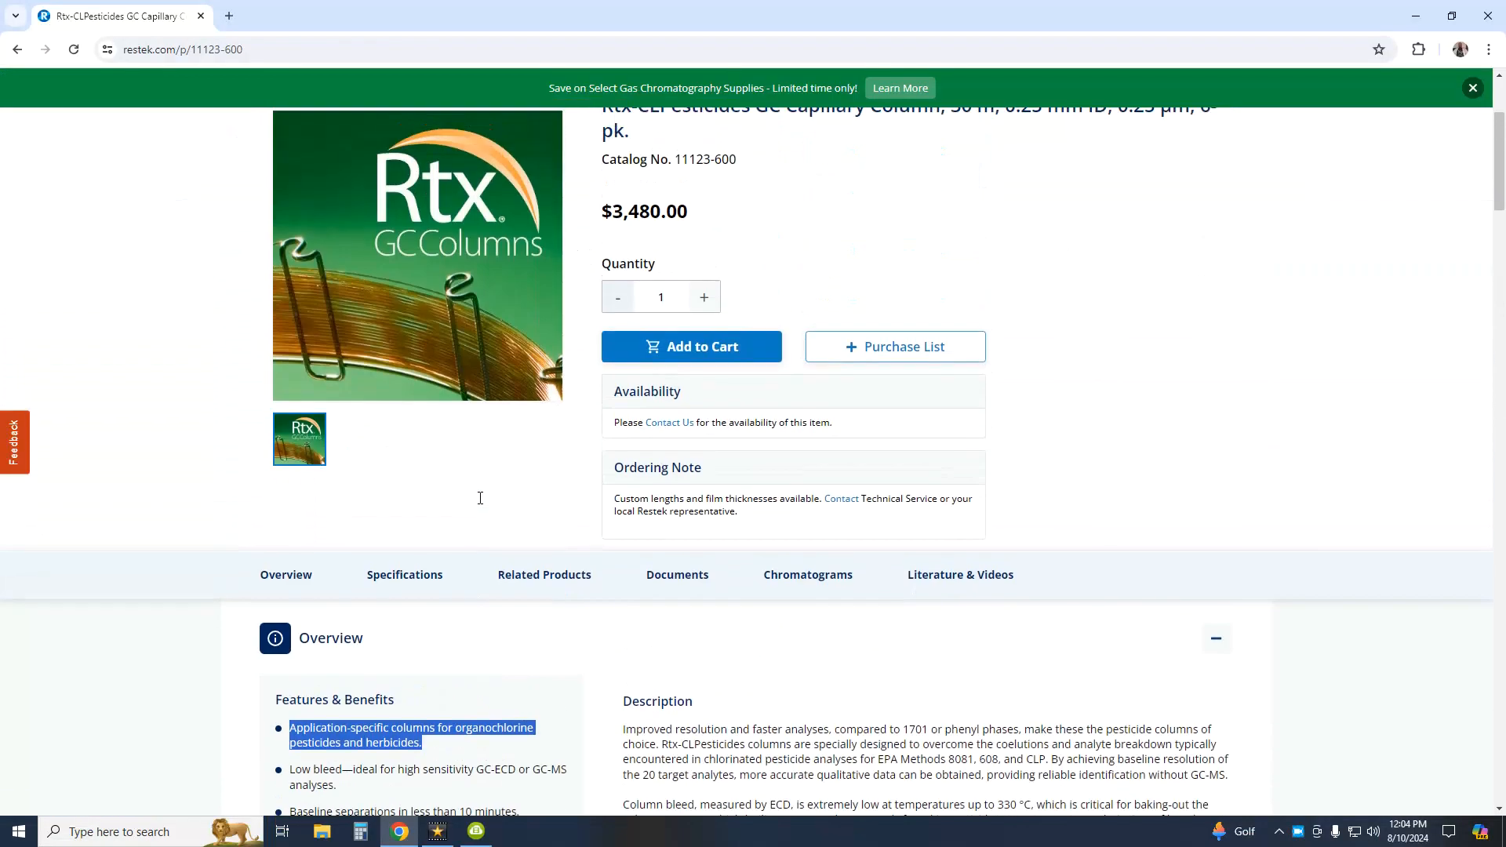
scroll(up, 3)
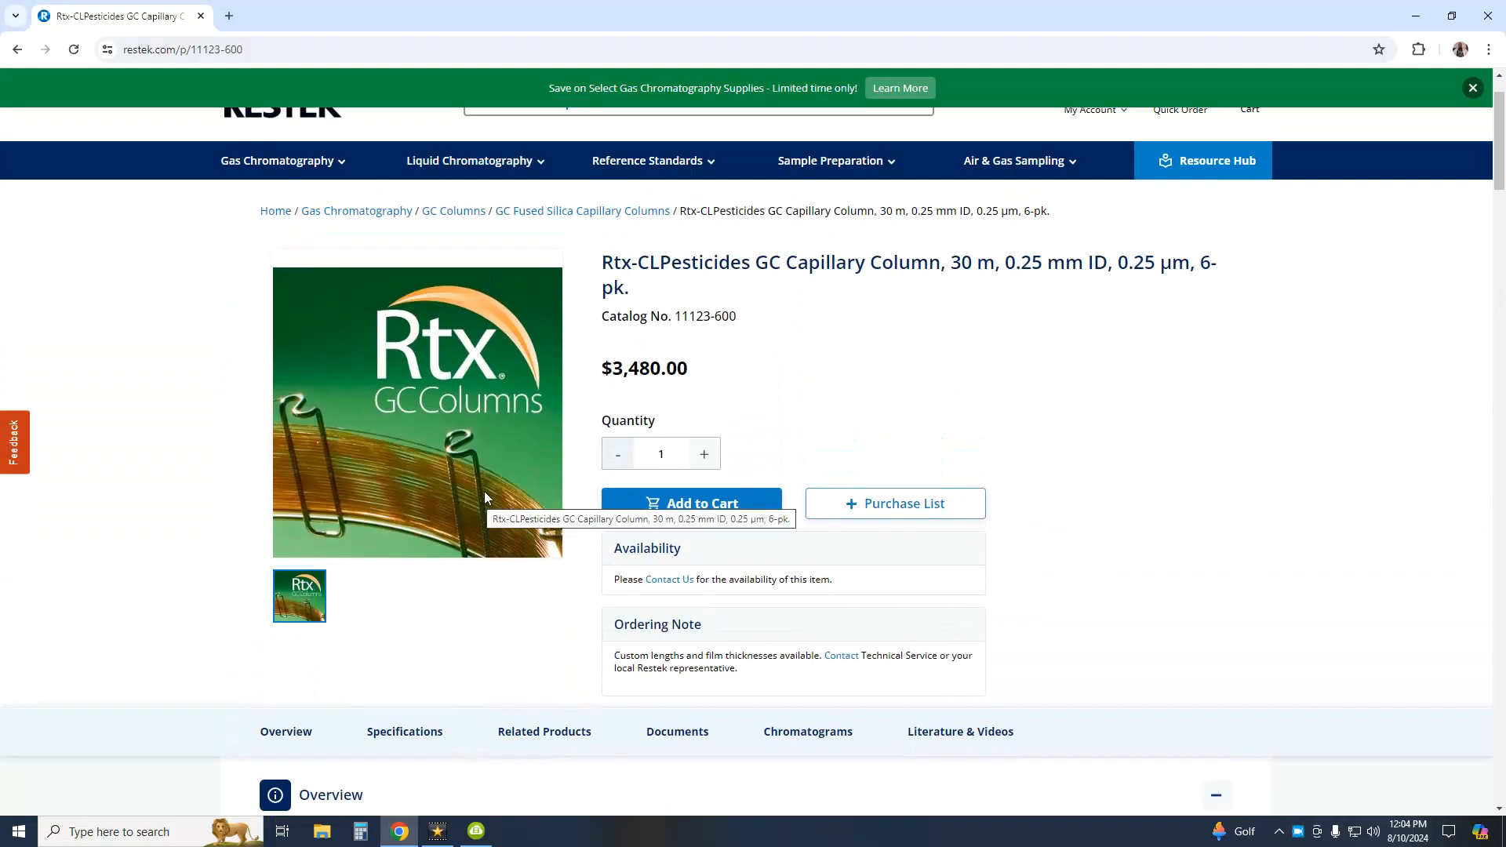